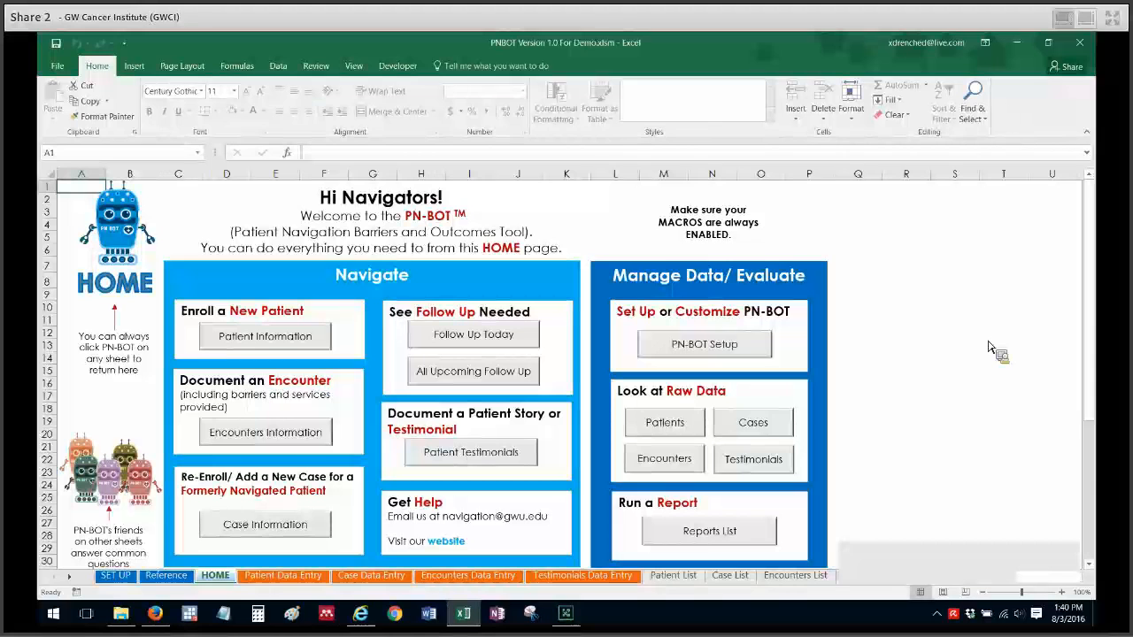
pyautogui.moveTo(972, 354)
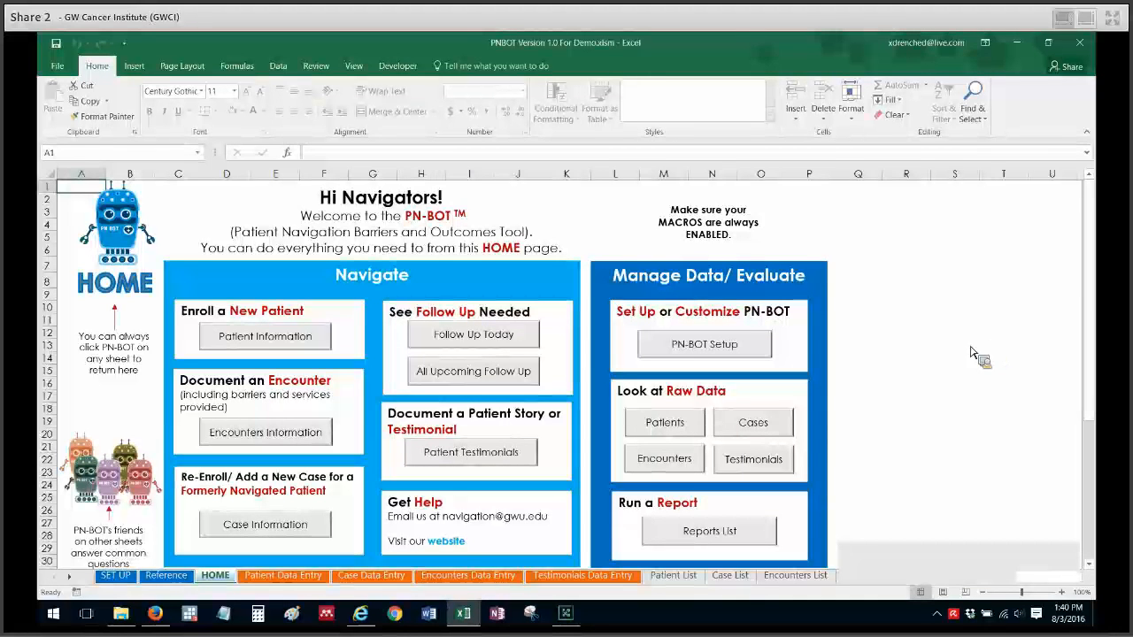
pyautogui.moveTo(704, 343)
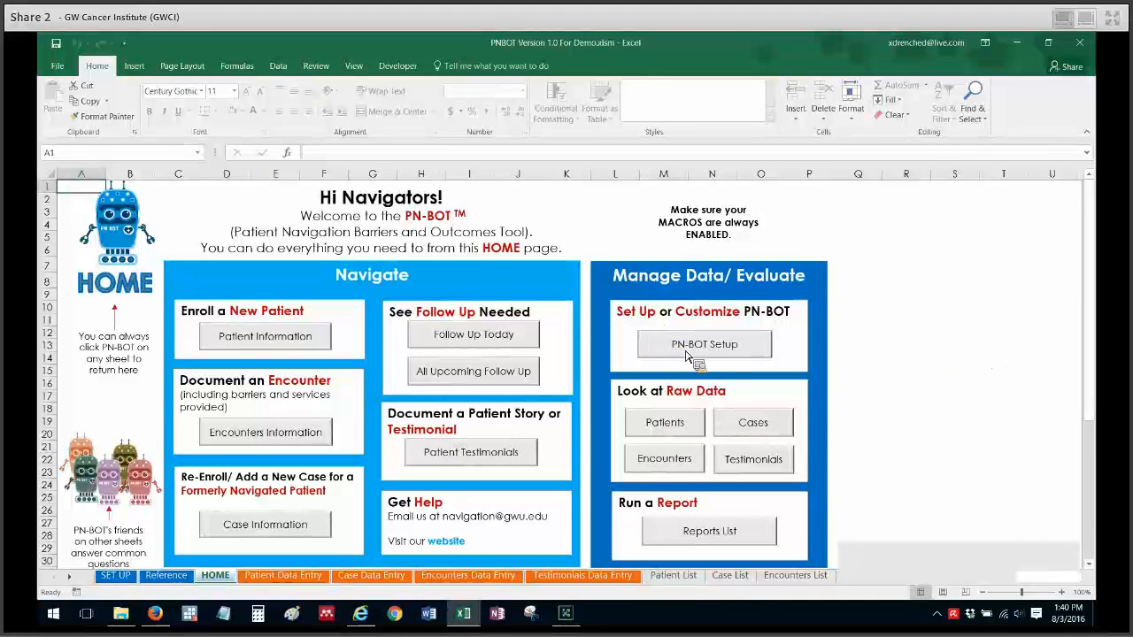
# Open the PN-BOT Setup checklists from HOME and review the case items like Cancer Type and Recurrence.
pyautogui.click(705, 344)
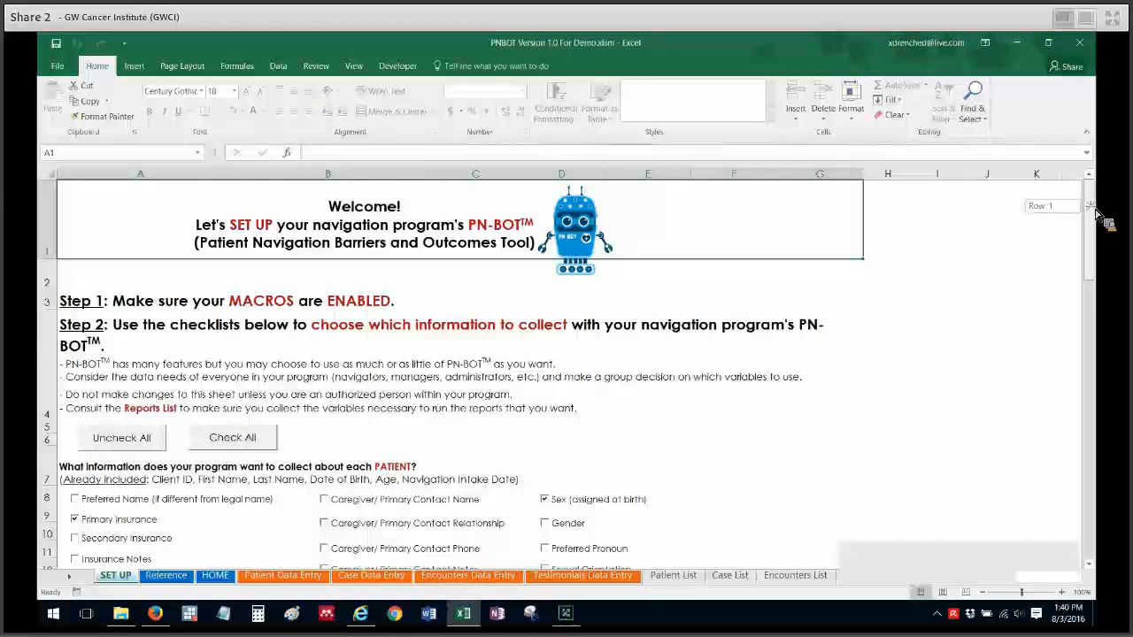
pyautogui.scroll(-3)
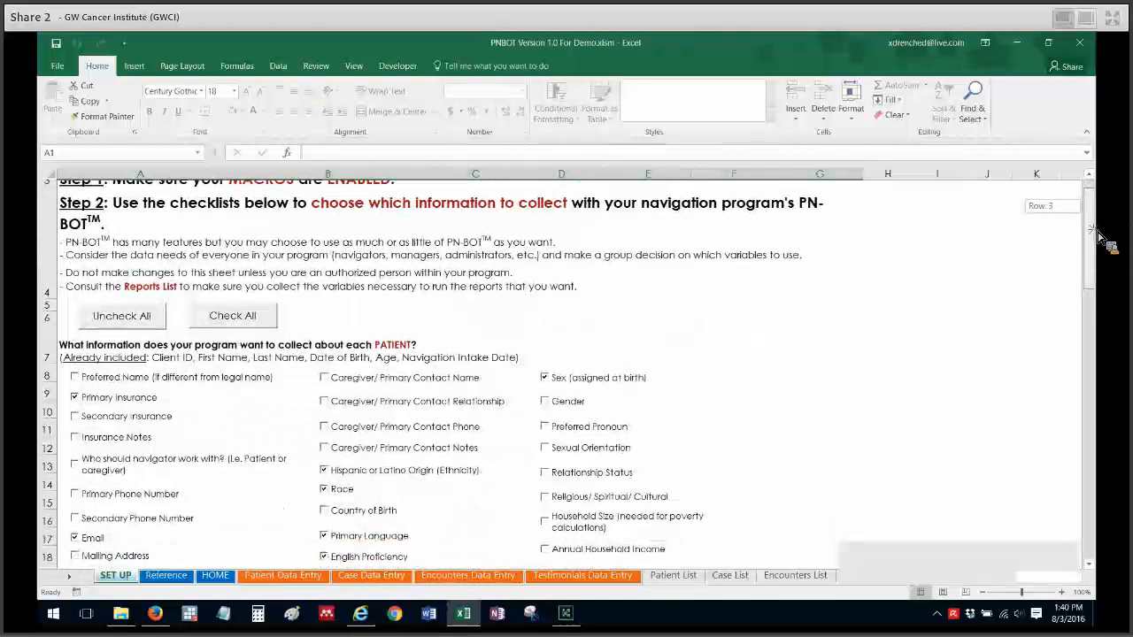
pyautogui.scroll(-3)
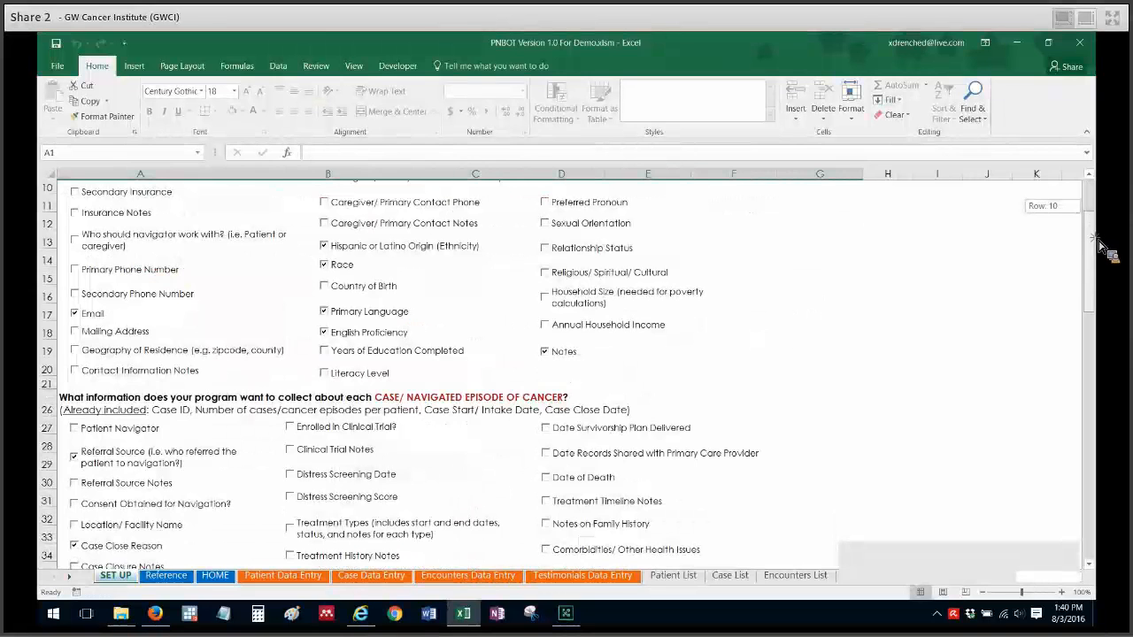
pyautogui.scroll(-3)
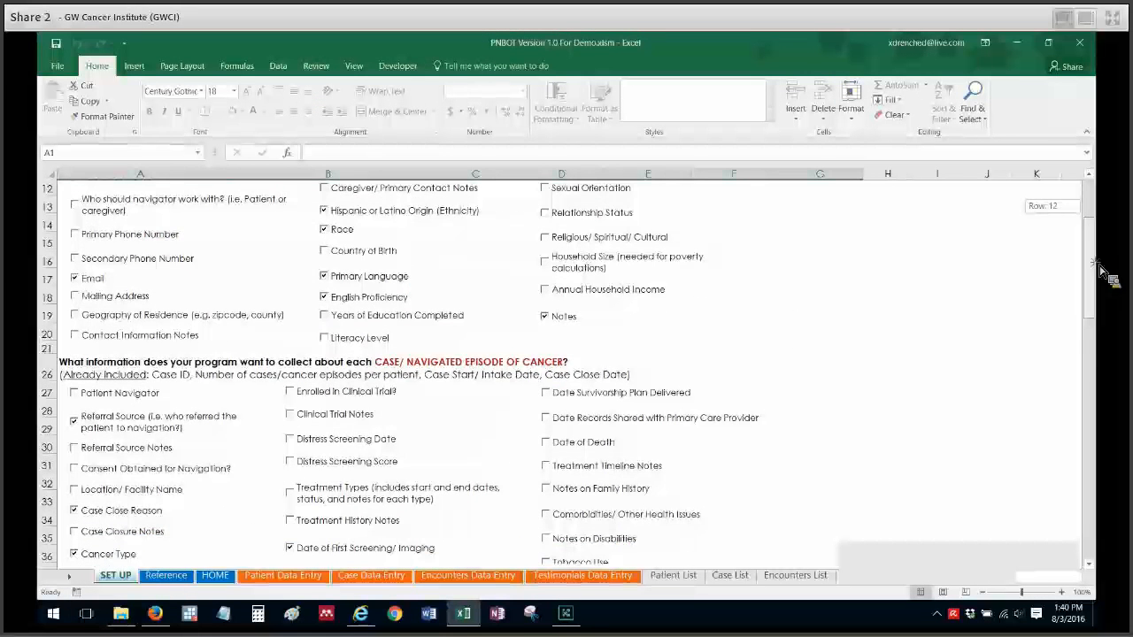
pyautogui.scroll(-3)
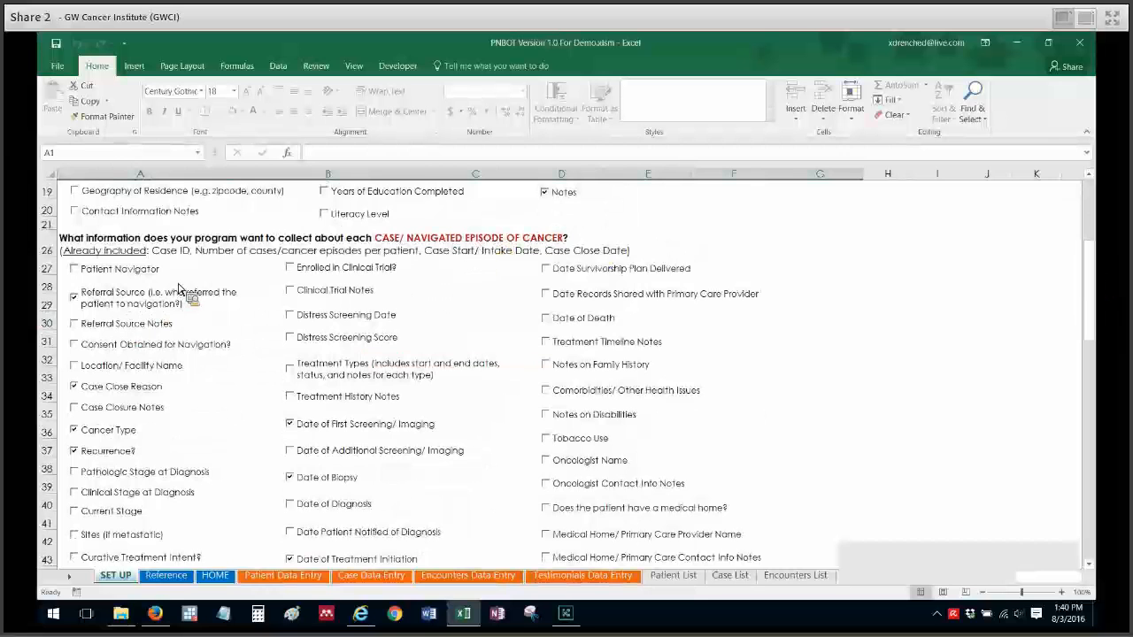
pyautogui.moveTo(232, 510)
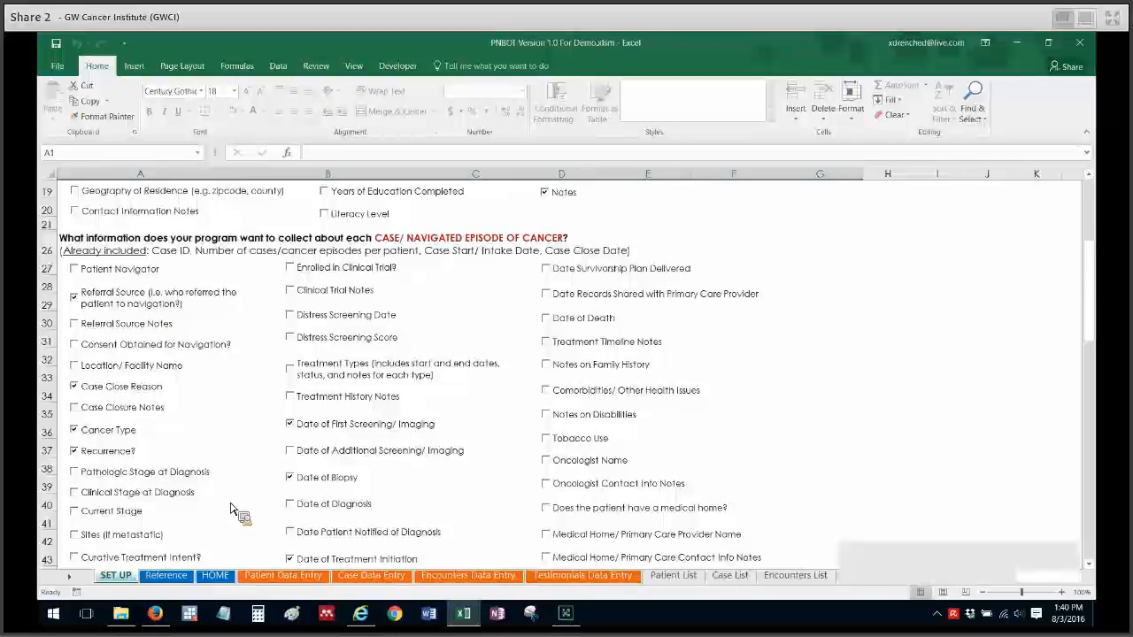
pyautogui.moveTo(882, 347)
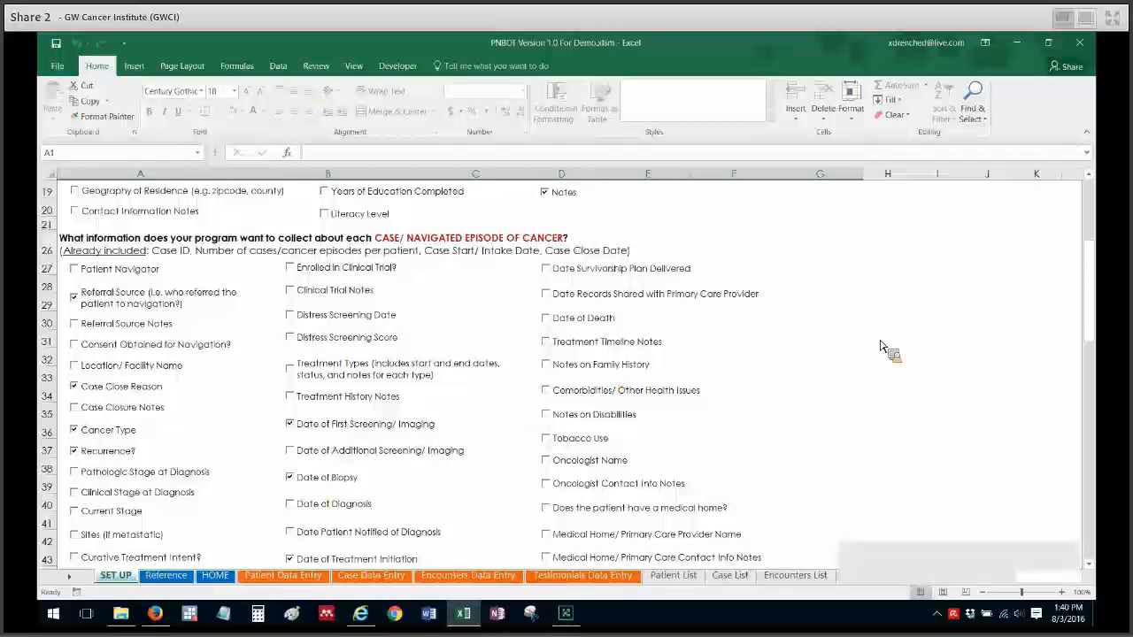
pyautogui.moveTo(655, 376)
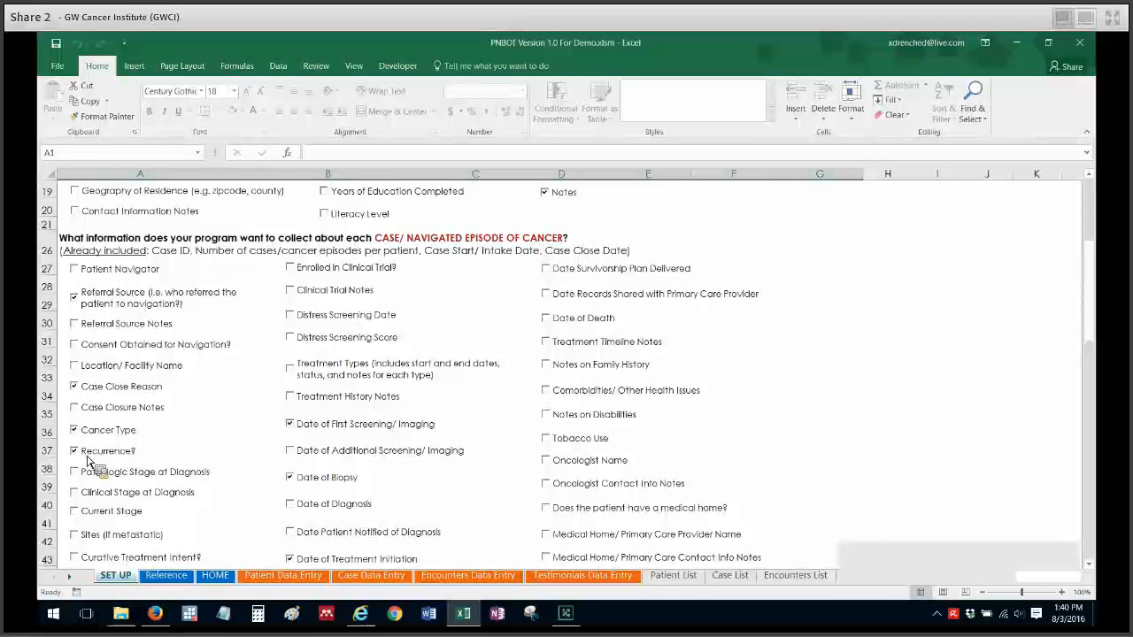
pyautogui.moveTo(204, 457)
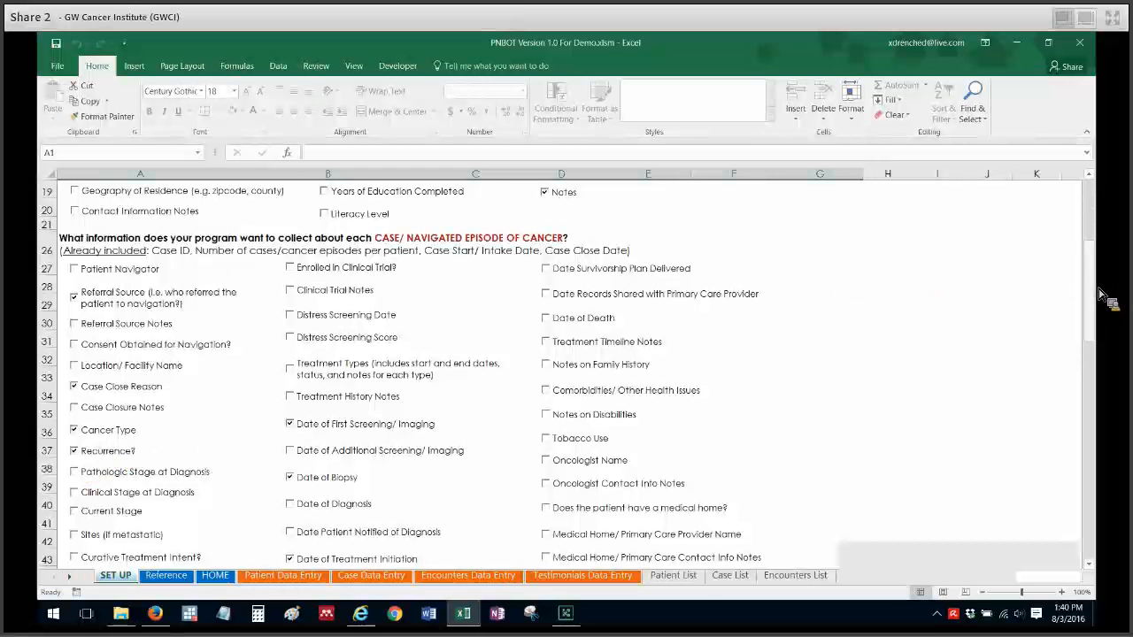
pyautogui.scroll(3)
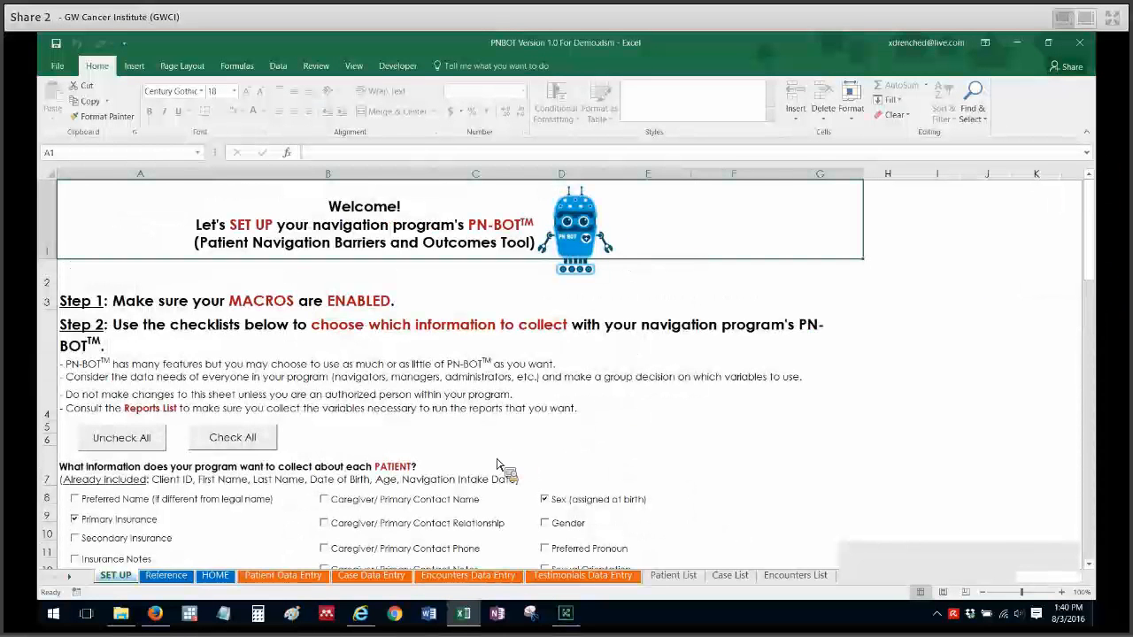
pyautogui.moveTo(1010, 216)
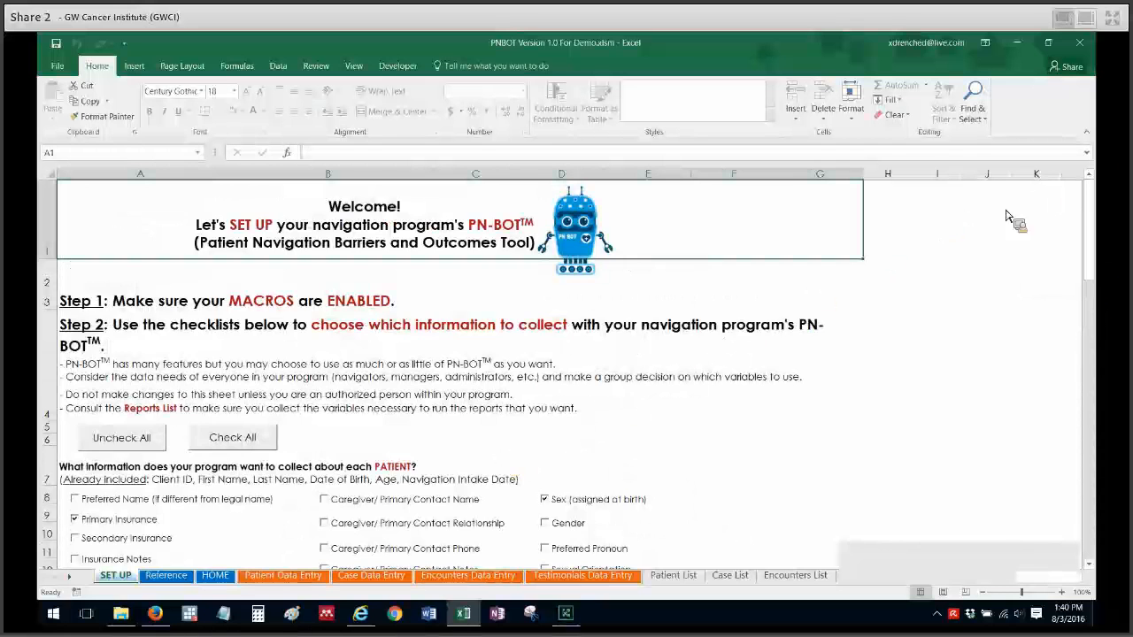
# Reach the Patient Data Entry sheet offering to create a new or update an existing record.
pyautogui.scroll(-3)
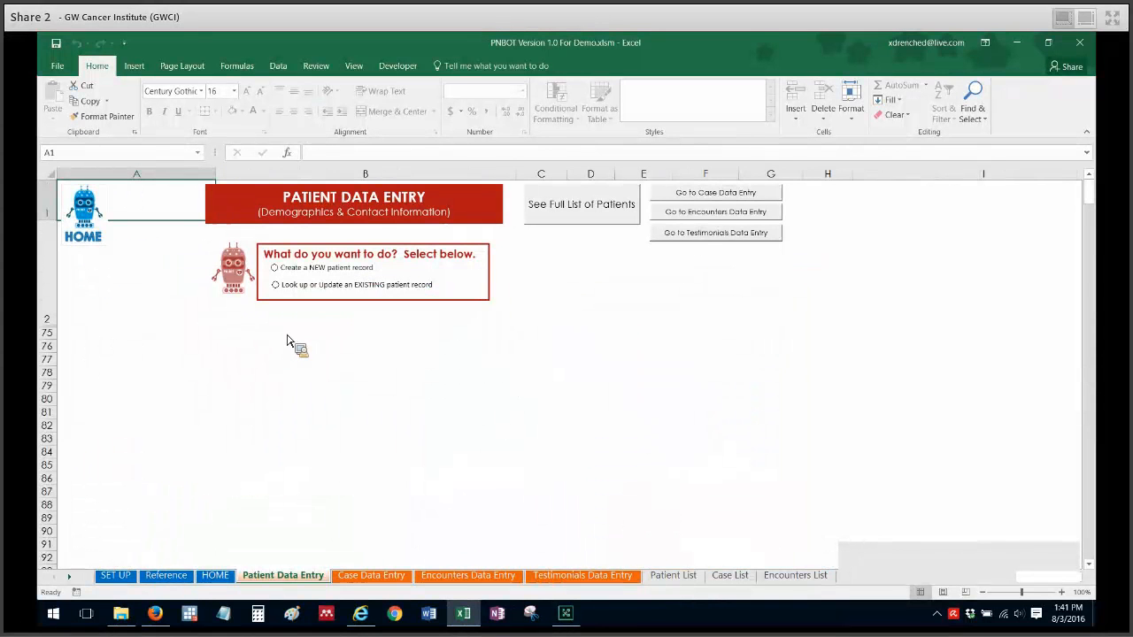
# Create new patient 3 named Phillip, born January 1, 1980, and save to continue to case entry.
pyautogui.click(276, 267)
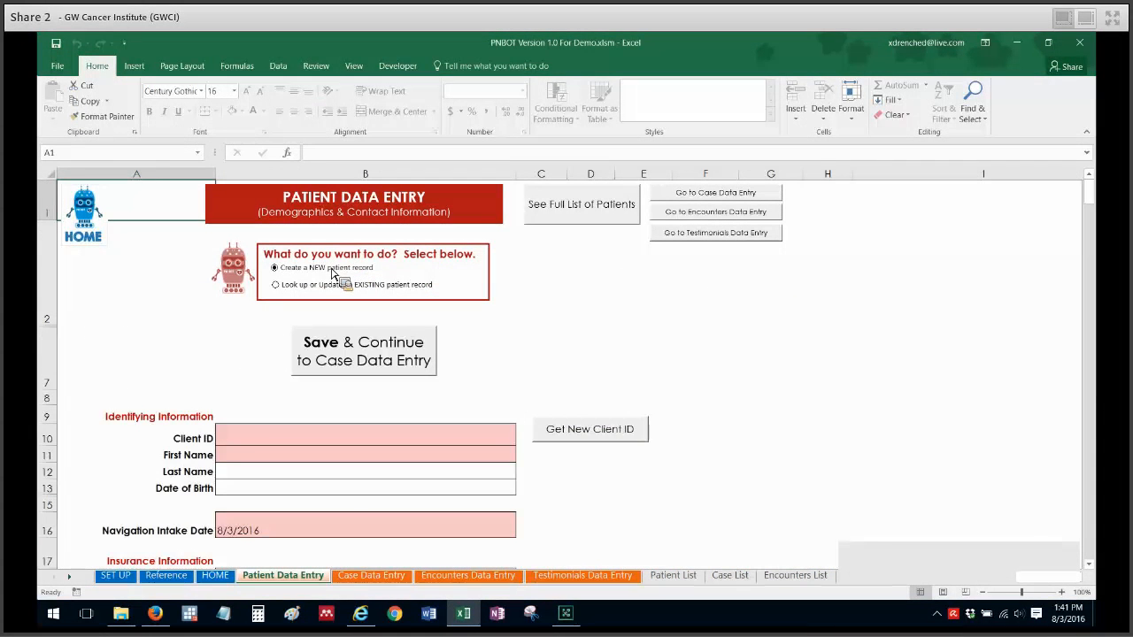
pyautogui.moveTo(423, 427)
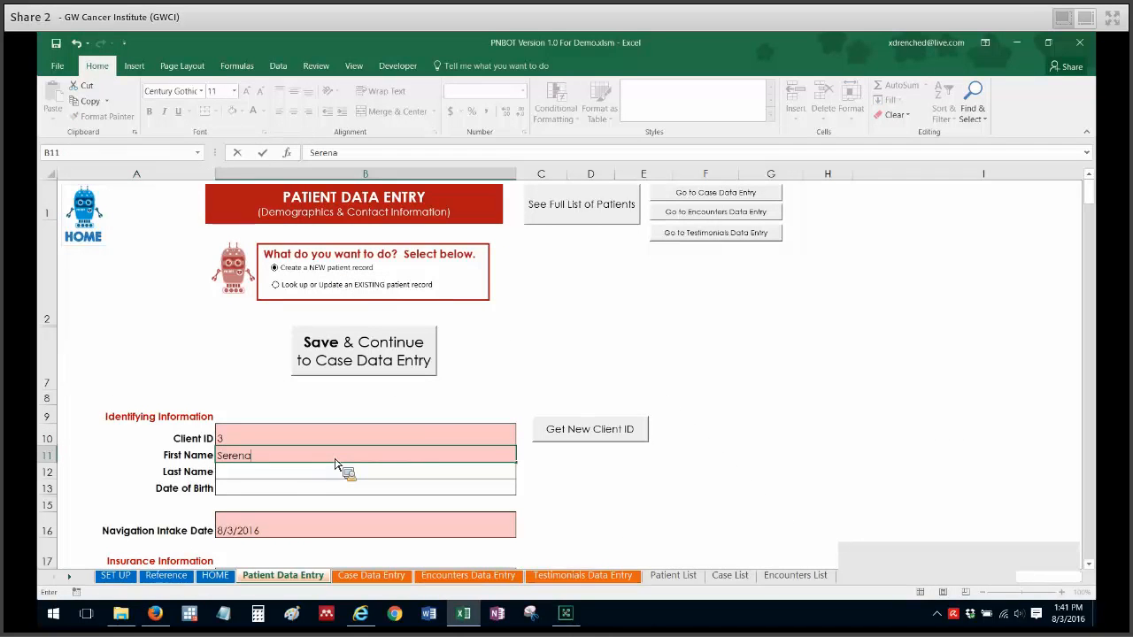
pyautogui.write('Phillips')
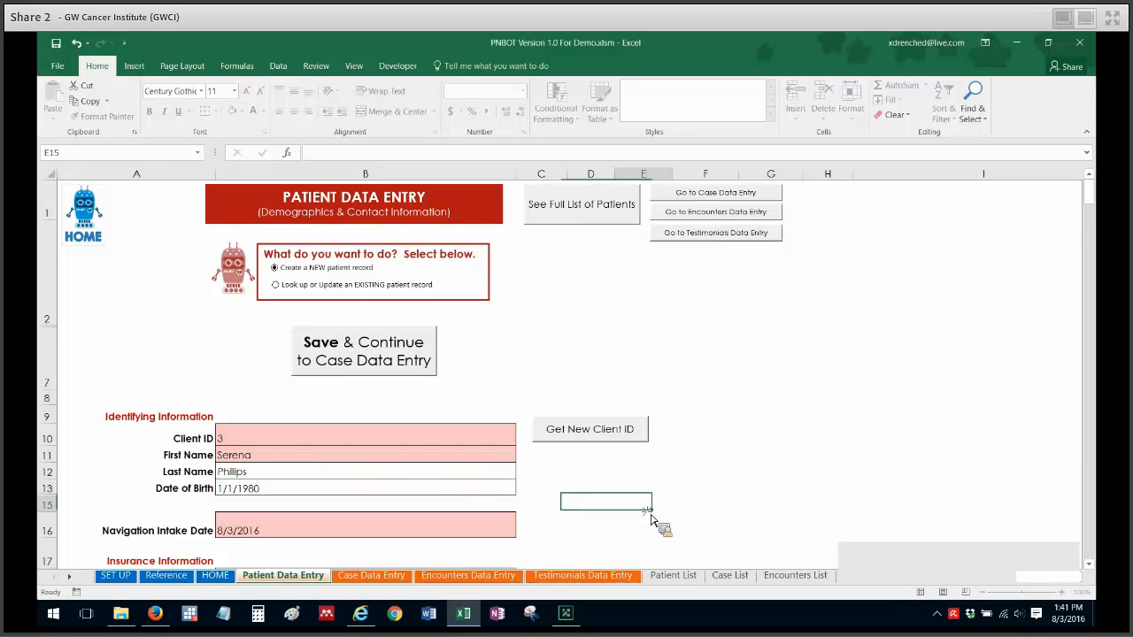
pyautogui.scroll(-3)
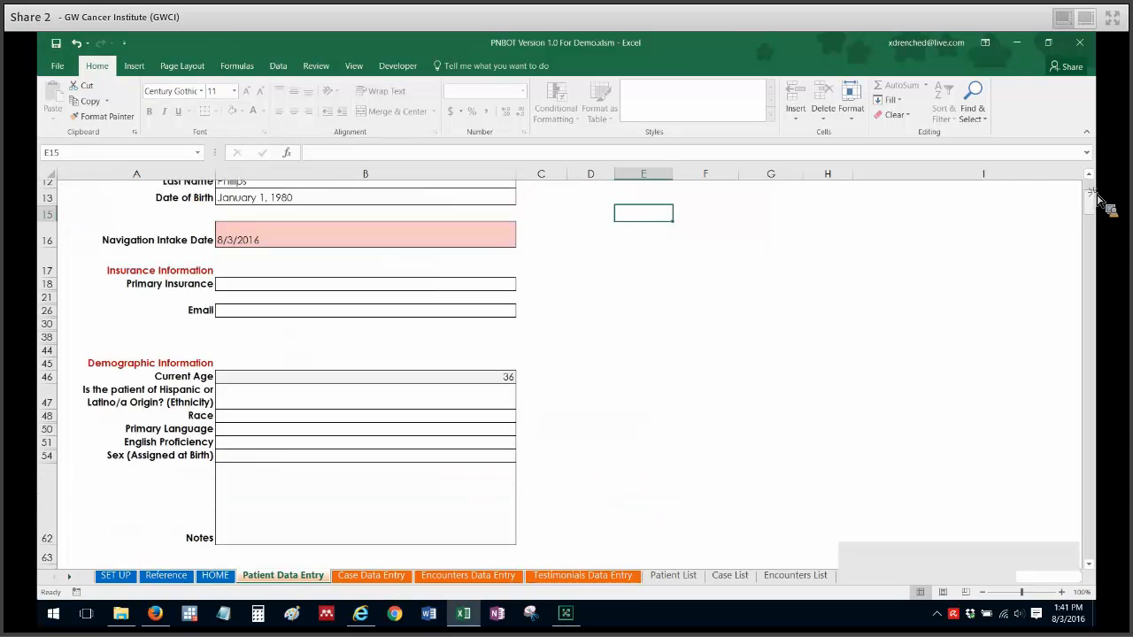
pyautogui.scroll(-3)
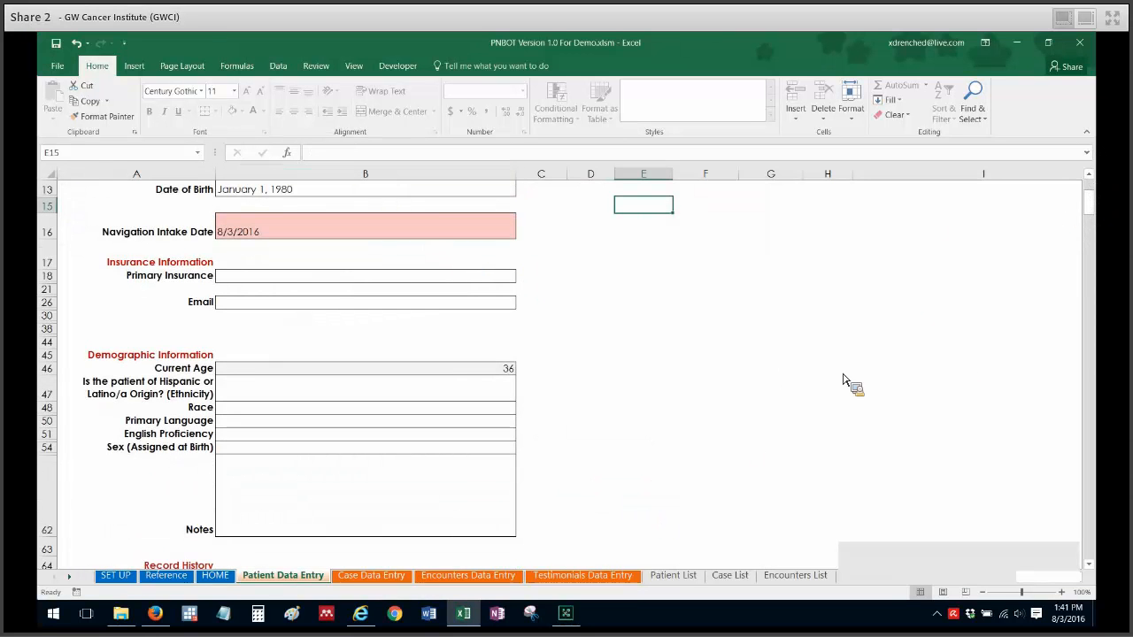
pyautogui.scroll(3)
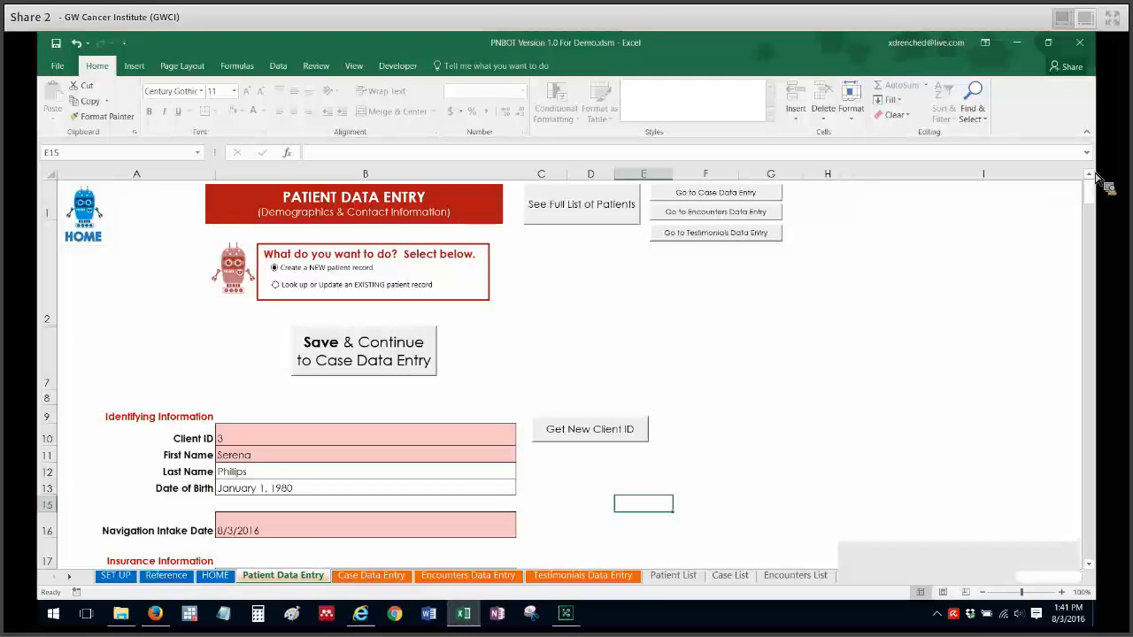
pyautogui.click(362, 350)
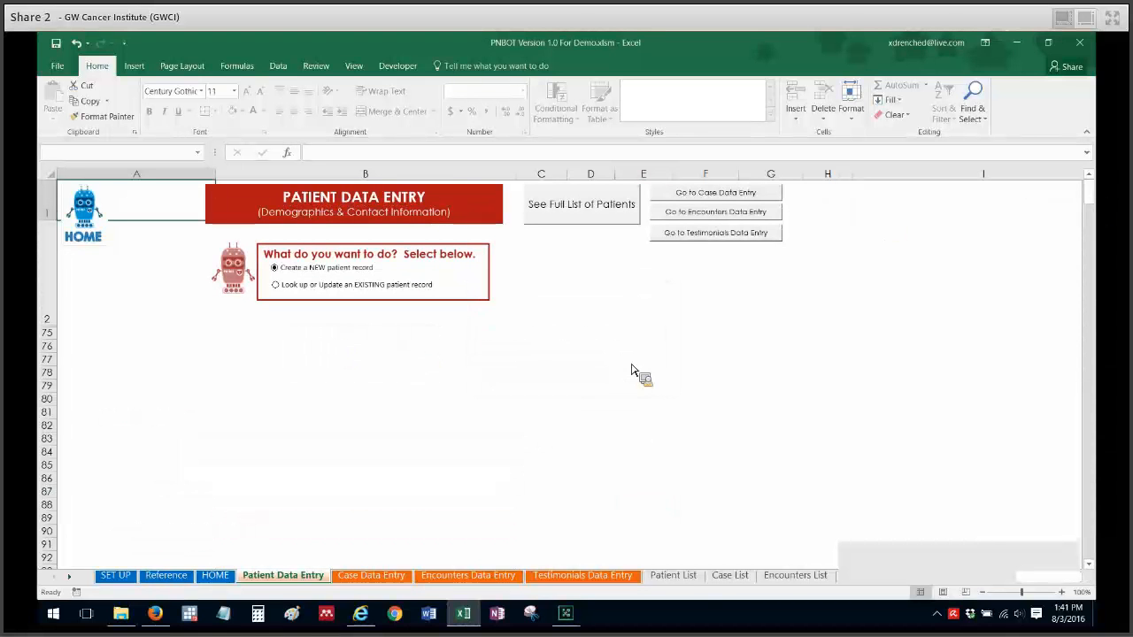
pyautogui.click(372, 575)
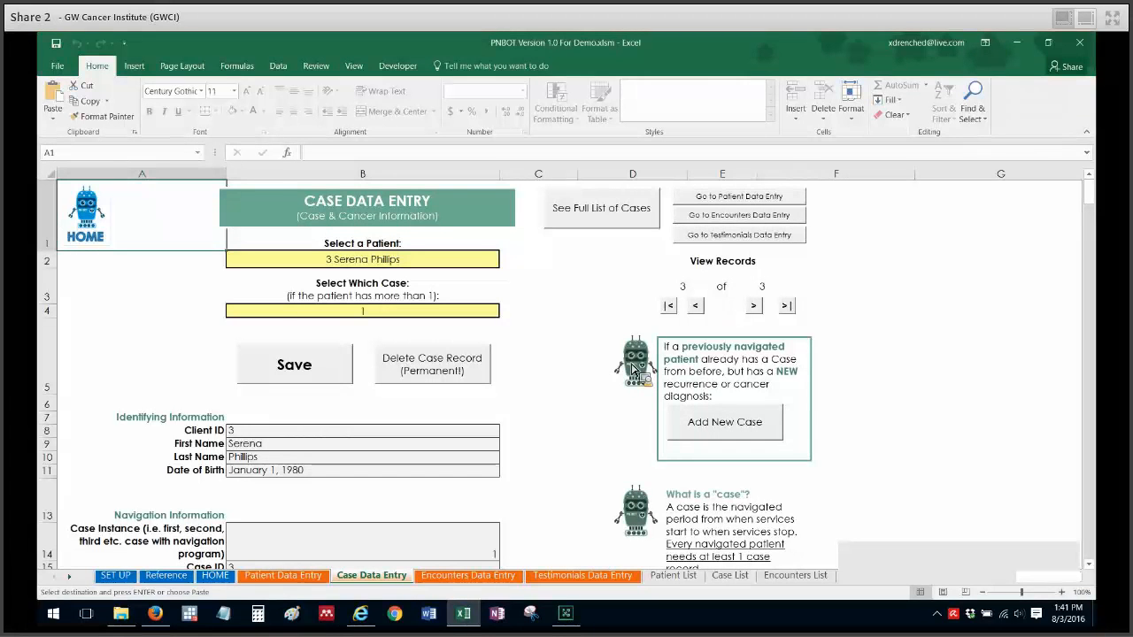
pyautogui.moveTo(871, 292)
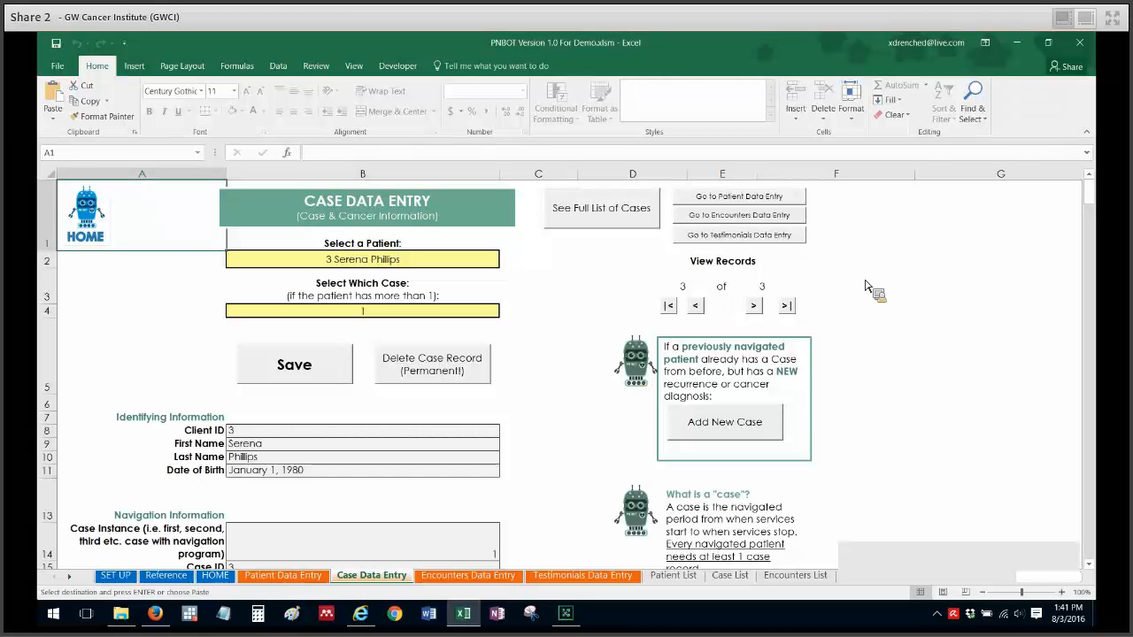
pyautogui.scroll(-3)
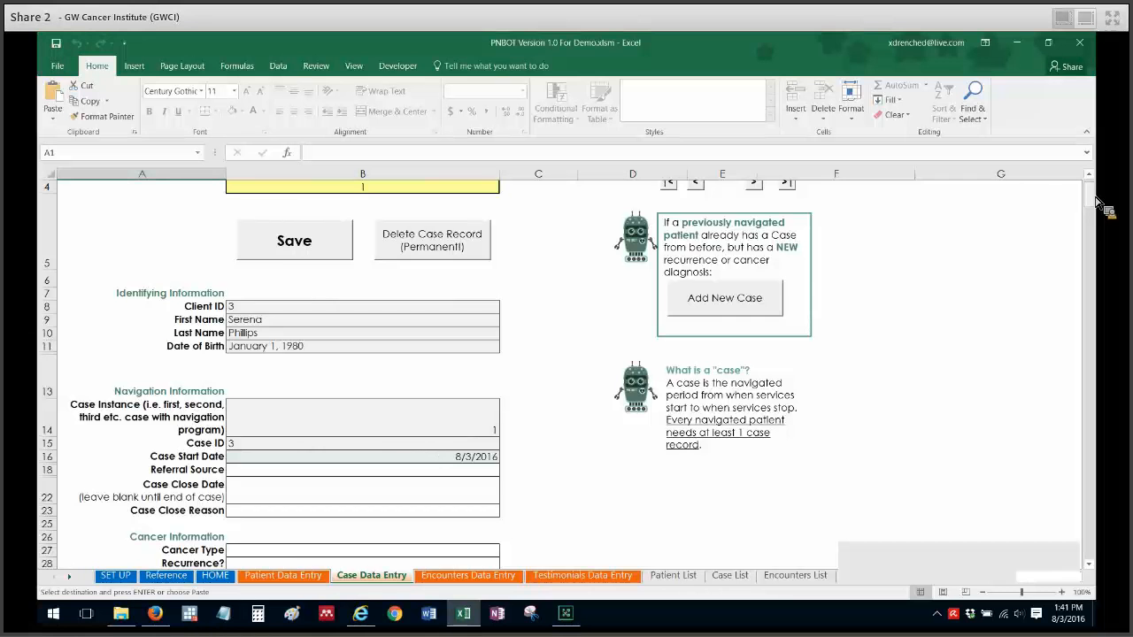
pyautogui.scroll(-3)
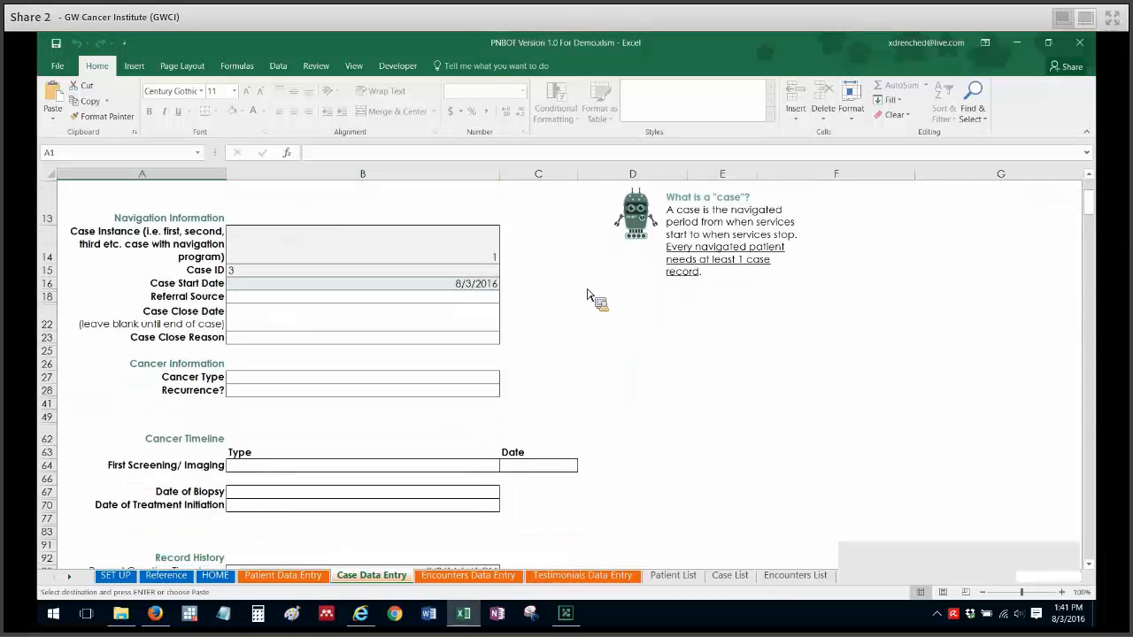
pyautogui.click(361, 377)
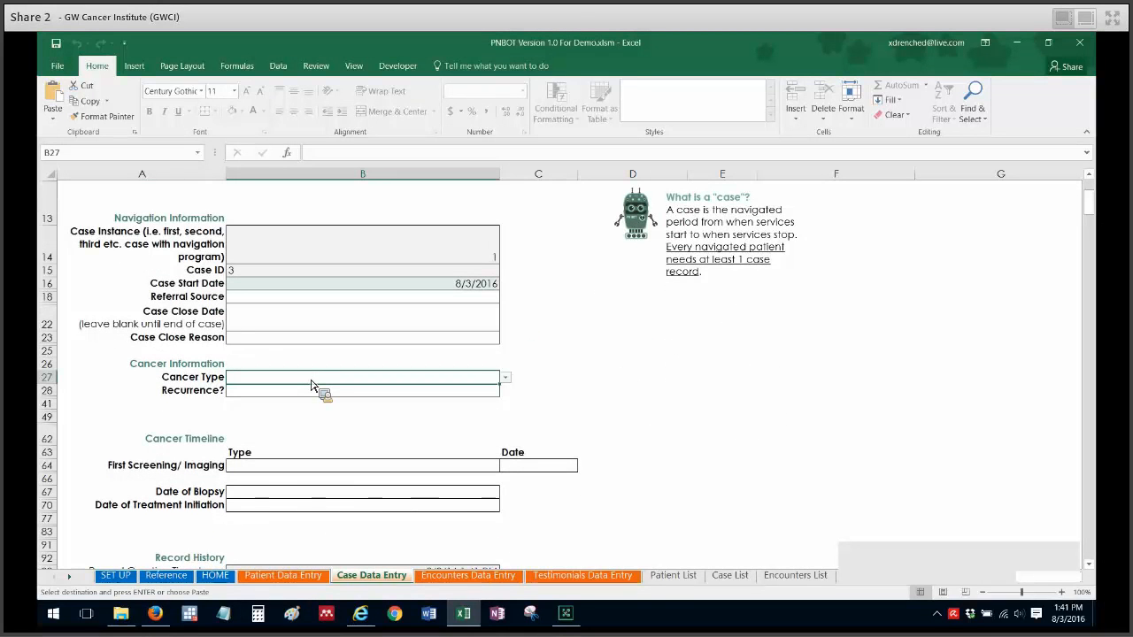
pyautogui.moveTo(195, 423)
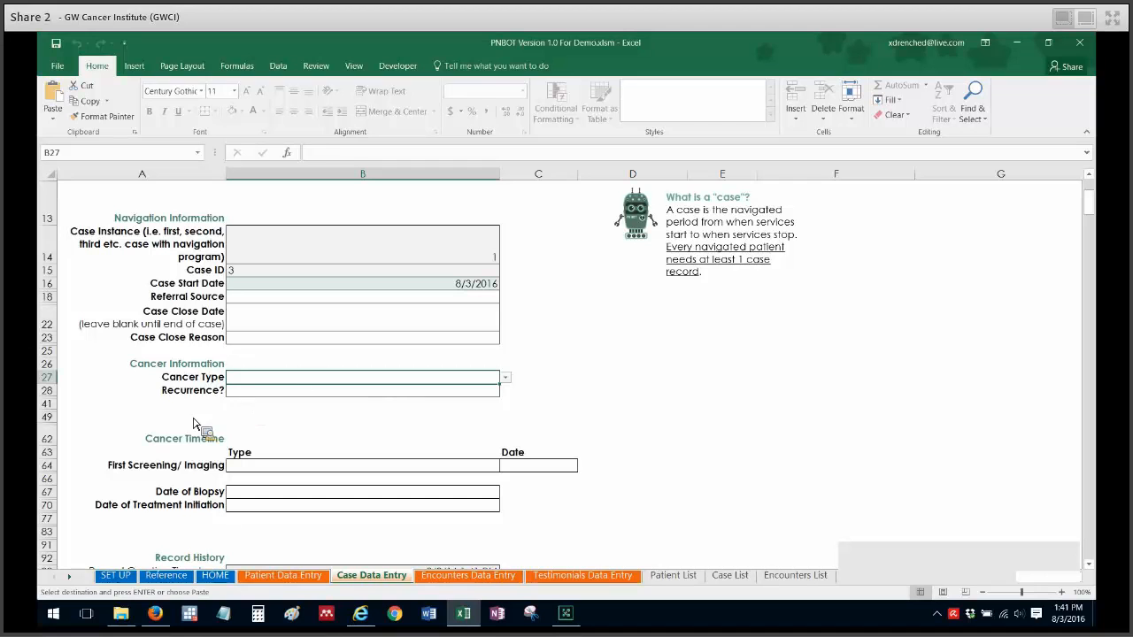
pyautogui.moveTo(114, 407)
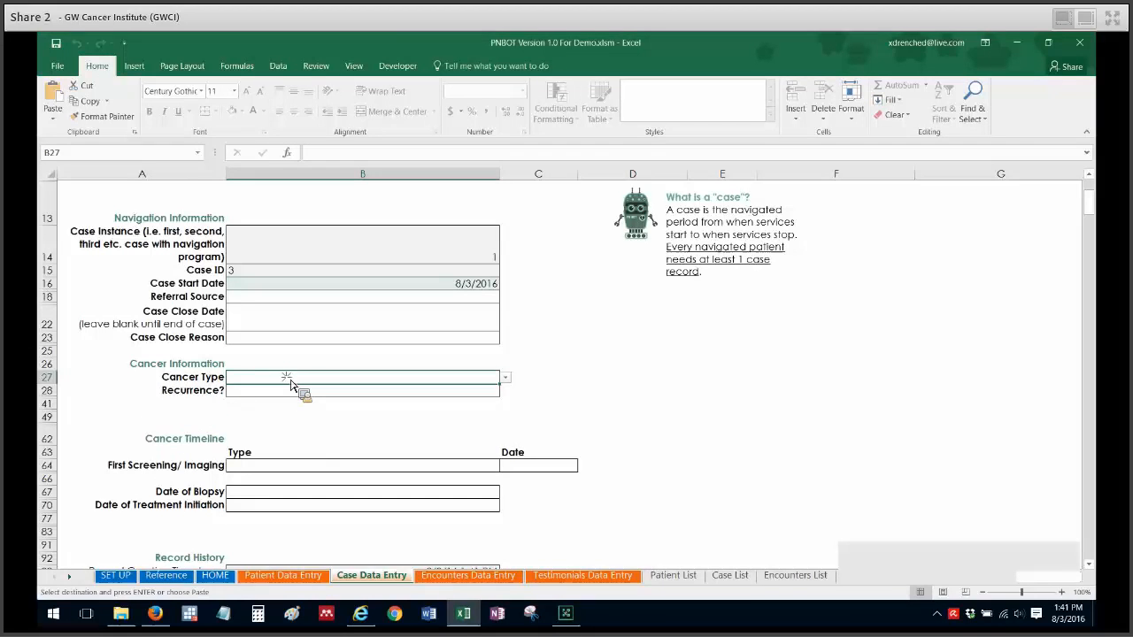
# Set the Bone Cancer case's Recurrence to Yes.
pyautogui.click(504, 379)
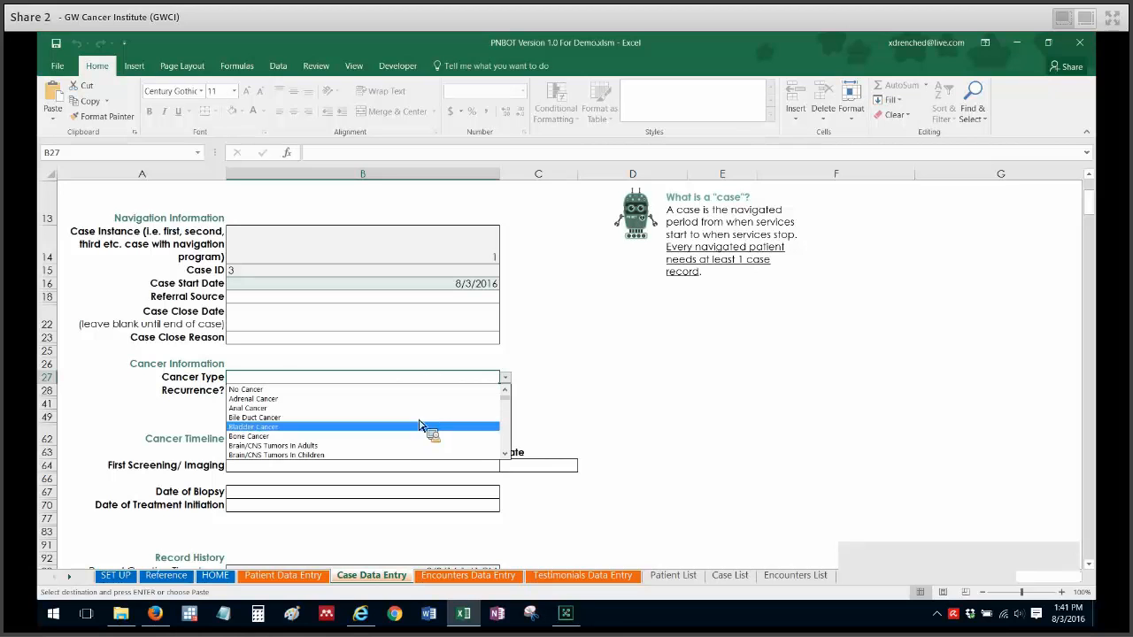
pyautogui.click(248, 436)
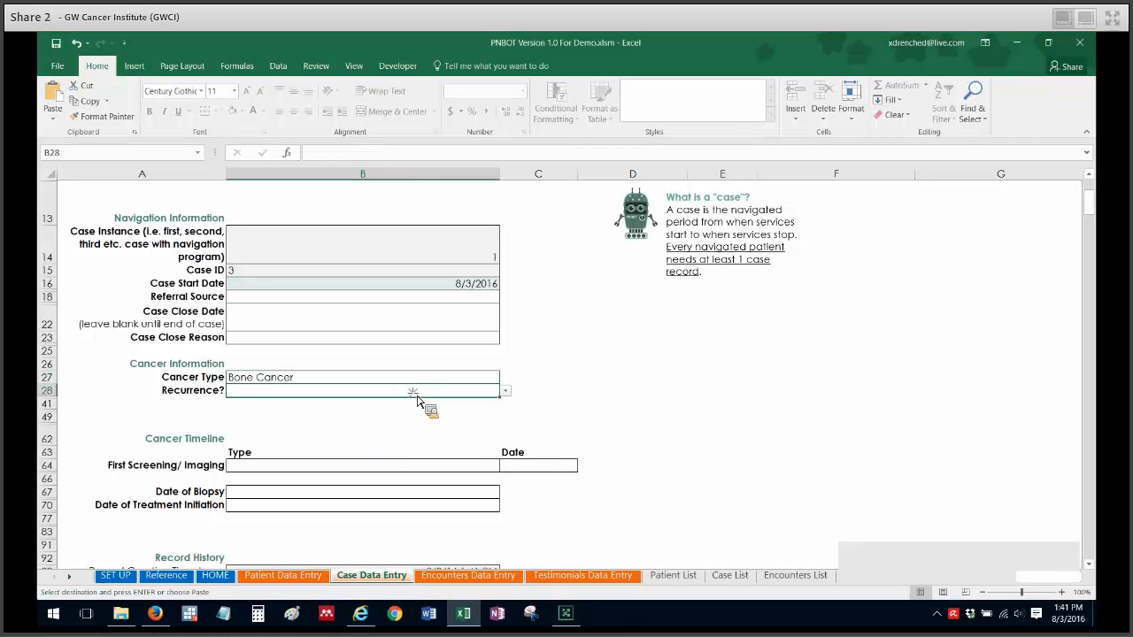
pyautogui.click(504, 391)
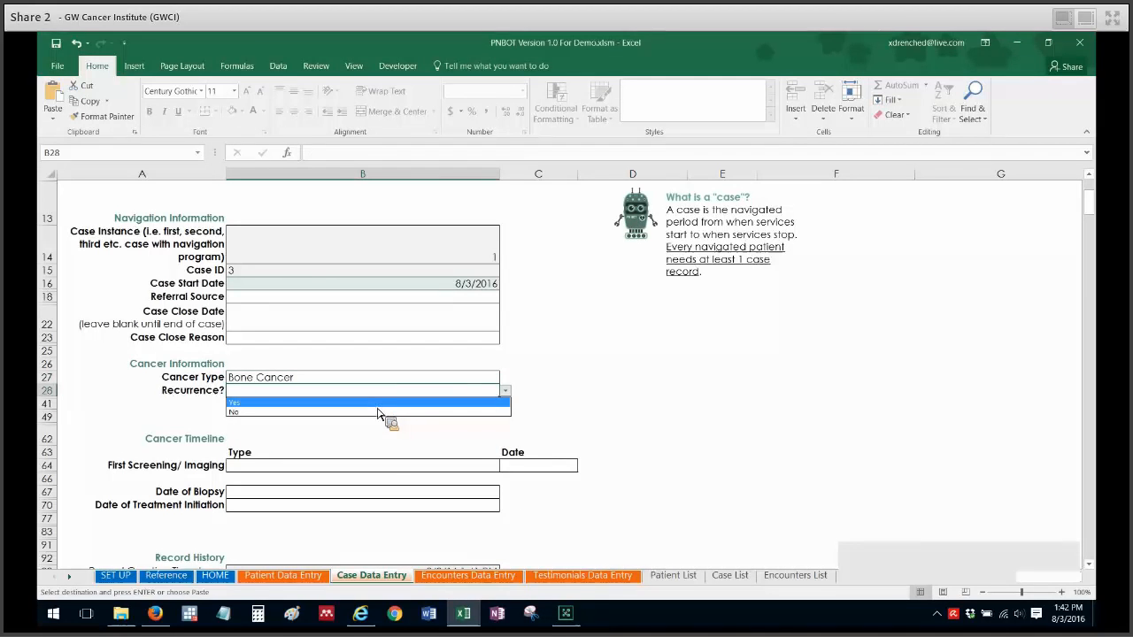
pyautogui.click(234, 403)
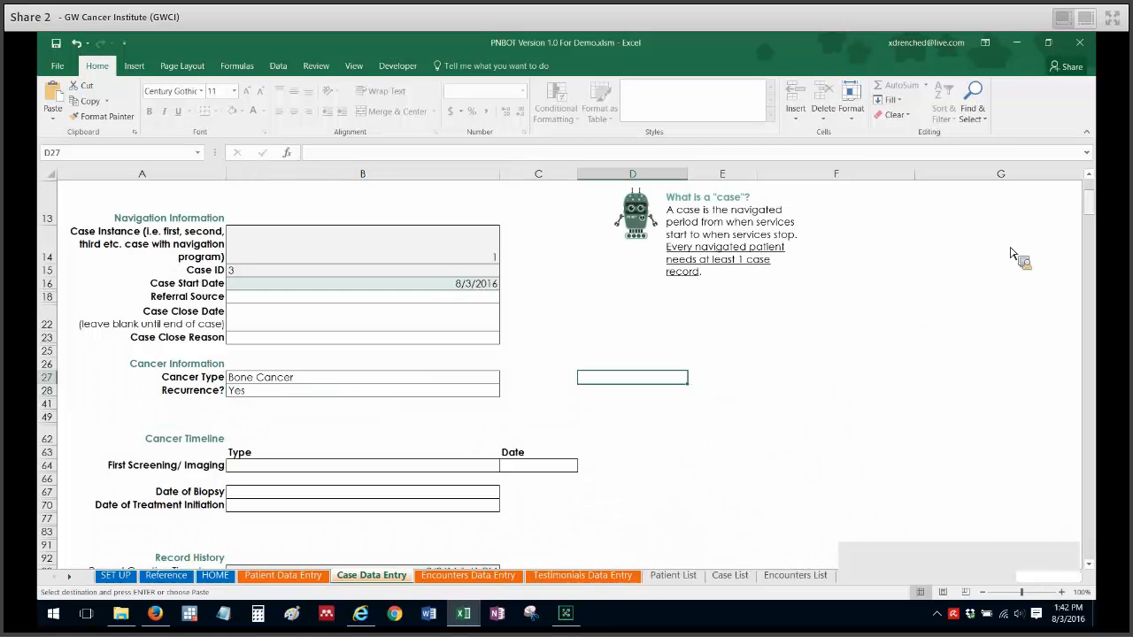
pyautogui.moveTo(1104, 309)
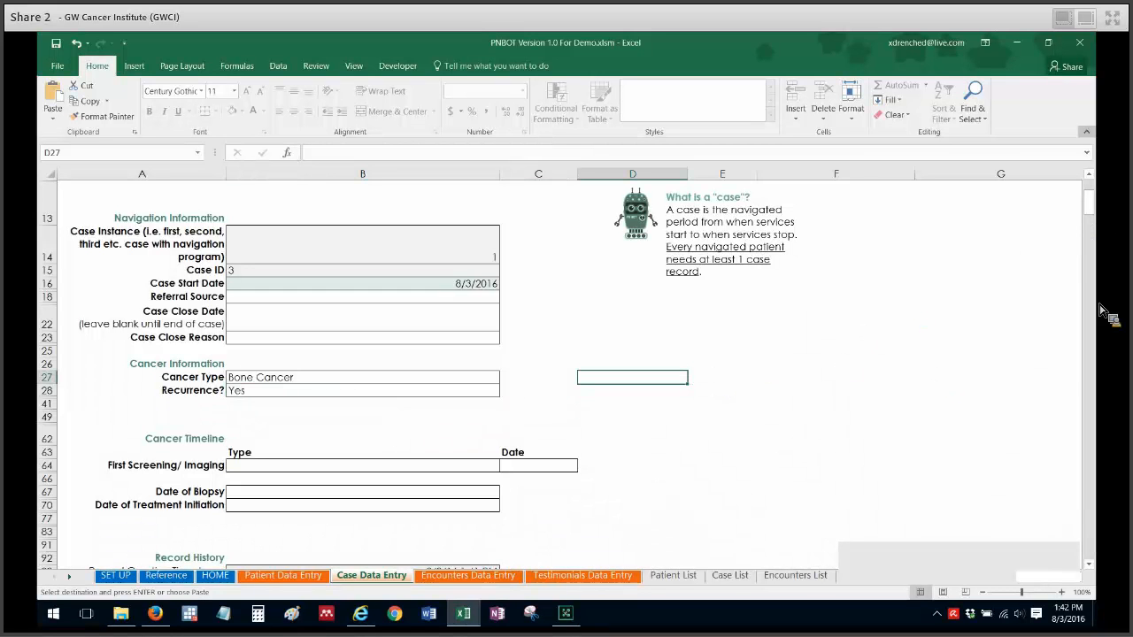
# Save the case to the database and acknowledge the 'Database has been updated' message.
pyautogui.scroll(3)
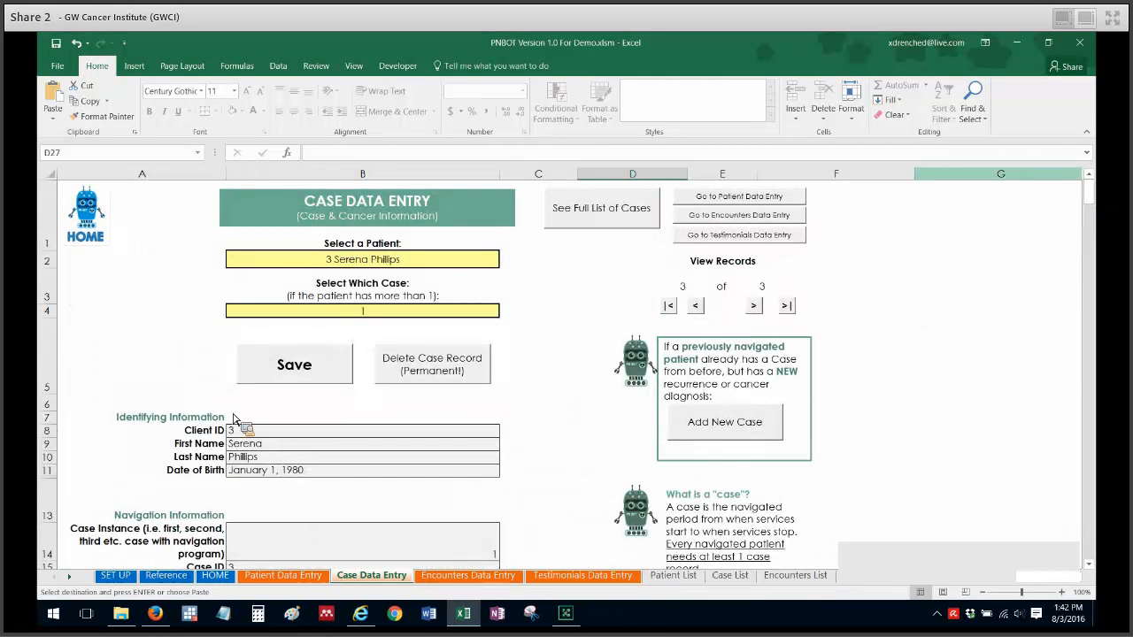
pyautogui.click(294, 364)
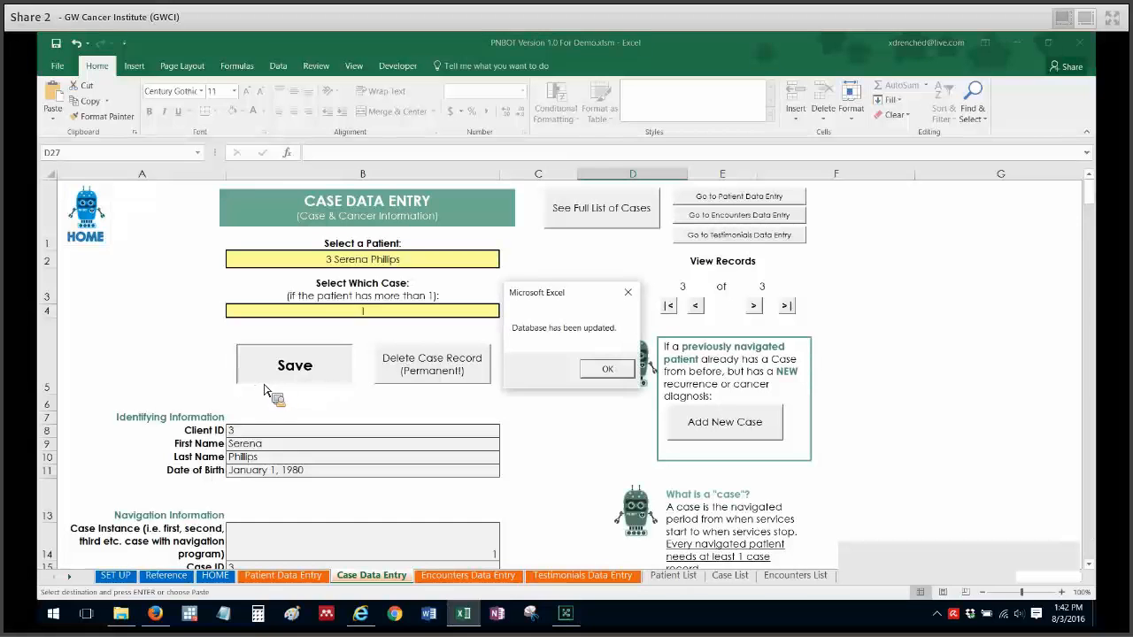
pyautogui.click(605, 368)
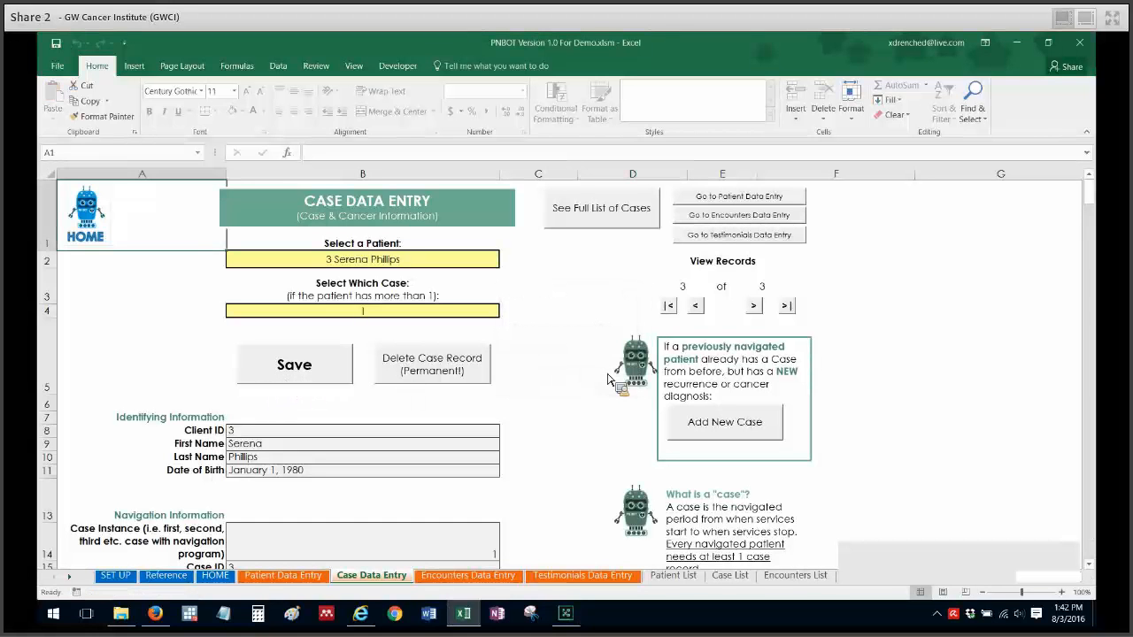
pyautogui.moveTo(546, 315)
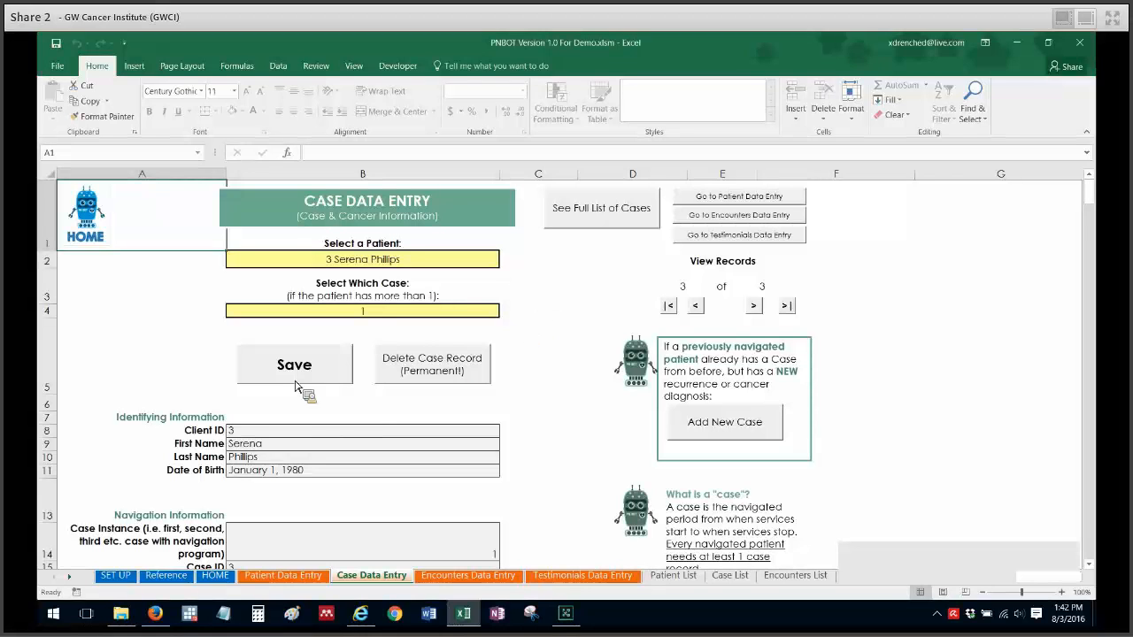
pyautogui.moveTo(131, 311)
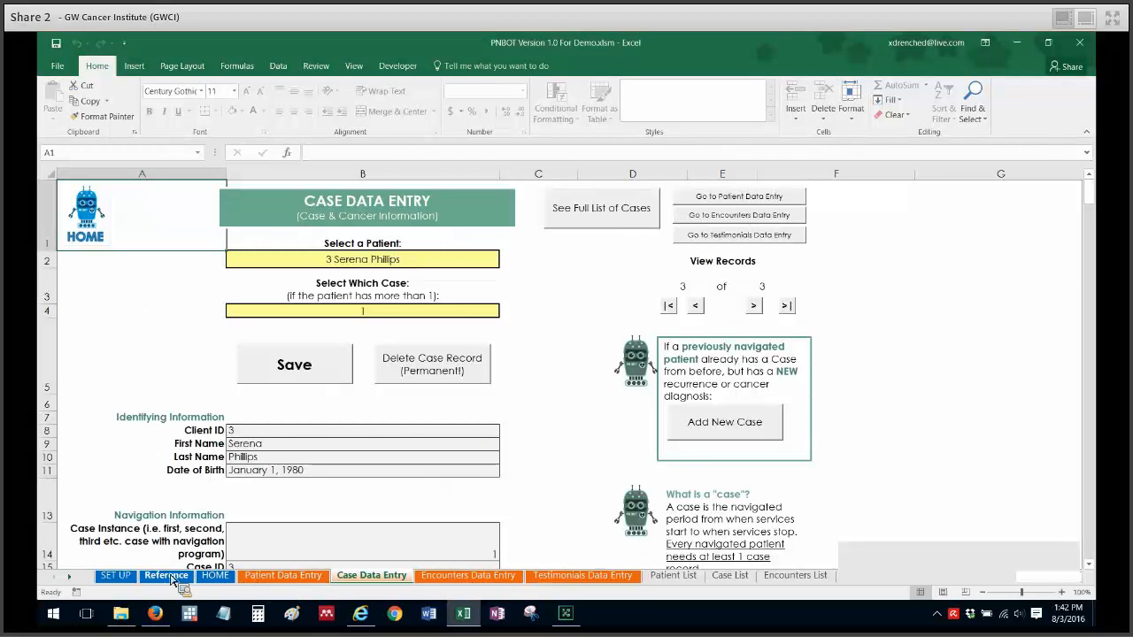
pyautogui.click(673, 576)
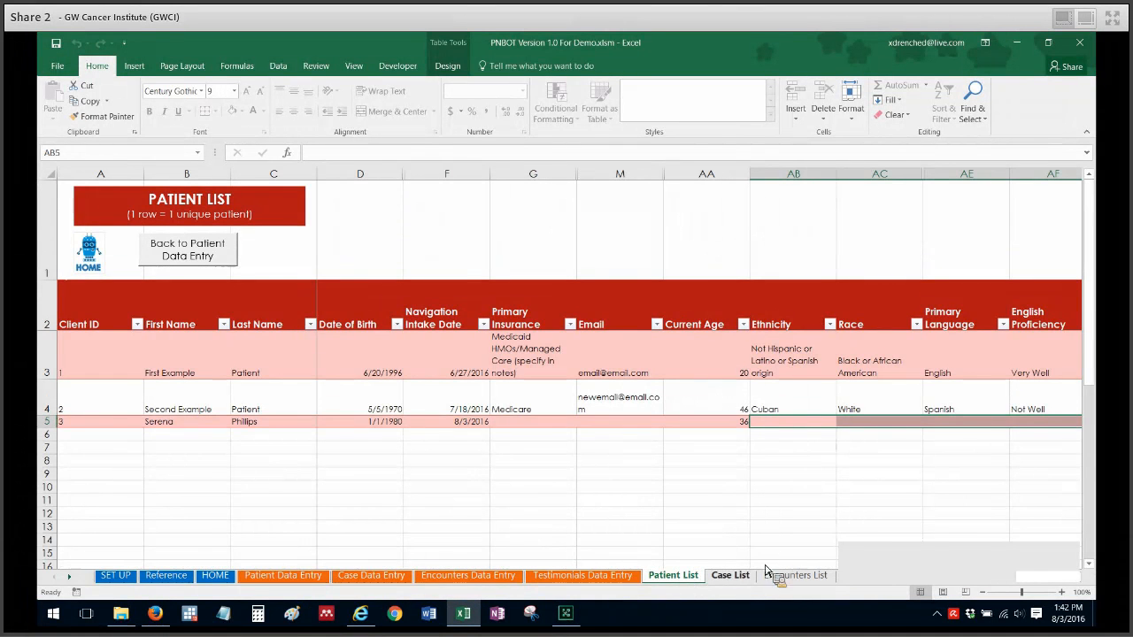
pyautogui.click(730, 574)
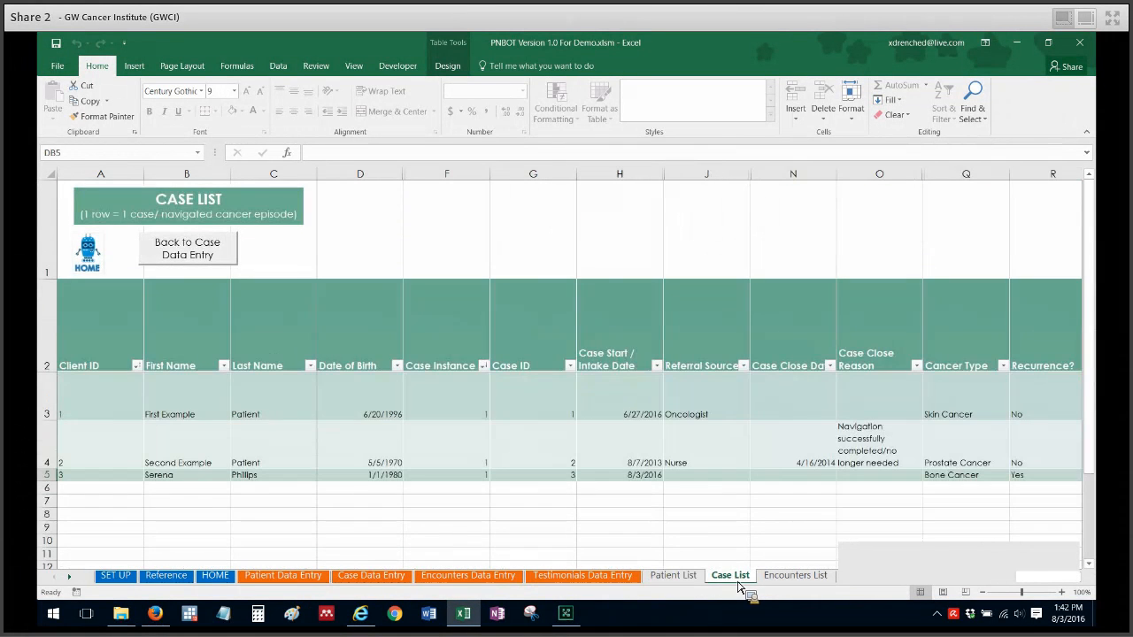
pyautogui.moveTo(415, 478)
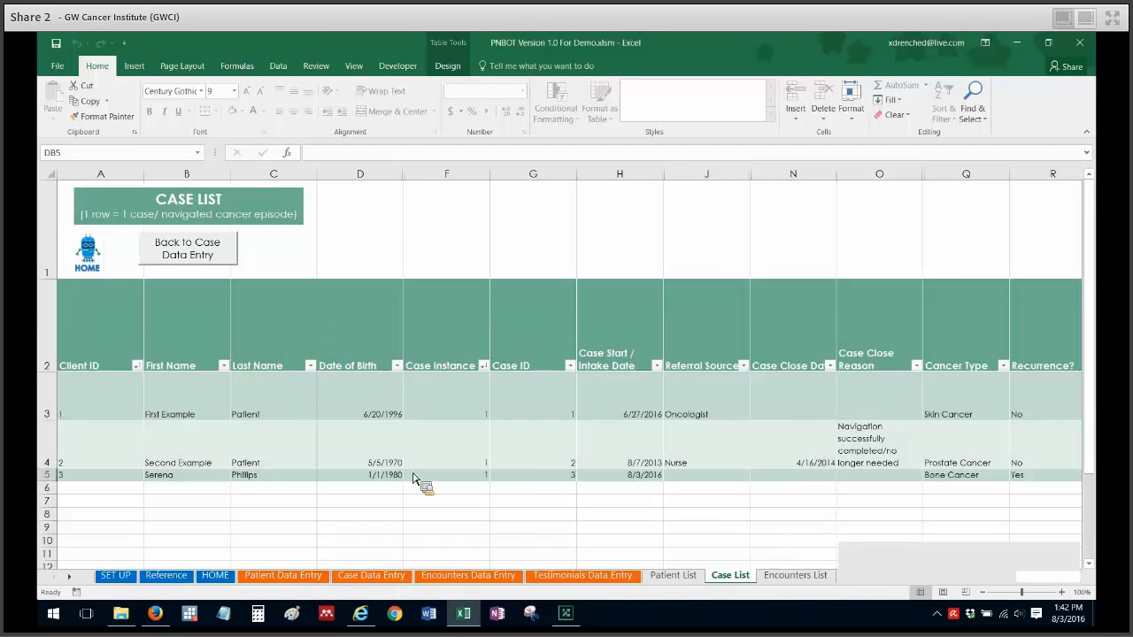
pyautogui.moveTo(216, 575)
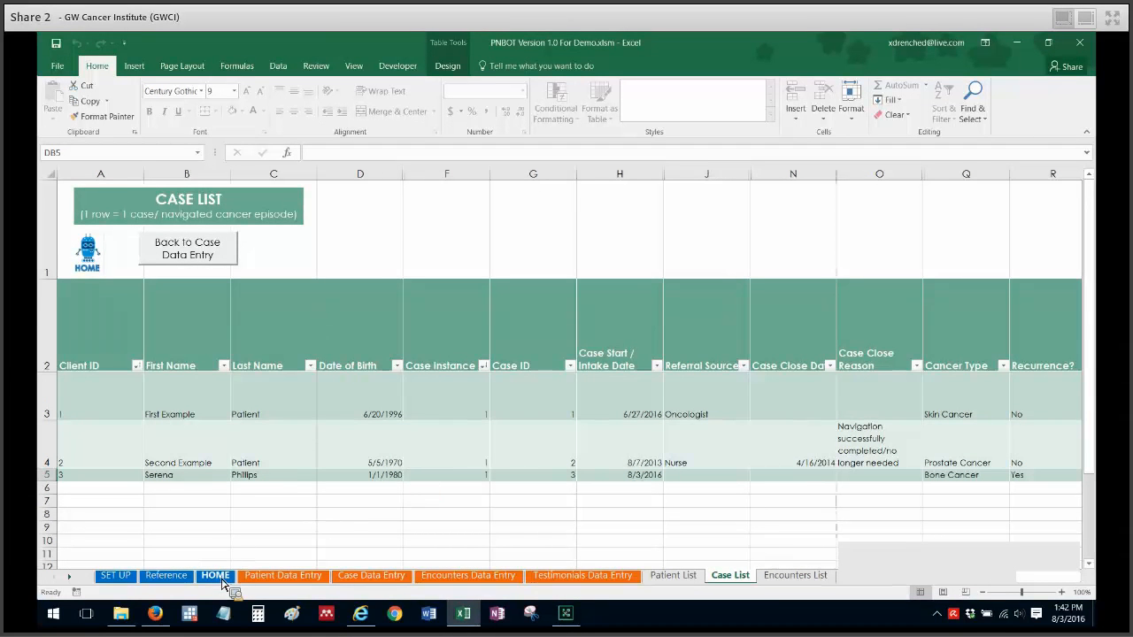
# Return to the PN-BOT HOME sheet.
pyautogui.click(216, 575)
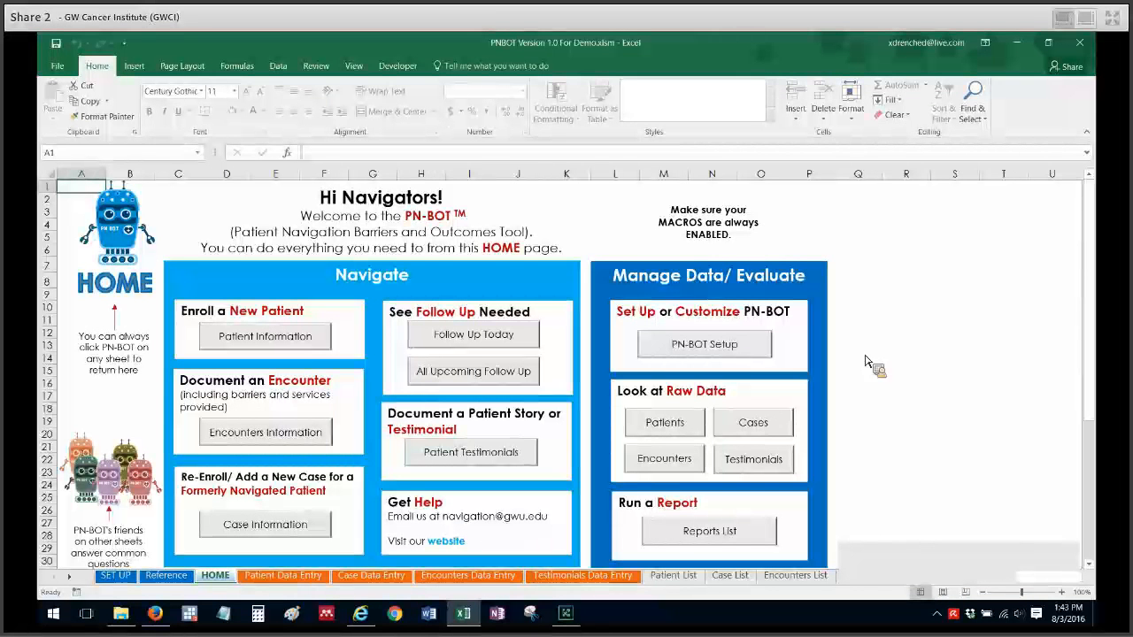
pyautogui.moveTo(634, 443)
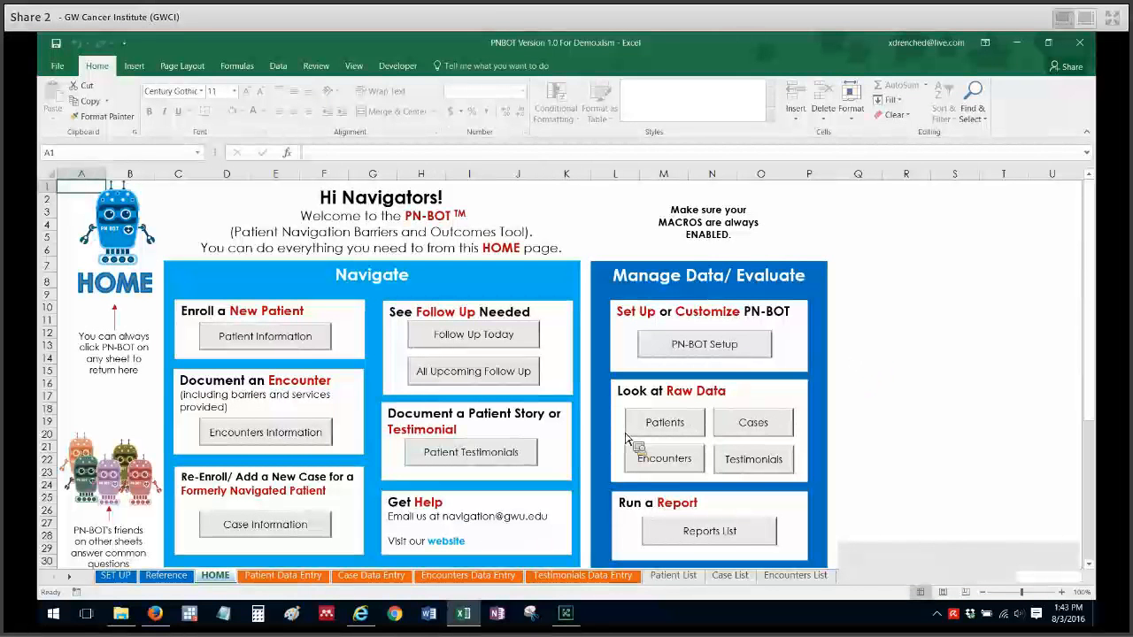
pyautogui.moveTo(801, 376)
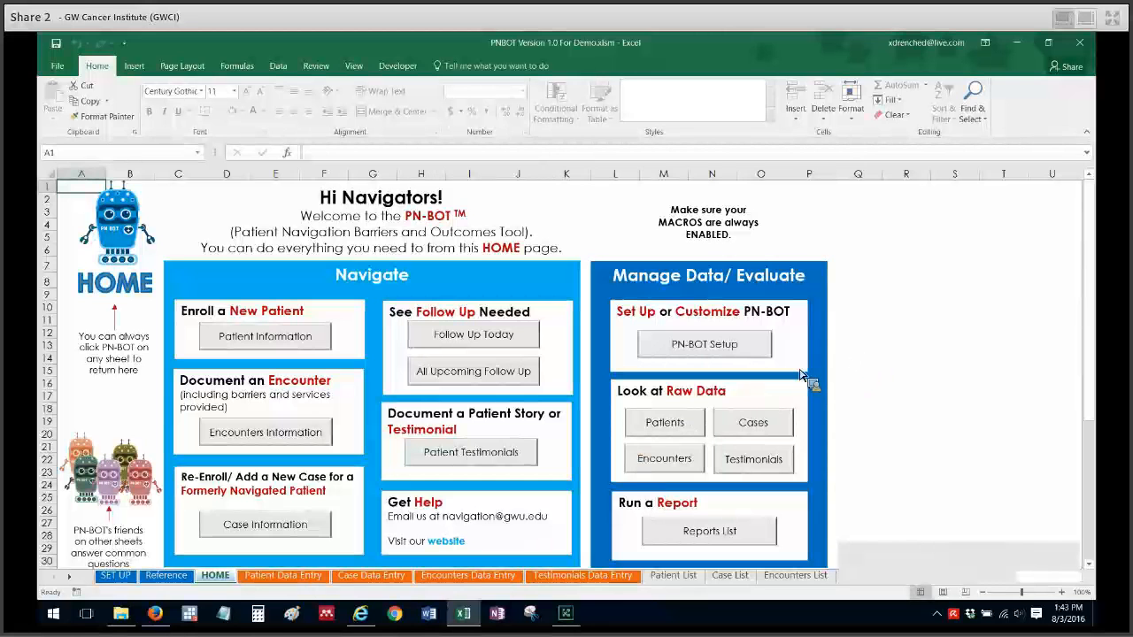
pyautogui.moveTo(864, 372)
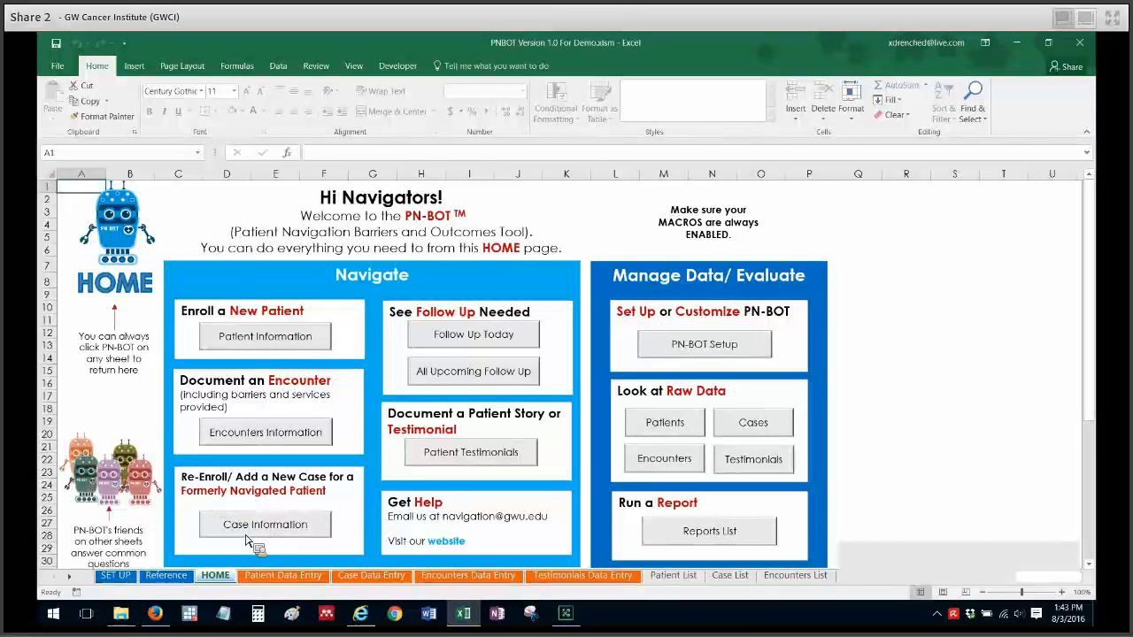
# From Case Information, select Second Example Patient (client ID 2) to load the existing case.
pyautogui.click(266, 524)
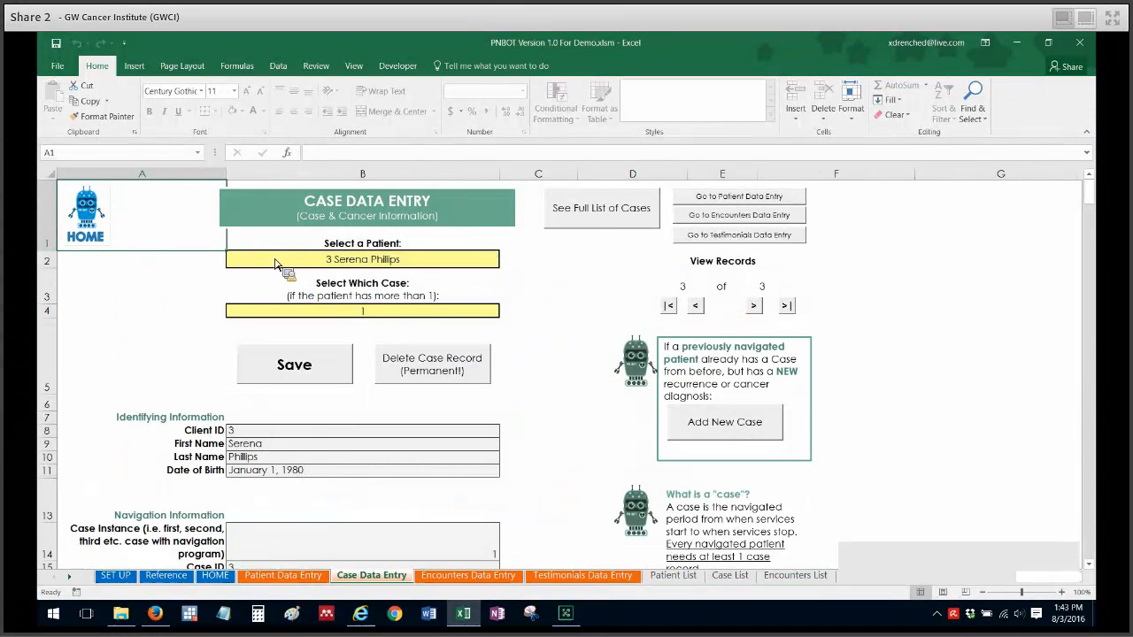
pyautogui.click(361, 259)
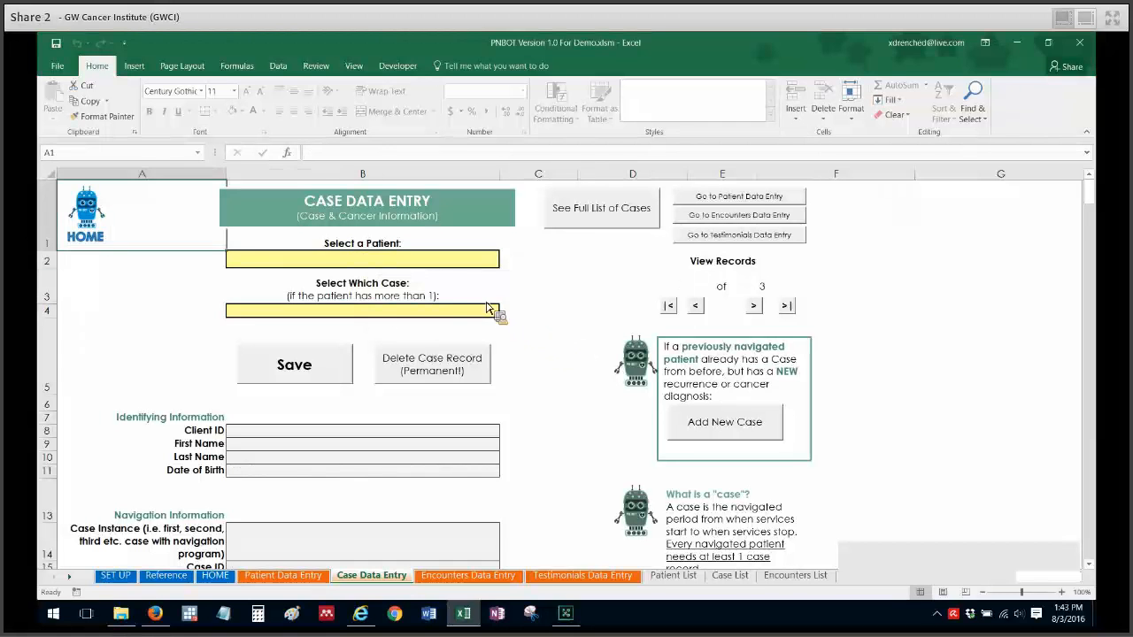
pyautogui.click(361, 259)
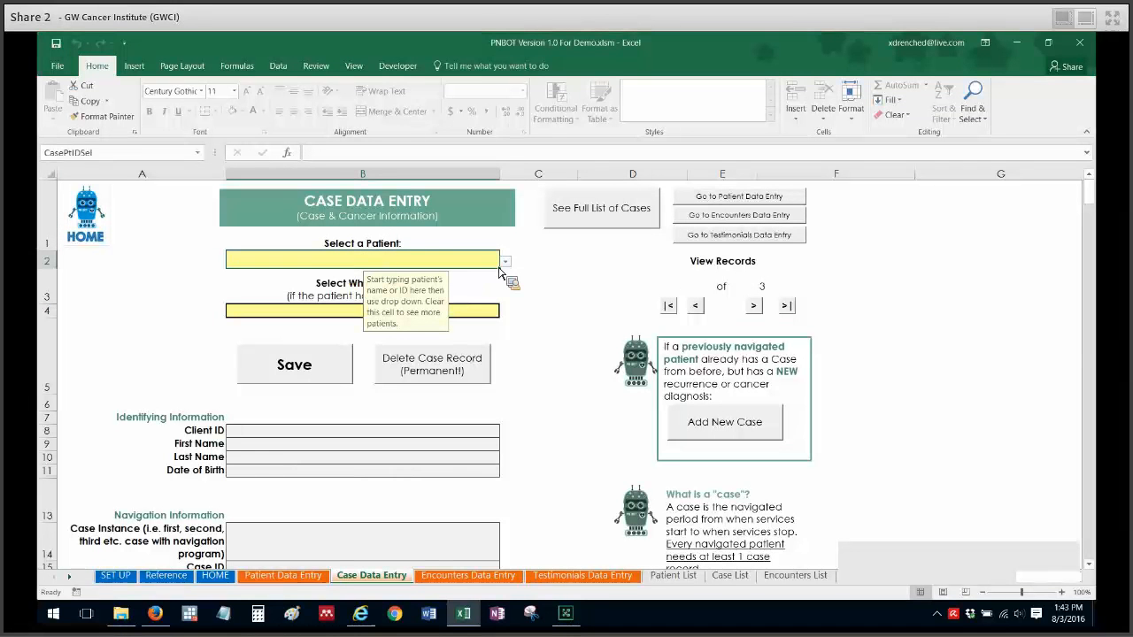
pyautogui.moveTo(510, 269)
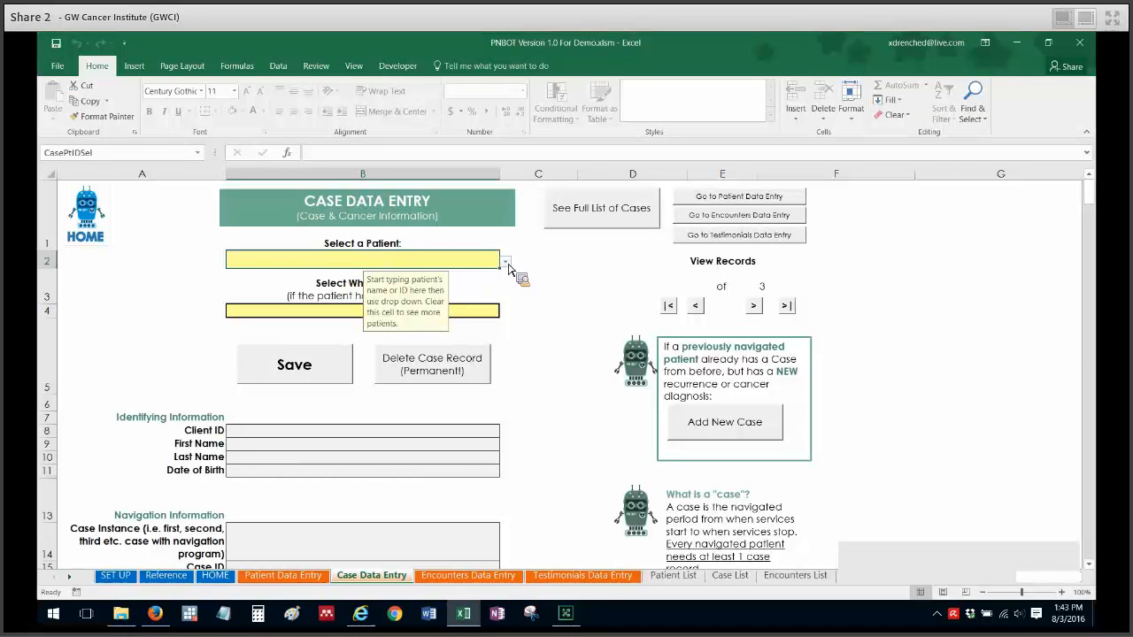
pyautogui.click(507, 258)
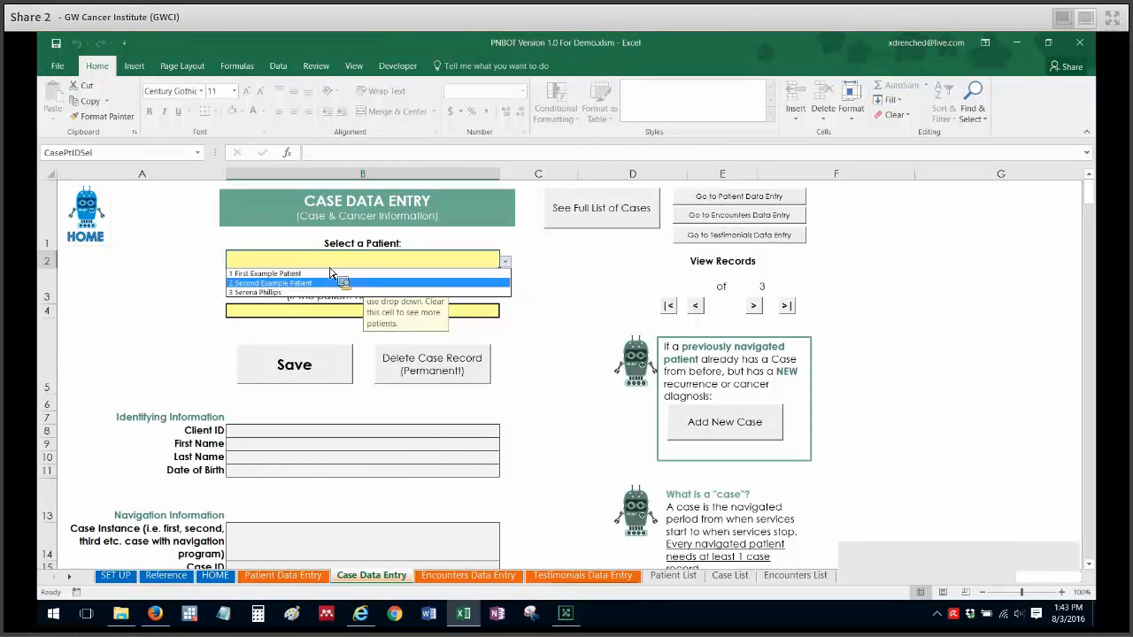
pyautogui.click(361, 259)
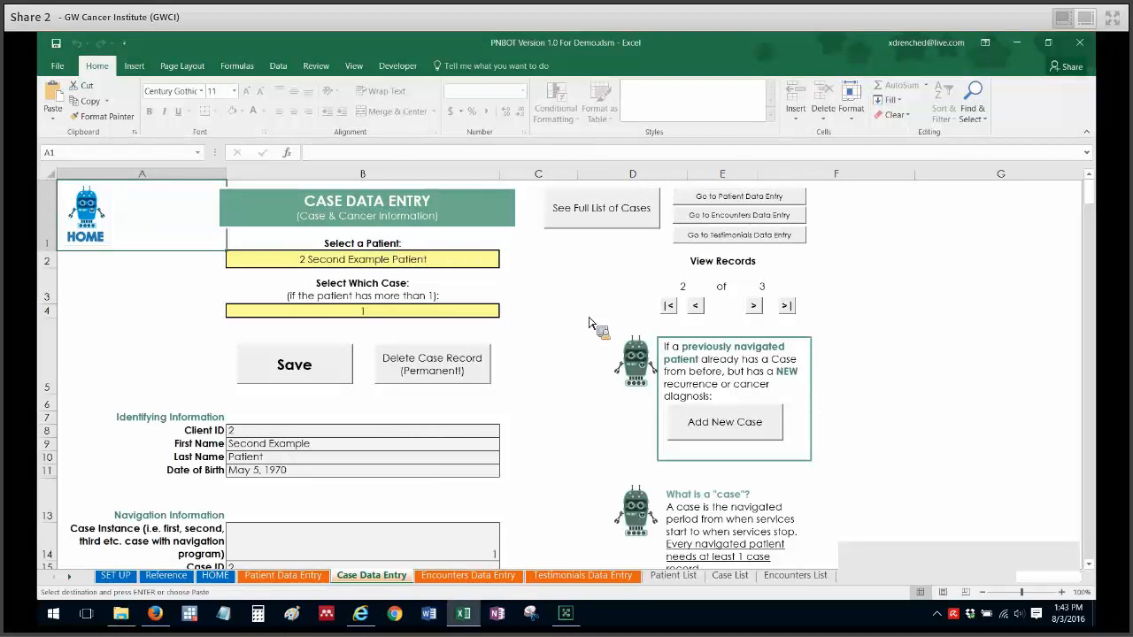
pyautogui.moveTo(457, 322)
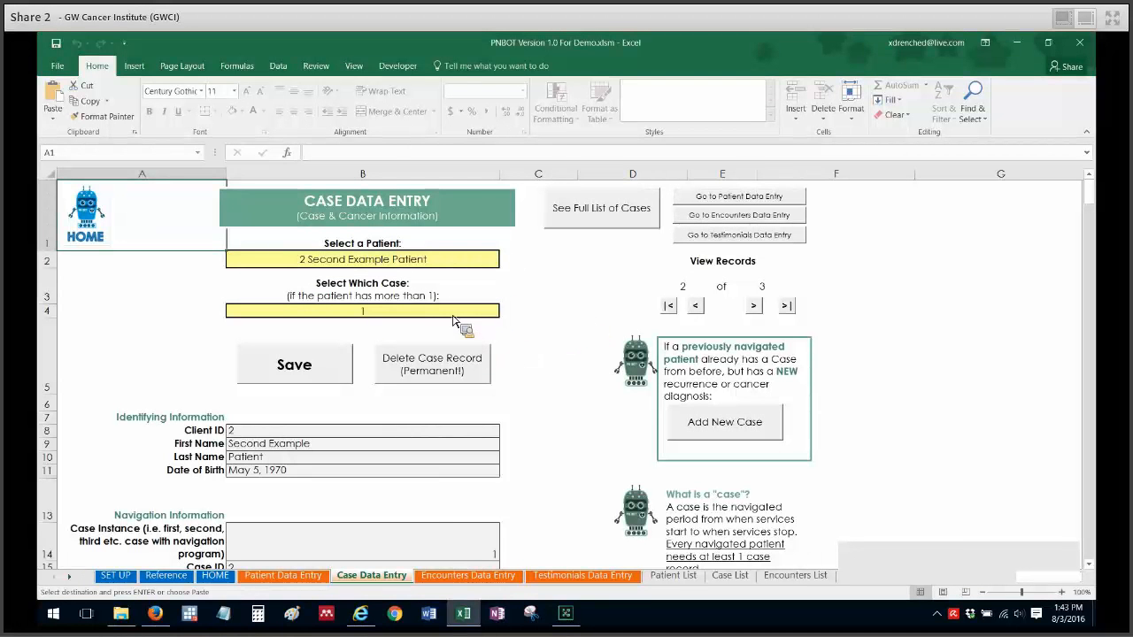
pyautogui.moveTo(1094, 191)
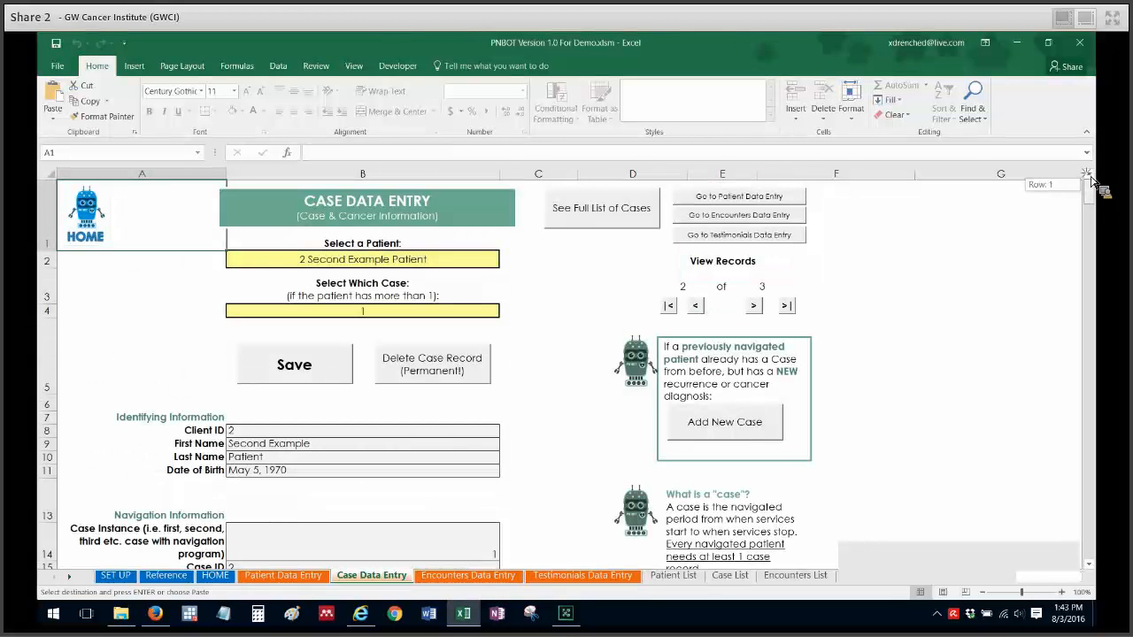
pyautogui.moveTo(818, 226)
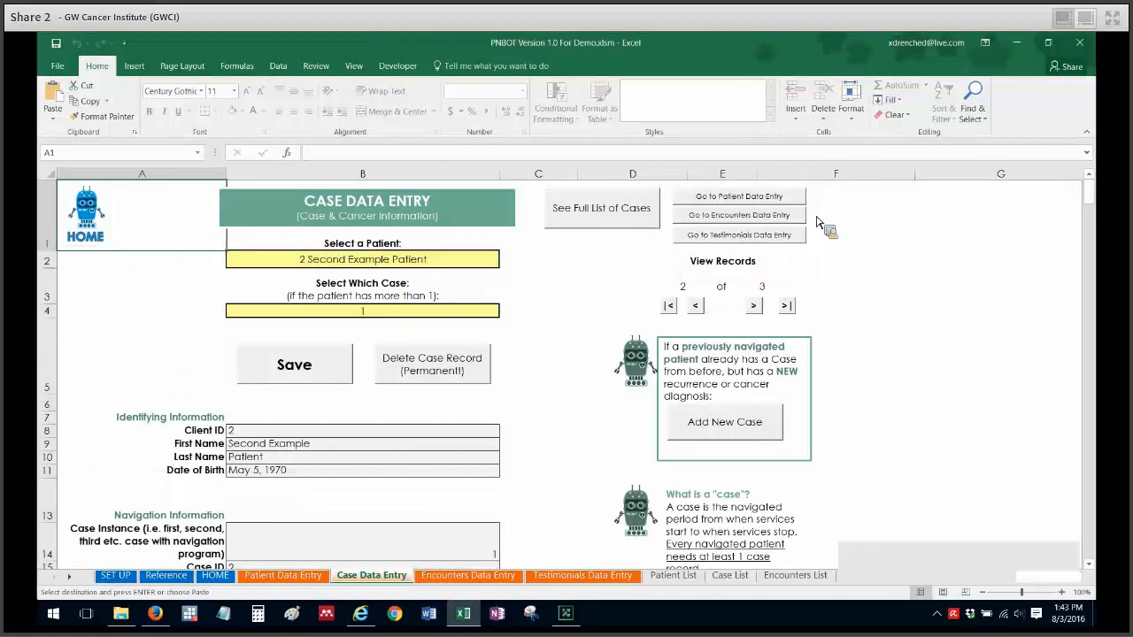
pyautogui.scroll(-3)
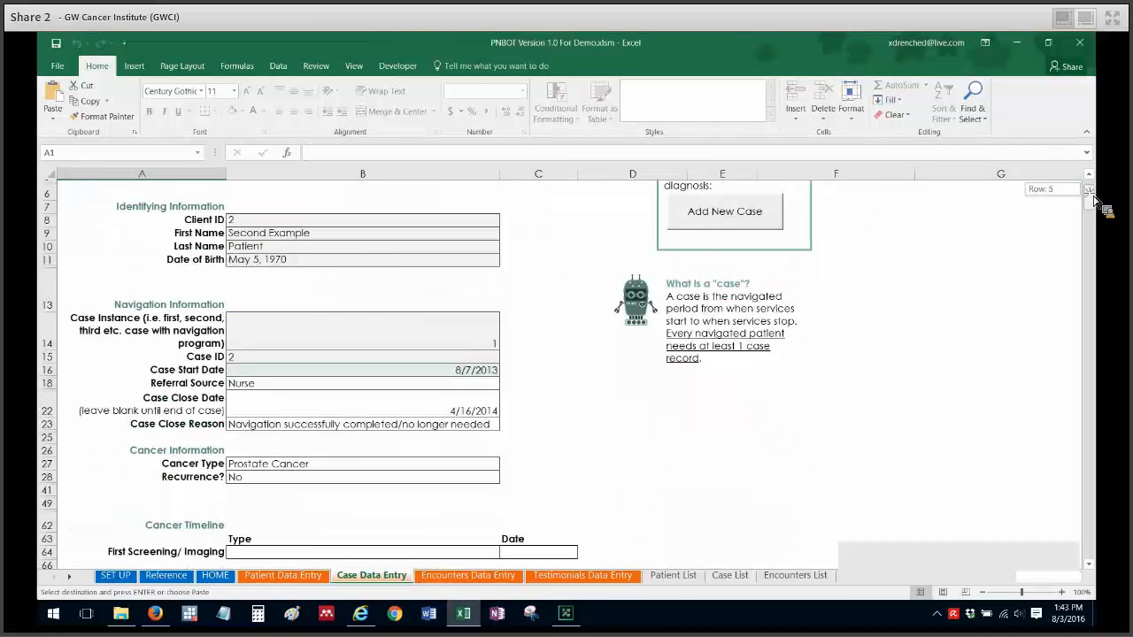
pyautogui.scroll(-3)
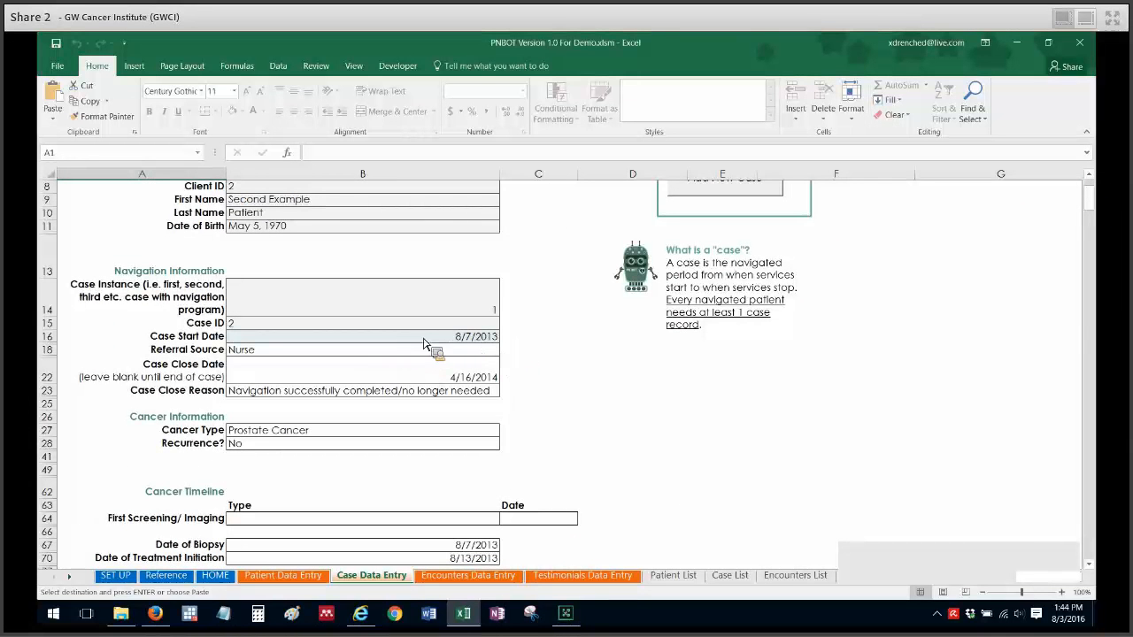
pyautogui.moveTo(262, 396)
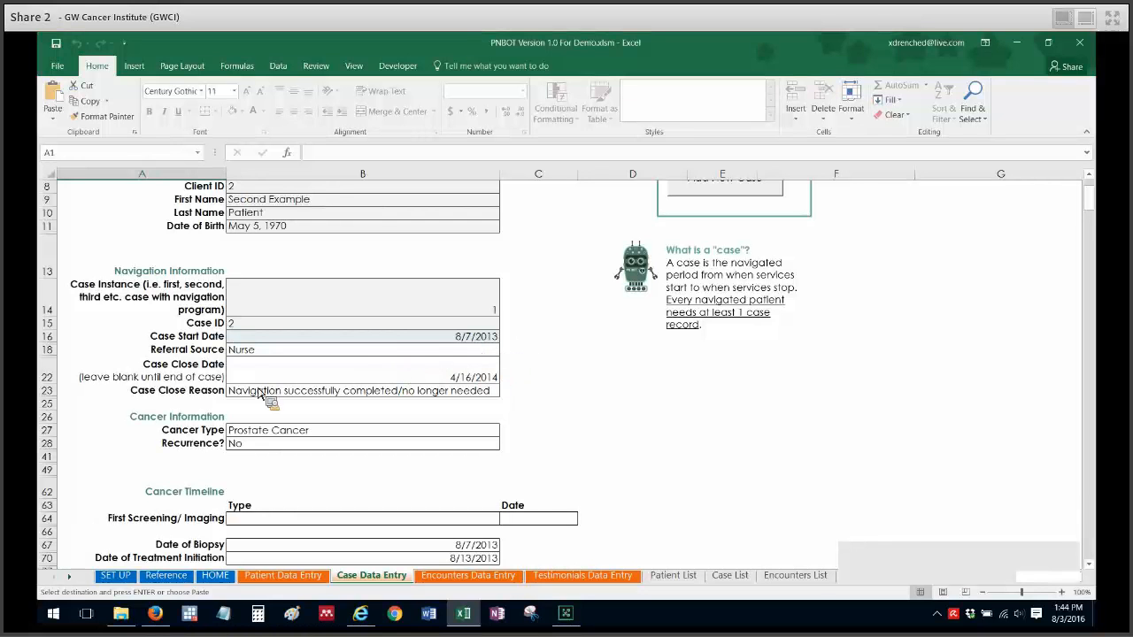
pyautogui.moveTo(354, 408)
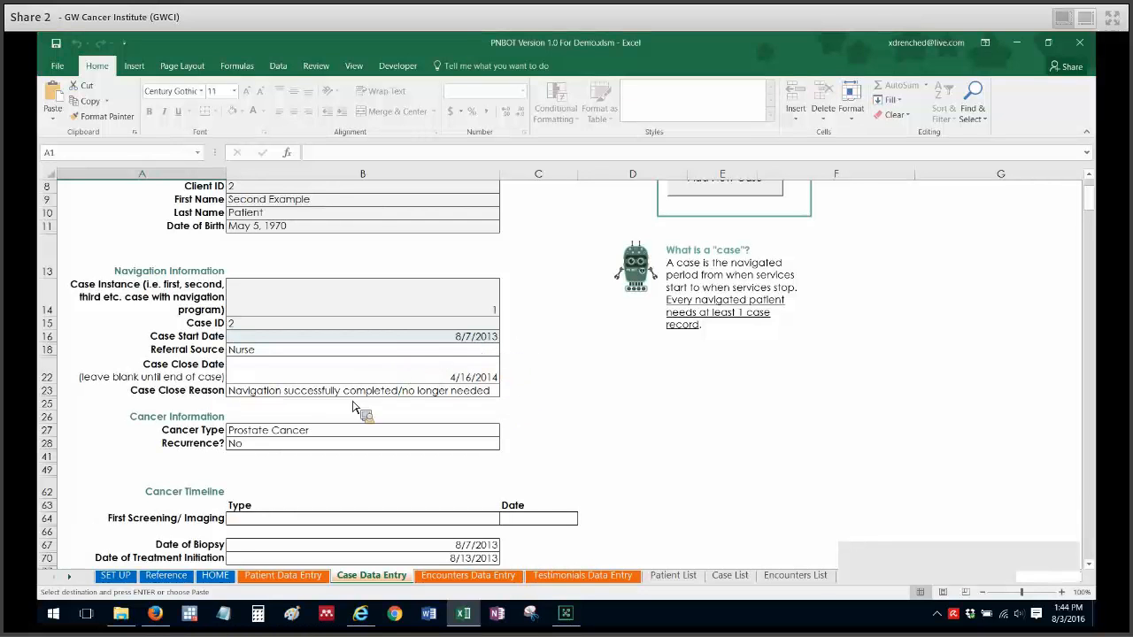
pyautogui.moveTo(375, 398)
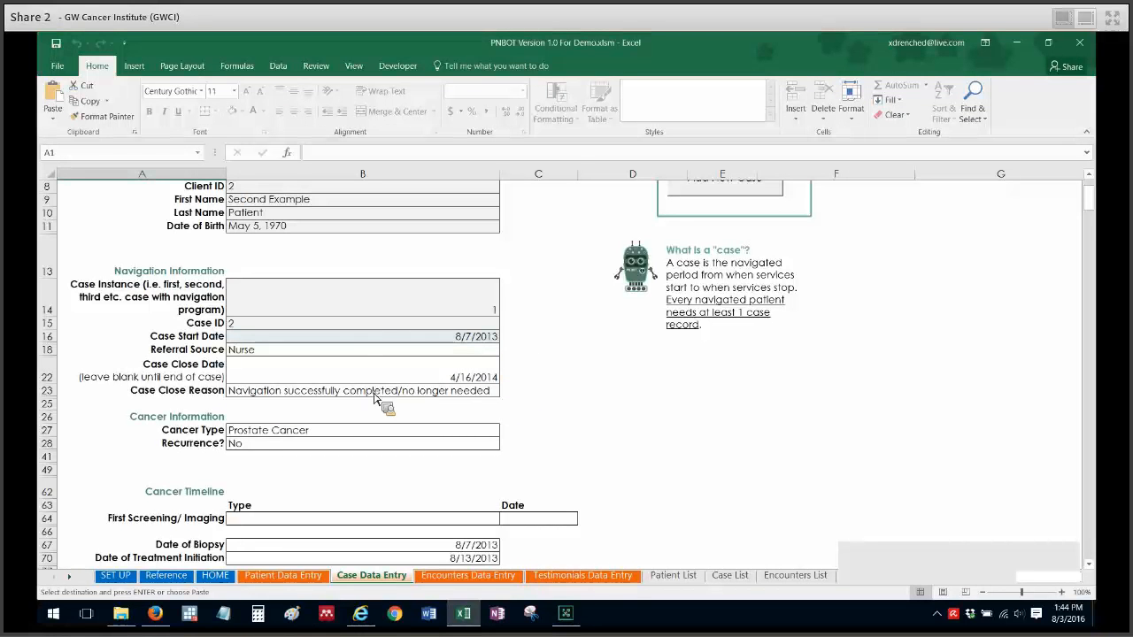
pyautogui.moveTo(1105, 213)
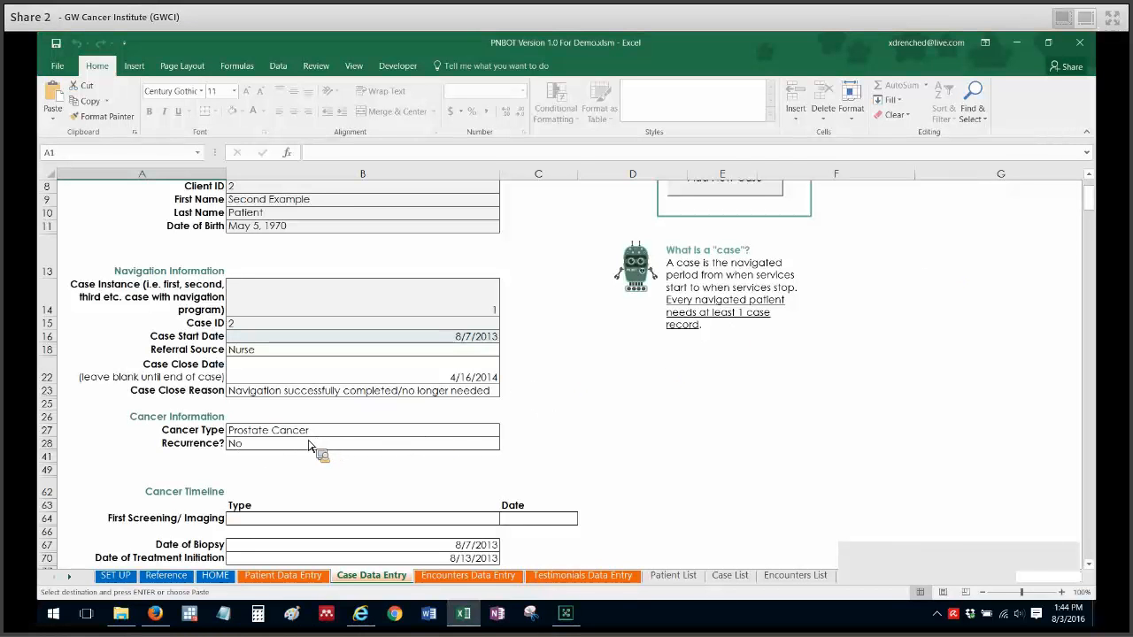
pyautogui.moveTo(421, 545)
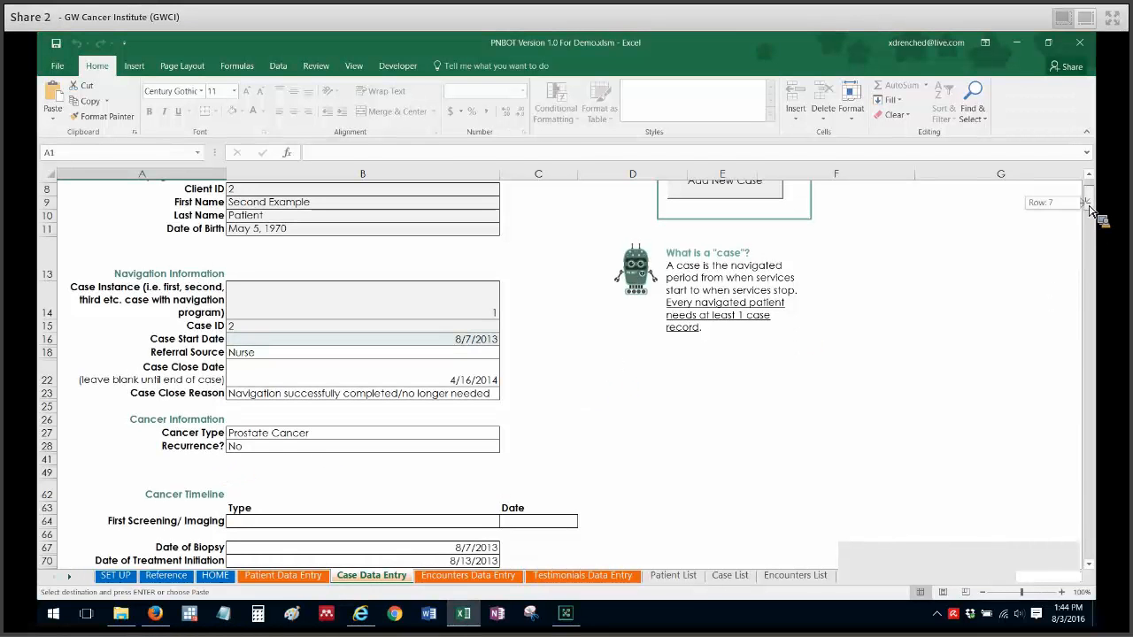
pyautogui.scroll(-3)
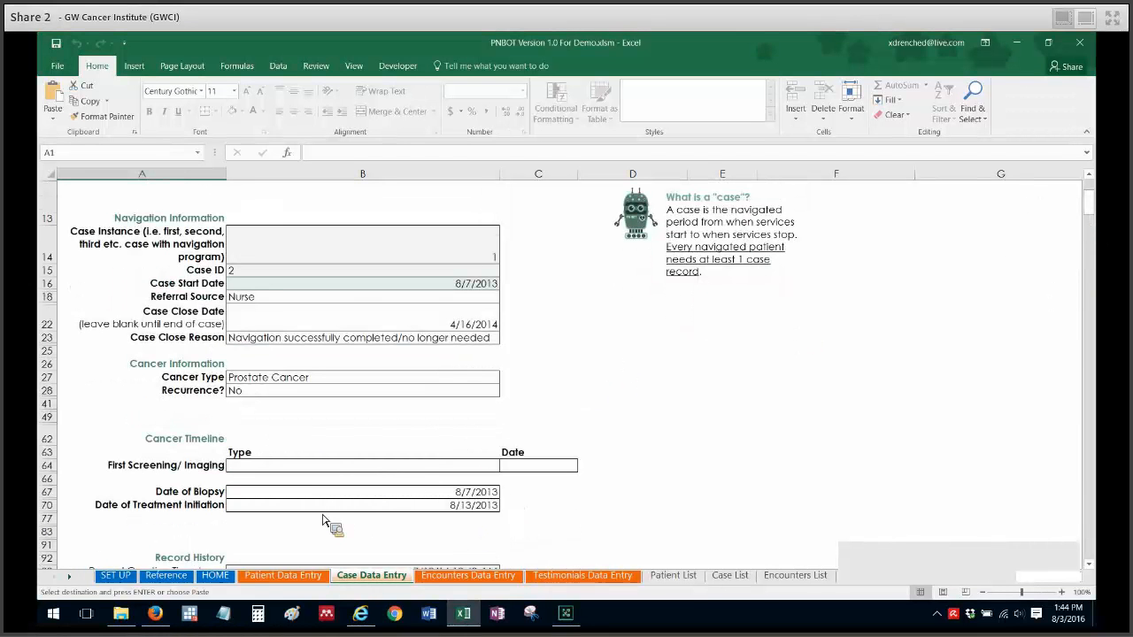
pyautogui.moveTo(212, 513)
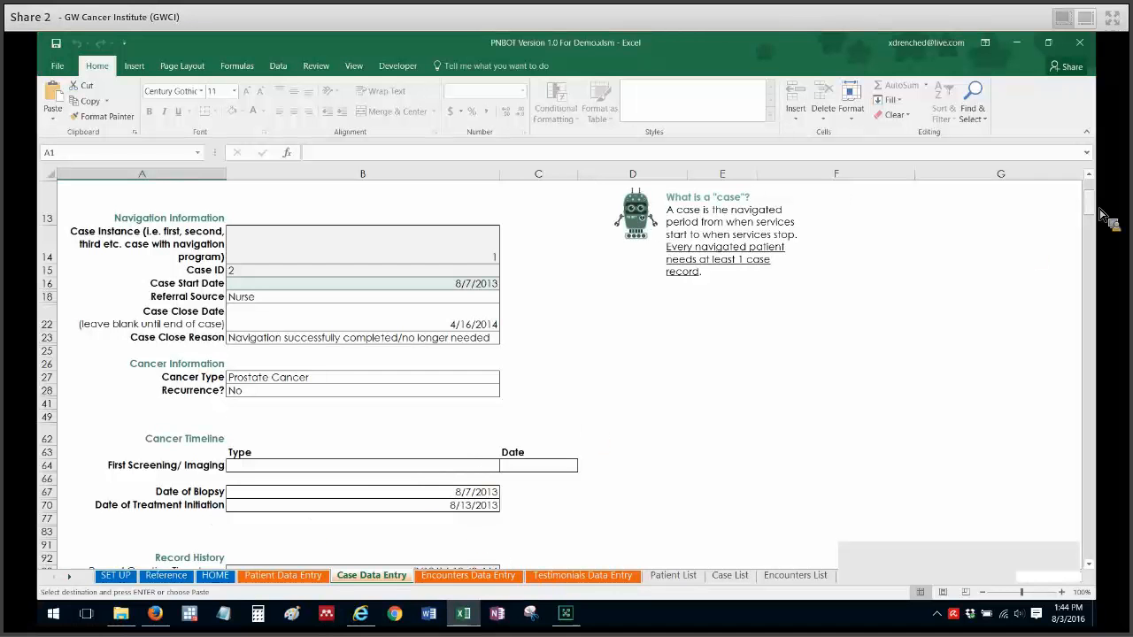
pyautogui.scroll(3)
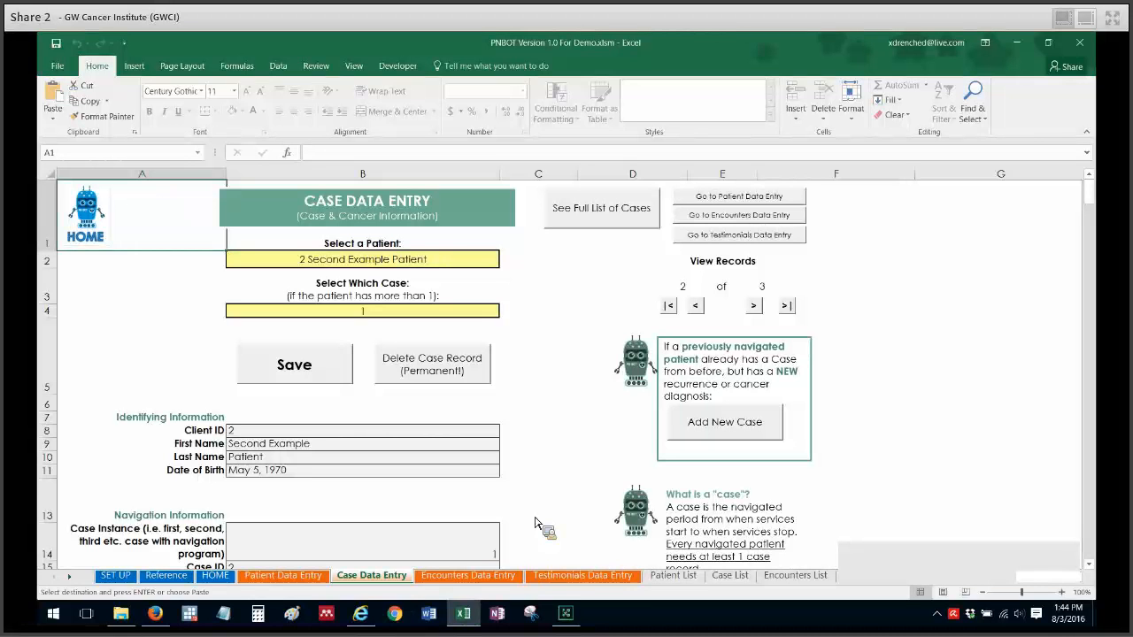
pyautogui.moveTo(1037, 241)
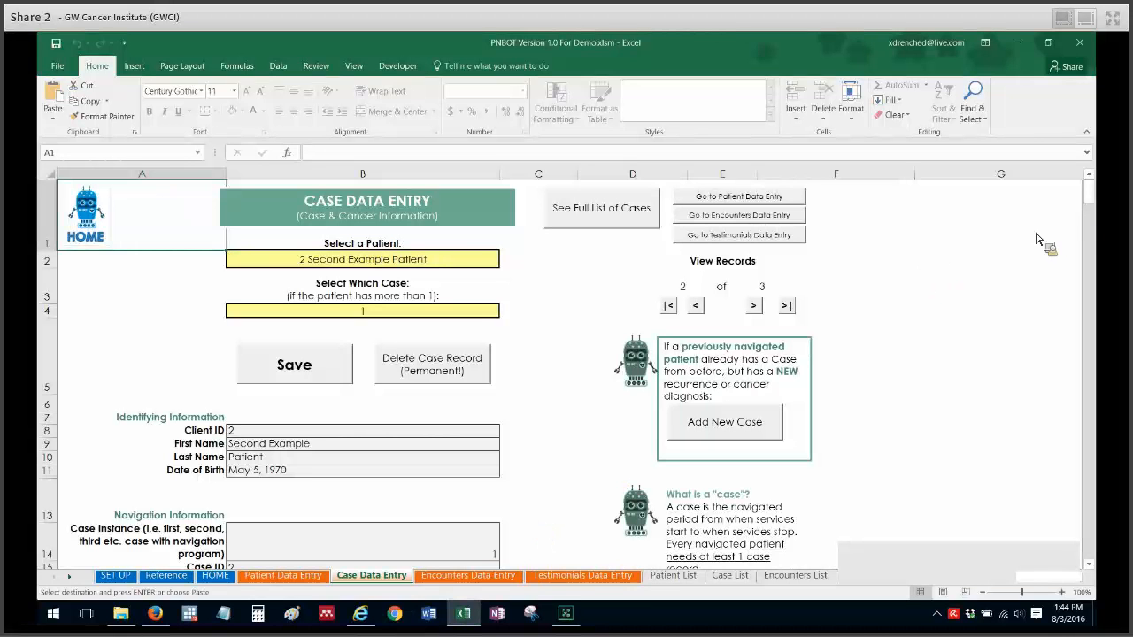
pyautogui.scroll(-3)
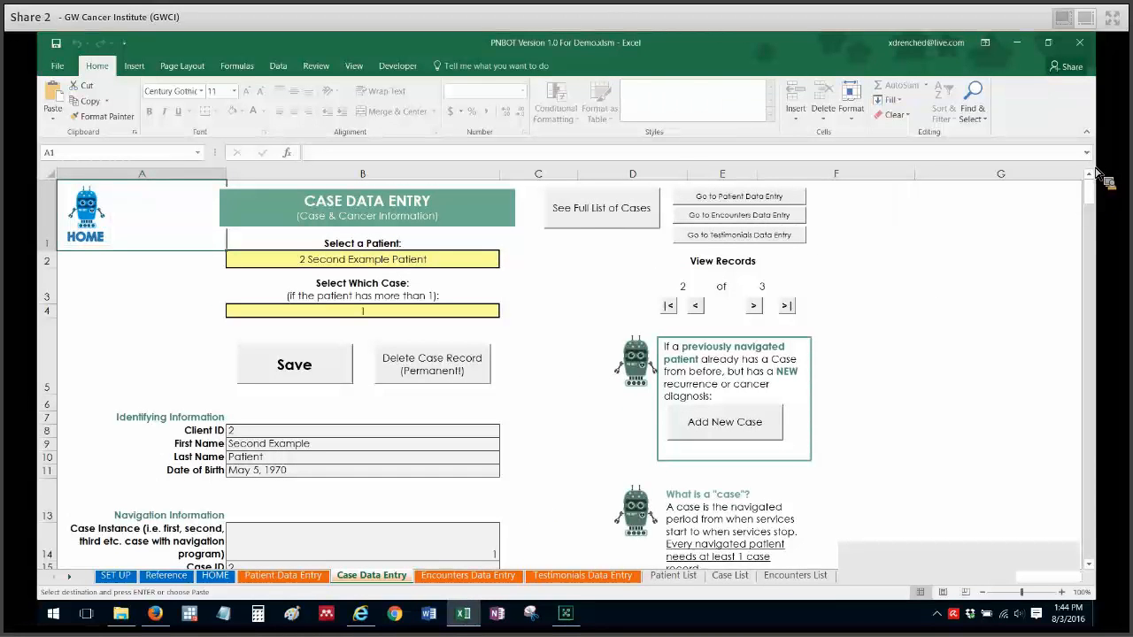
pyautogui.moveTo(991, 283)
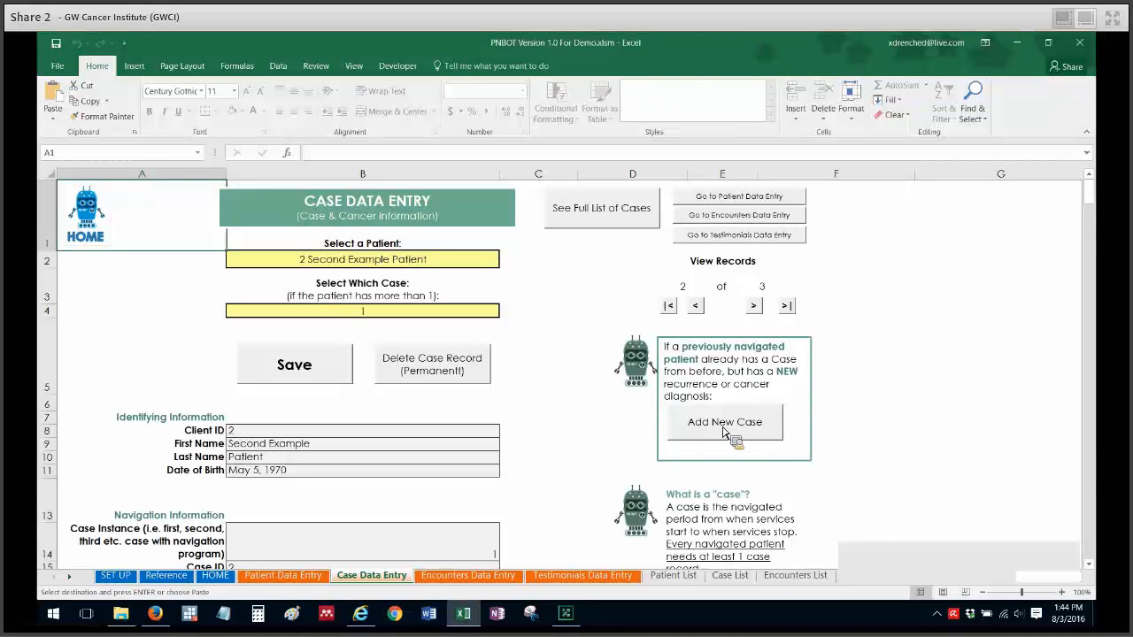
# Request a new case for Patient 2, bringing up the Add New Case confirmation.
pyautogui.click(724, 422)
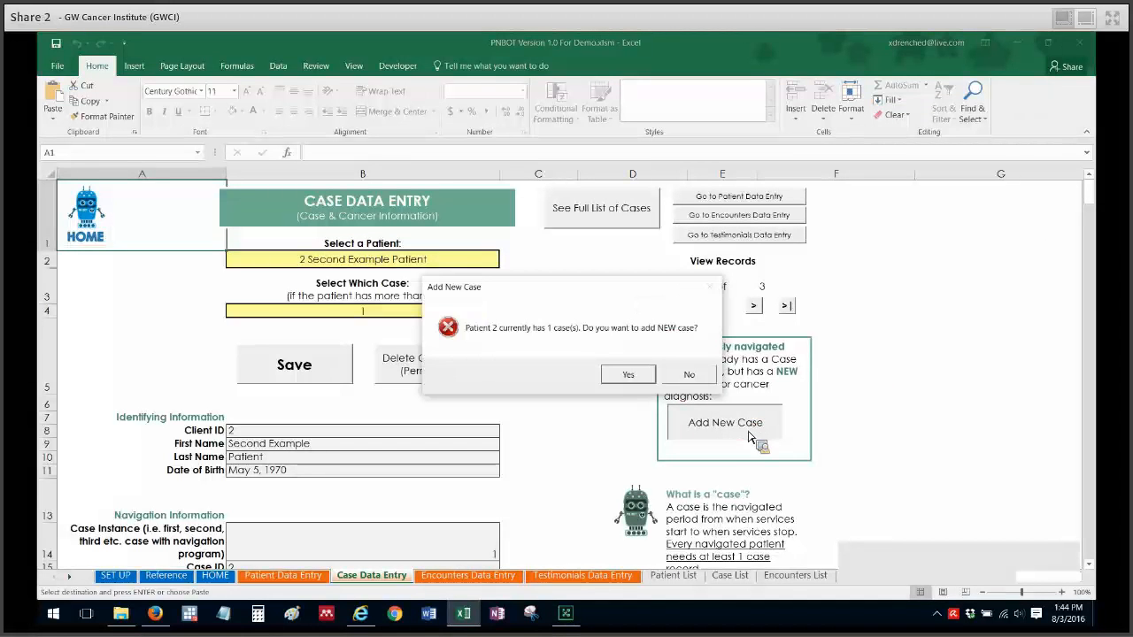
pyautogui.moveTo(469, 336)
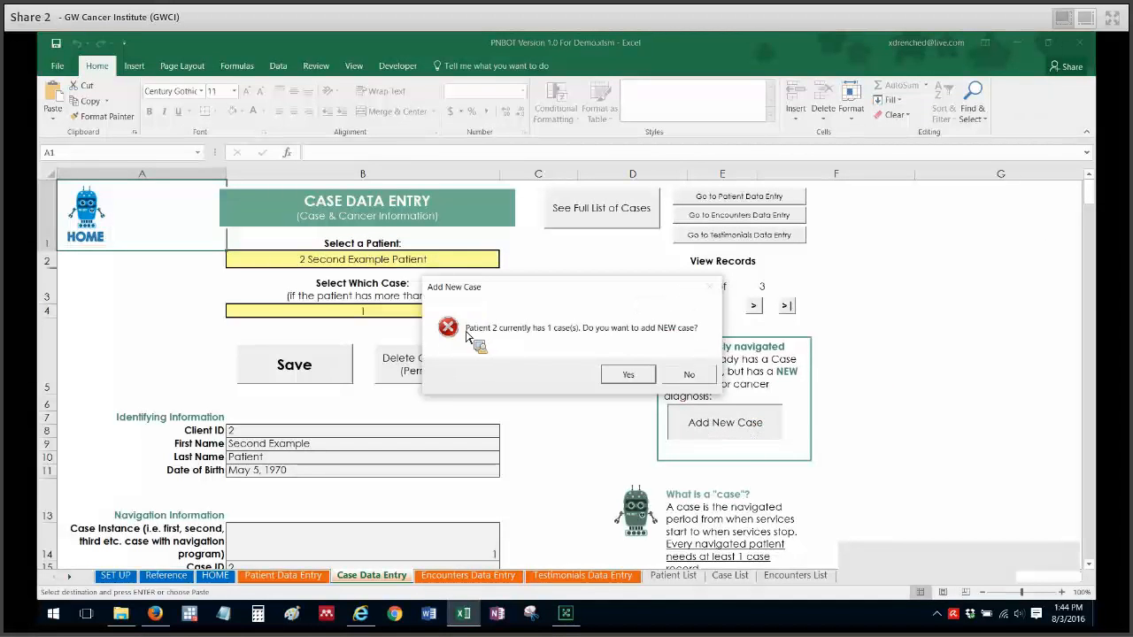
pyautogui.moveTo(485, 343)
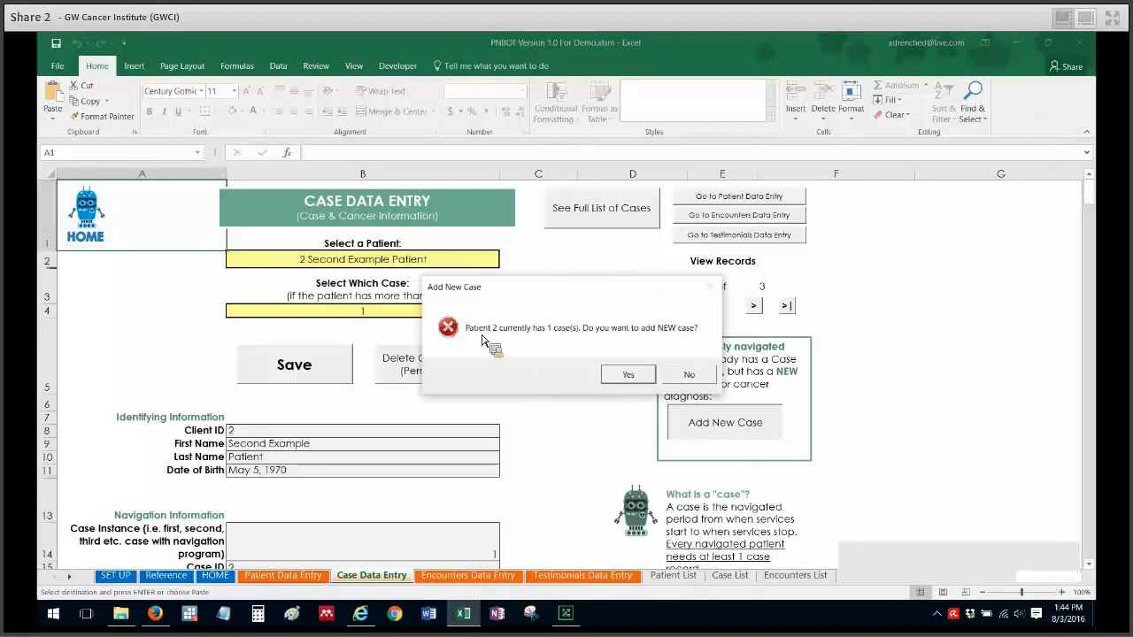
pyautogui.moveTo(610, 340)
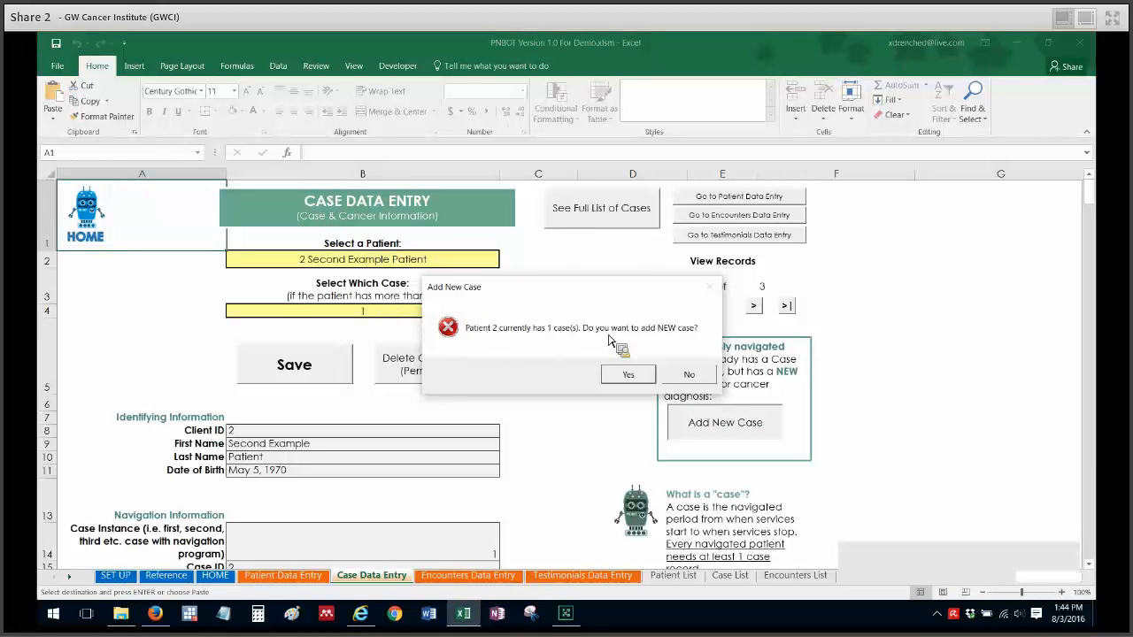
pyautogui.moveTo(704, 329)
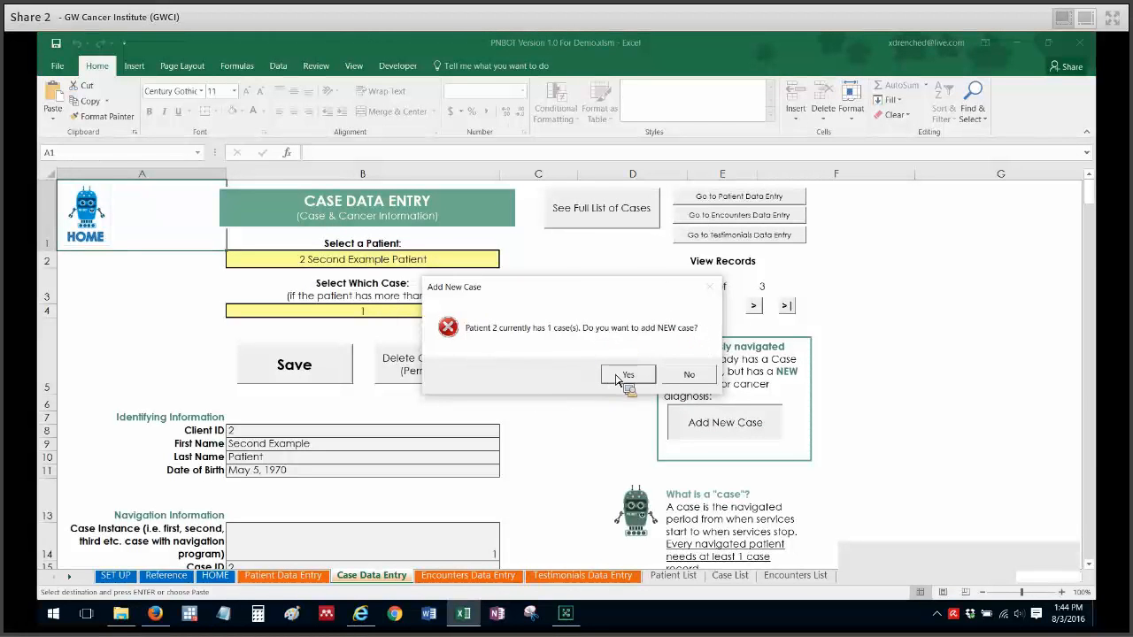
# Confirm adding a blank second case, Case ID 4, for Second Example Patient and review its empty fields.
pyautogui.click(627, 374)
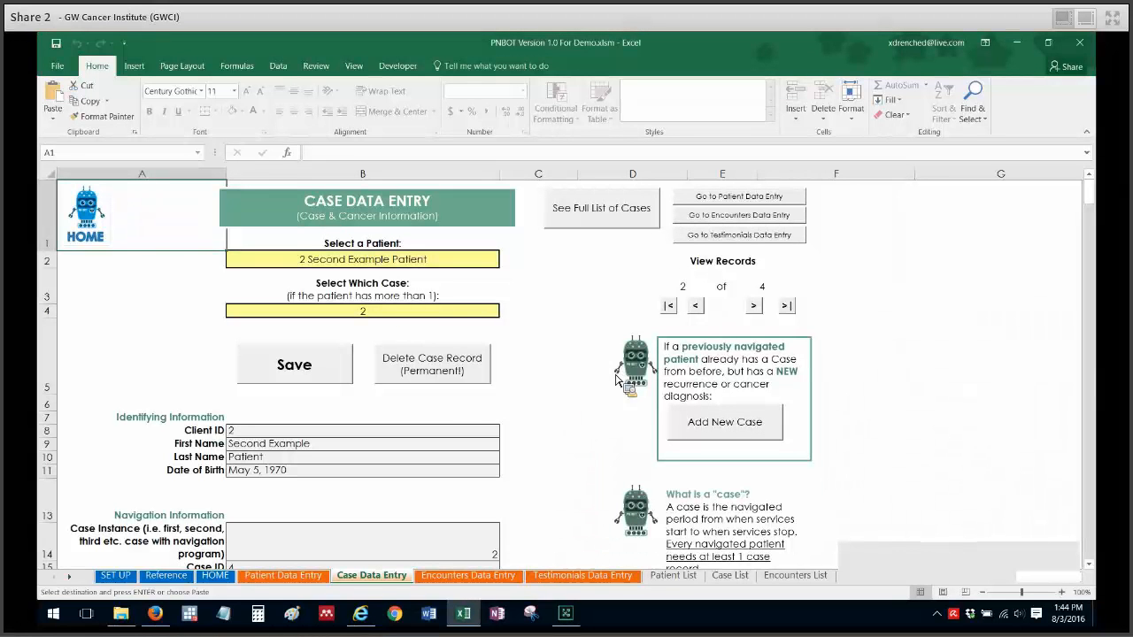
pyautogui.scroll(-3)
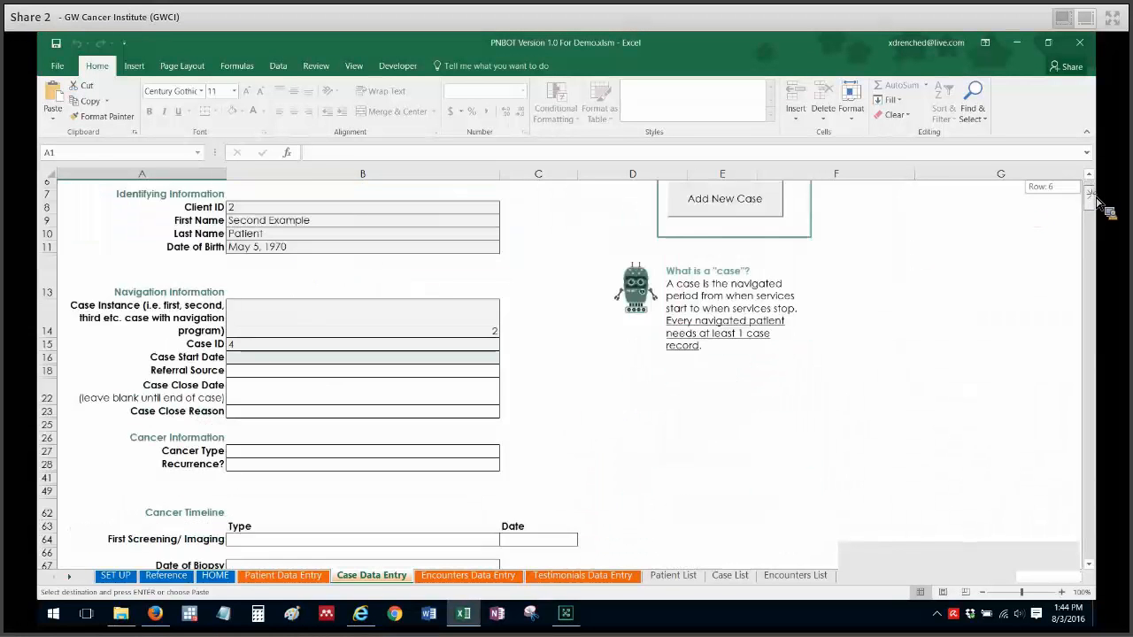
pyautogui.scroll(3)
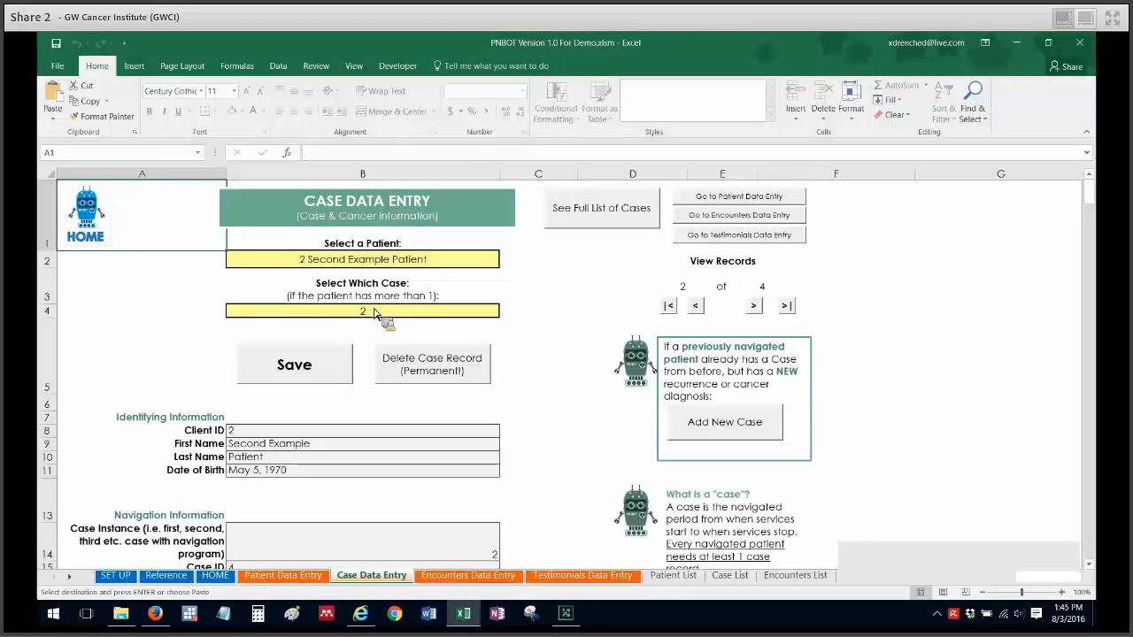
pyautogui.moveTo(89, 333)
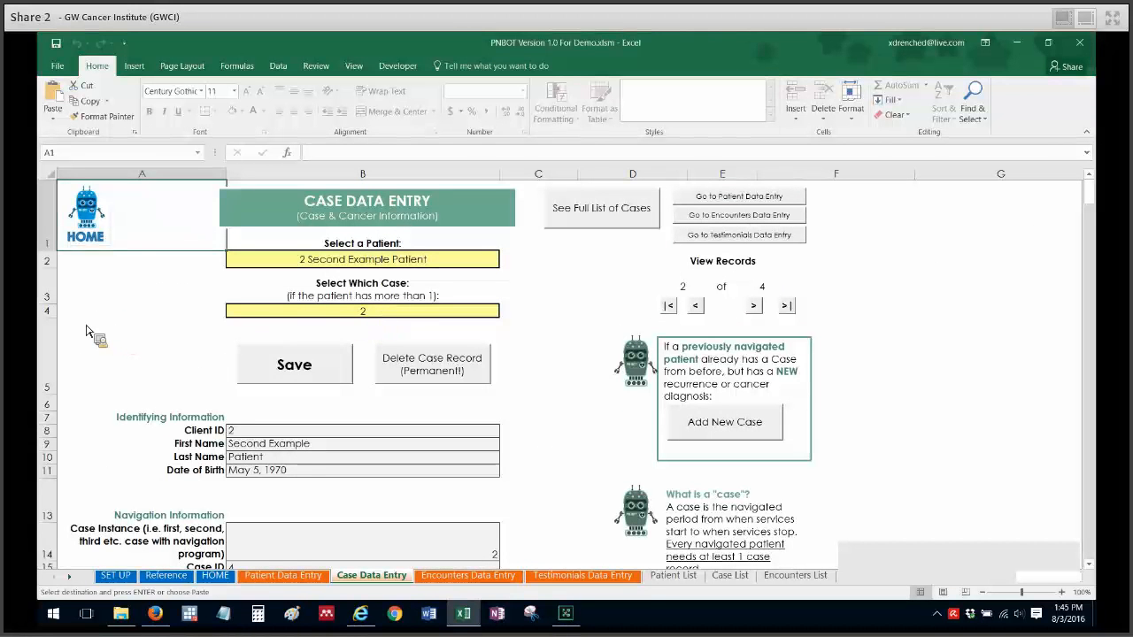
pyautogui.scroll(-3)
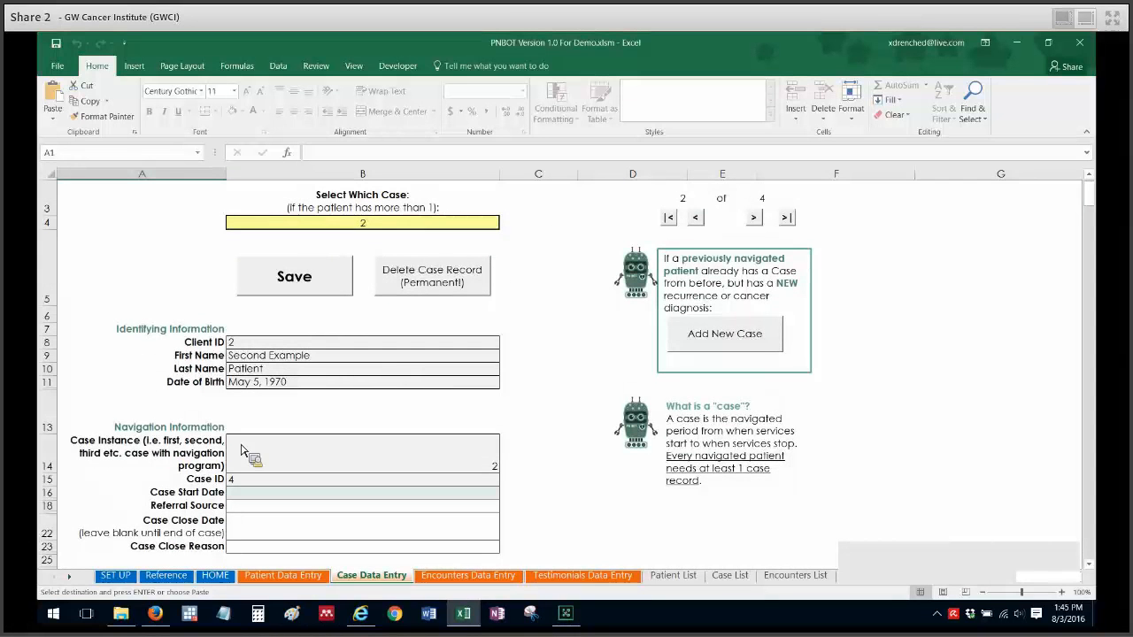
pyautogui.moveTo(287, 457)
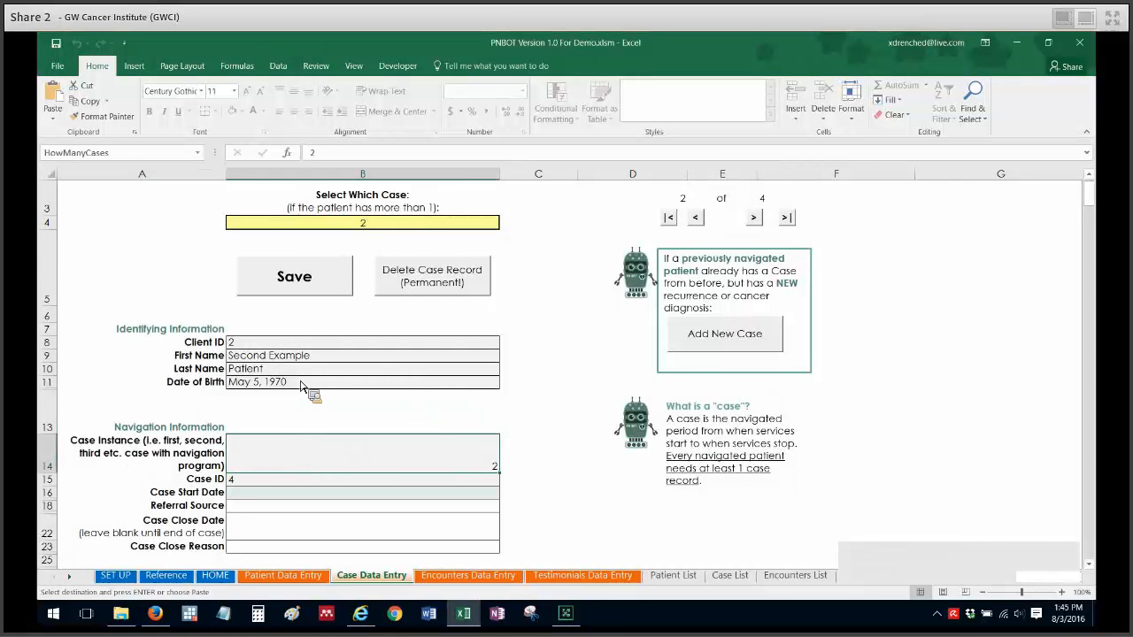
pyautogui.moveTo(131, 489)
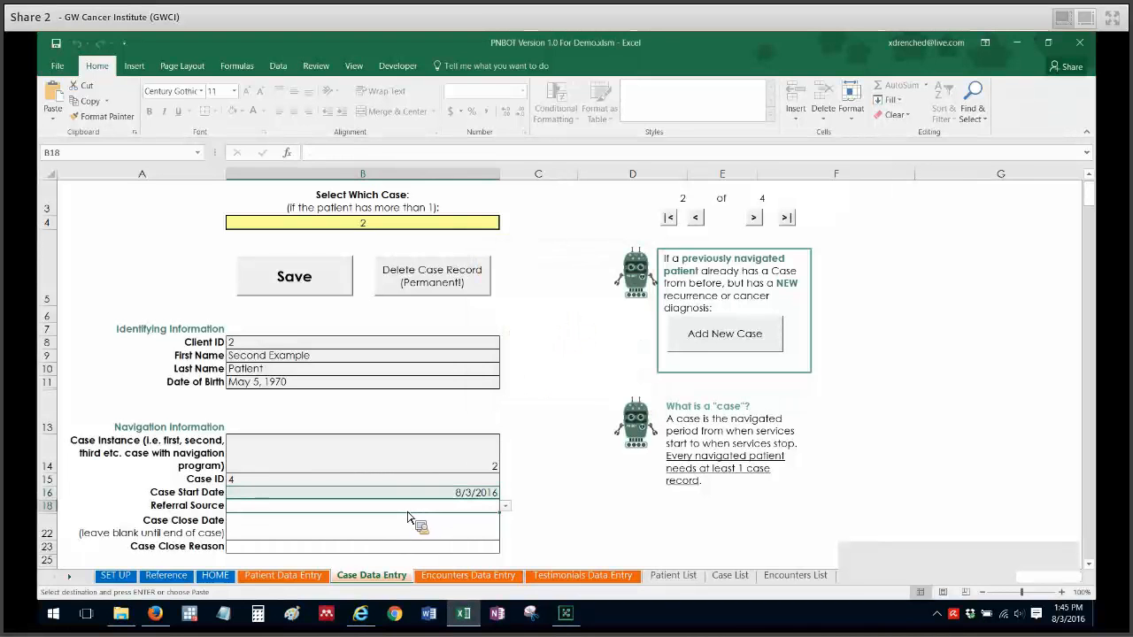
# Set the new case's referral source to Community organization.
pyautogui.click(504, 506)
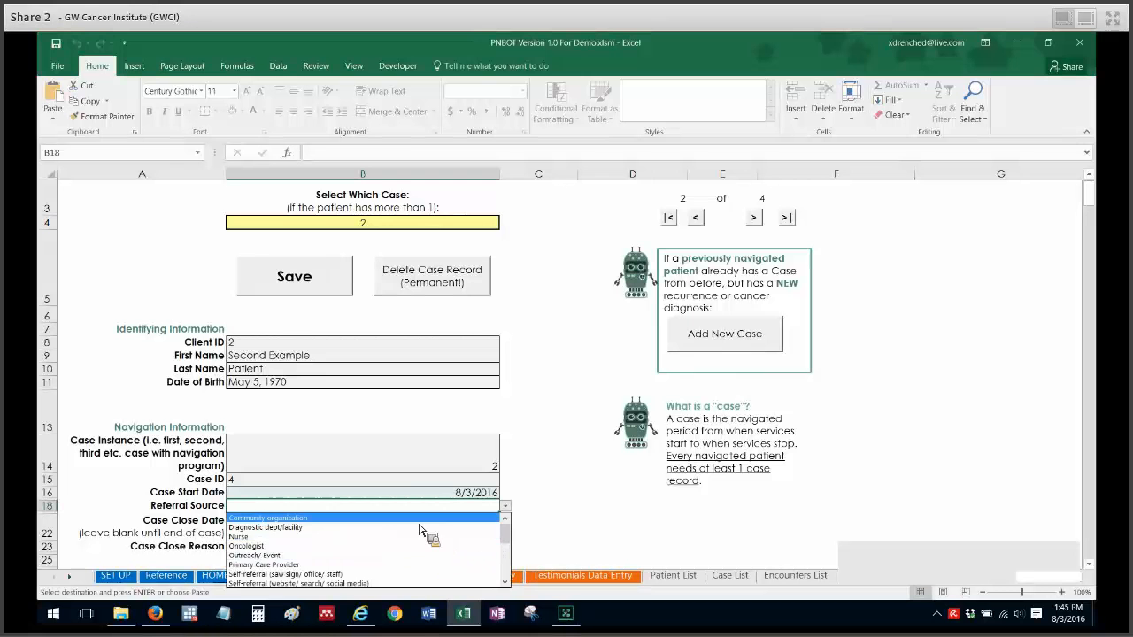
pyautogui.click(269, 517)
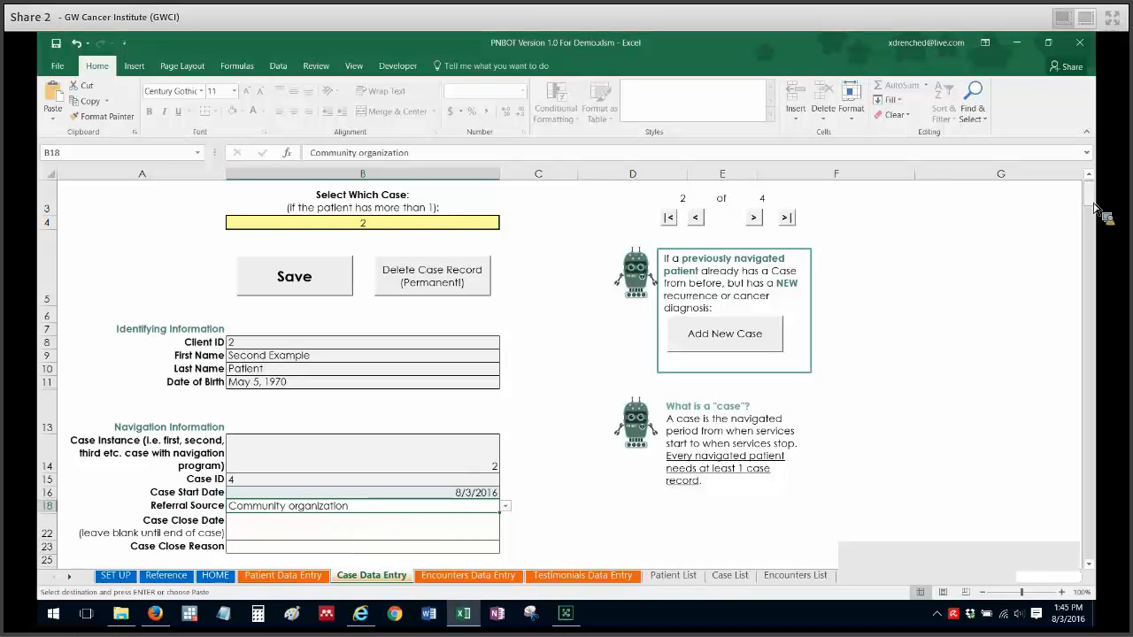
pyautogui.scroll(-3)
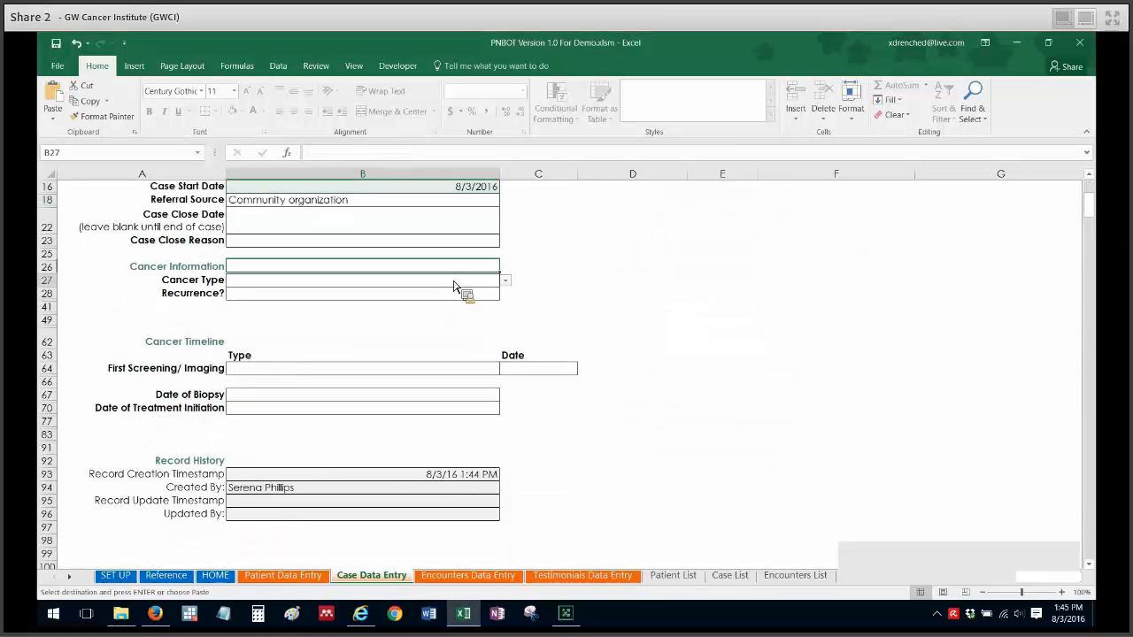
# Choose Prostate Cancer as the cancer type and move on to the recurrence field.
pyautogui.click(504, 279)
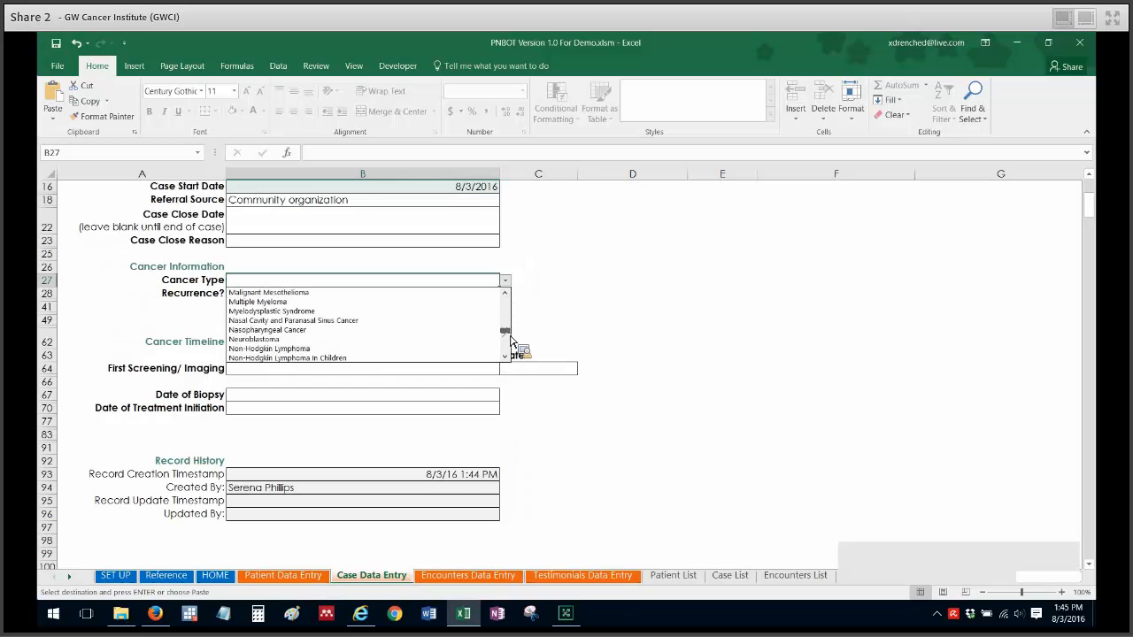
pyautogui.scroll(-3)
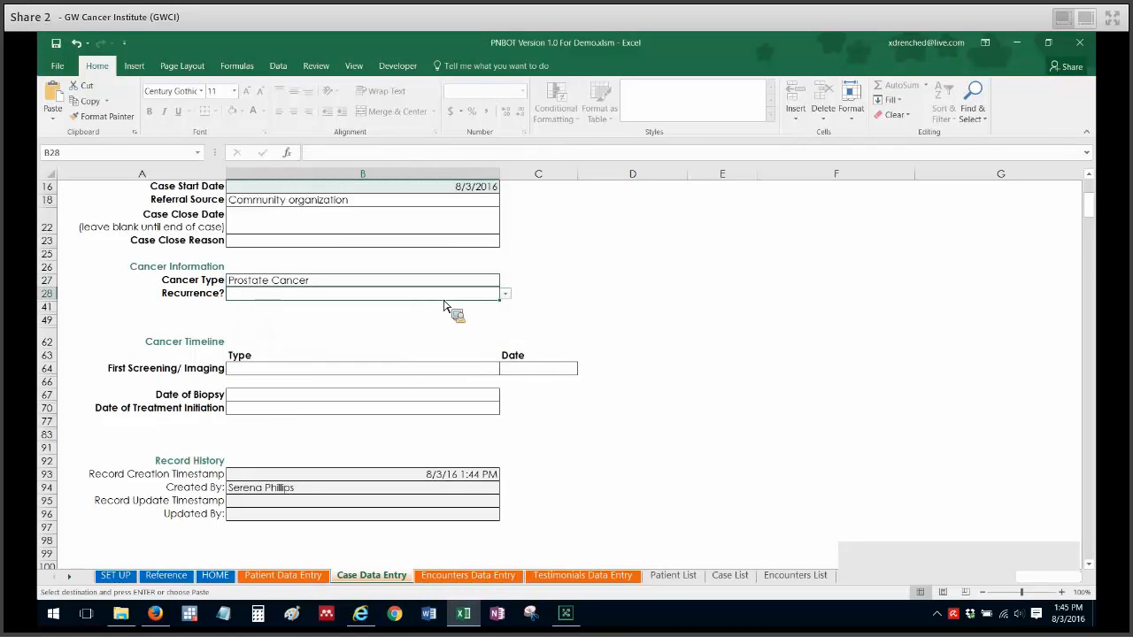
pyautogui.click(504, 294)
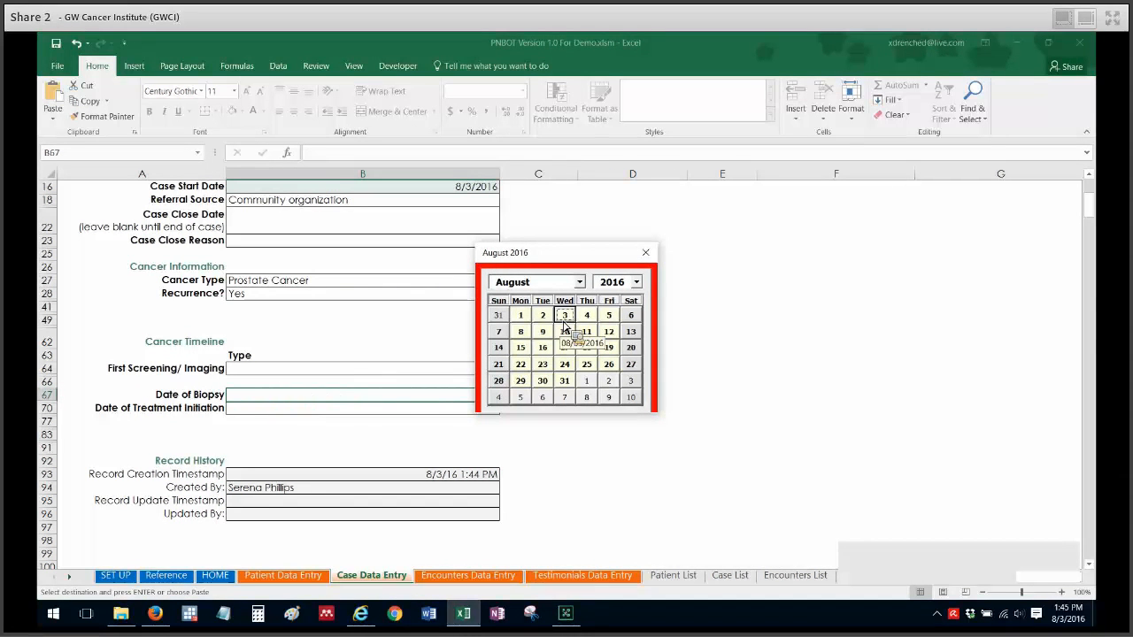
# Enter biopsy date 8/2/2016 and treatment initiation date 8/3/2016 via the date pickers.
pyautogui.click(542, 315)
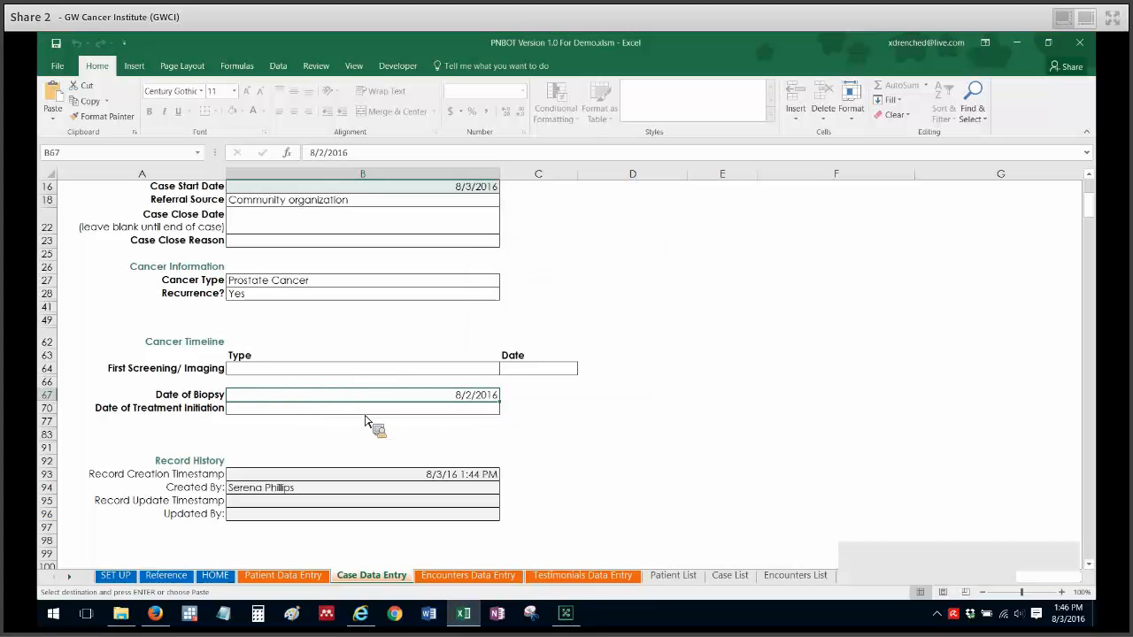
pyautogui.click(361, 407)
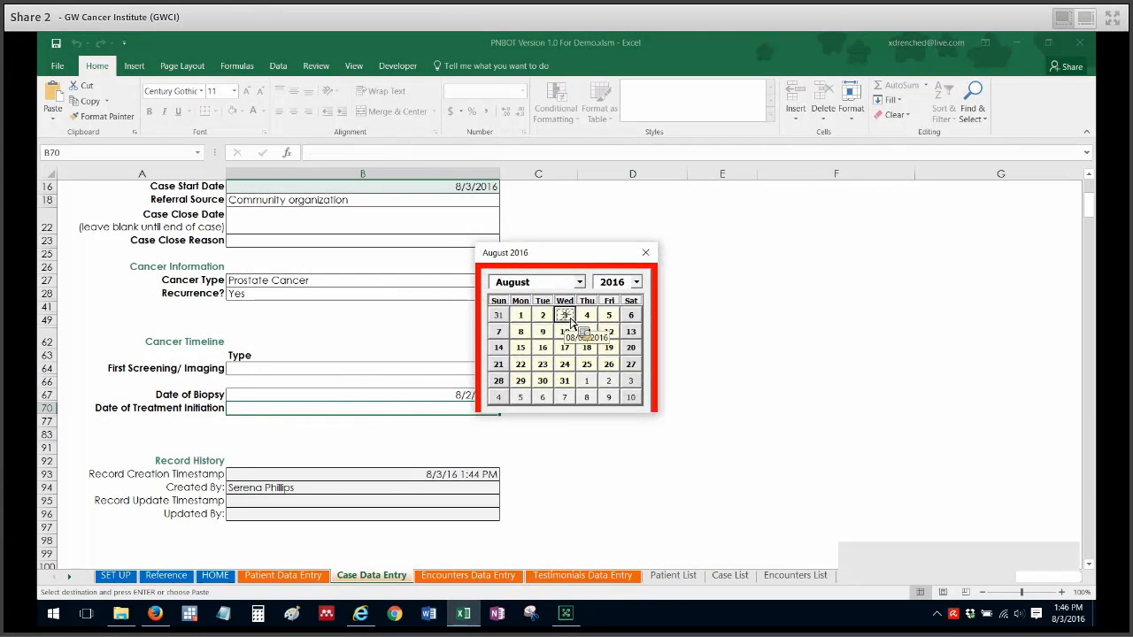
pyautogui.click(563, 316)
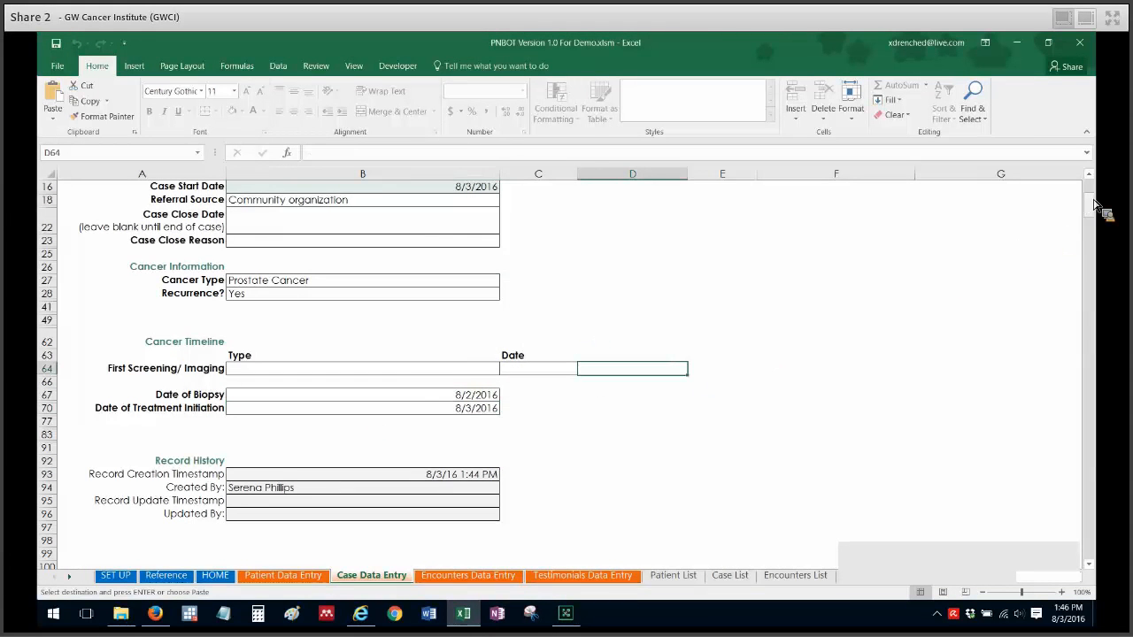
# Save case 4 for Second Example Patient and acknowledge the database updated message.
pyautogui.scroll(3)
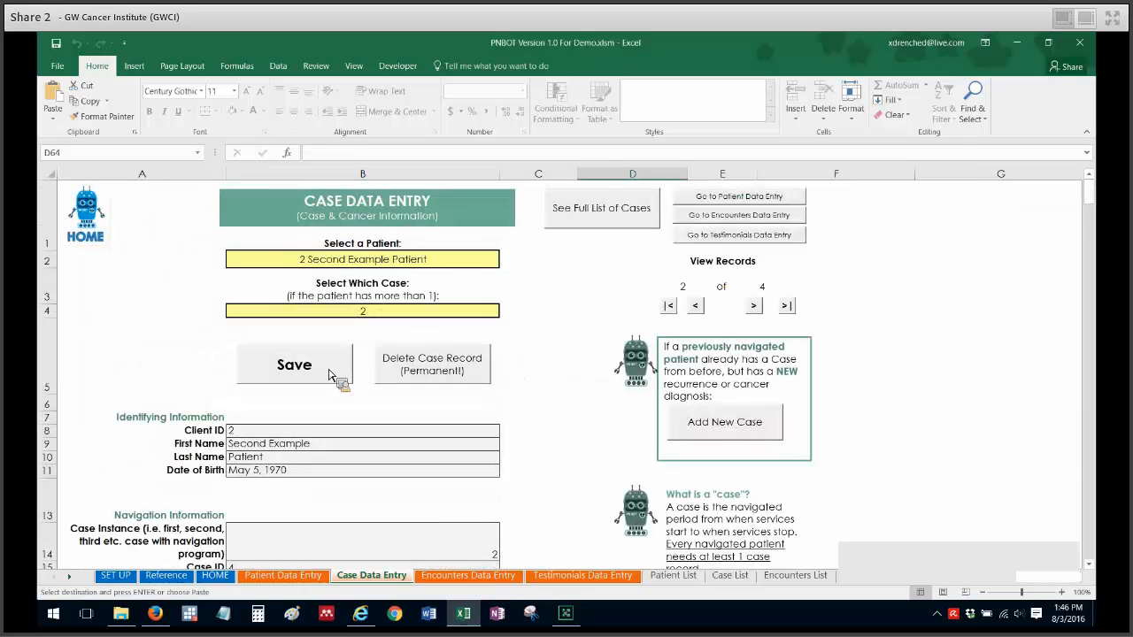
pyautogui.click(293, 365)
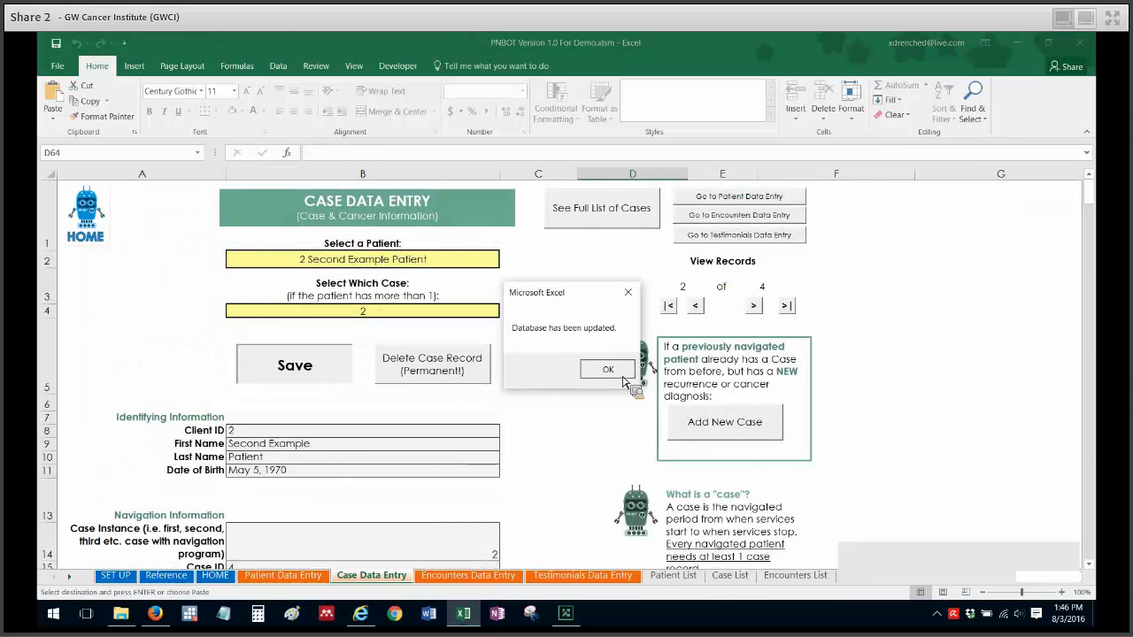
pyautogui.click(609, 370)
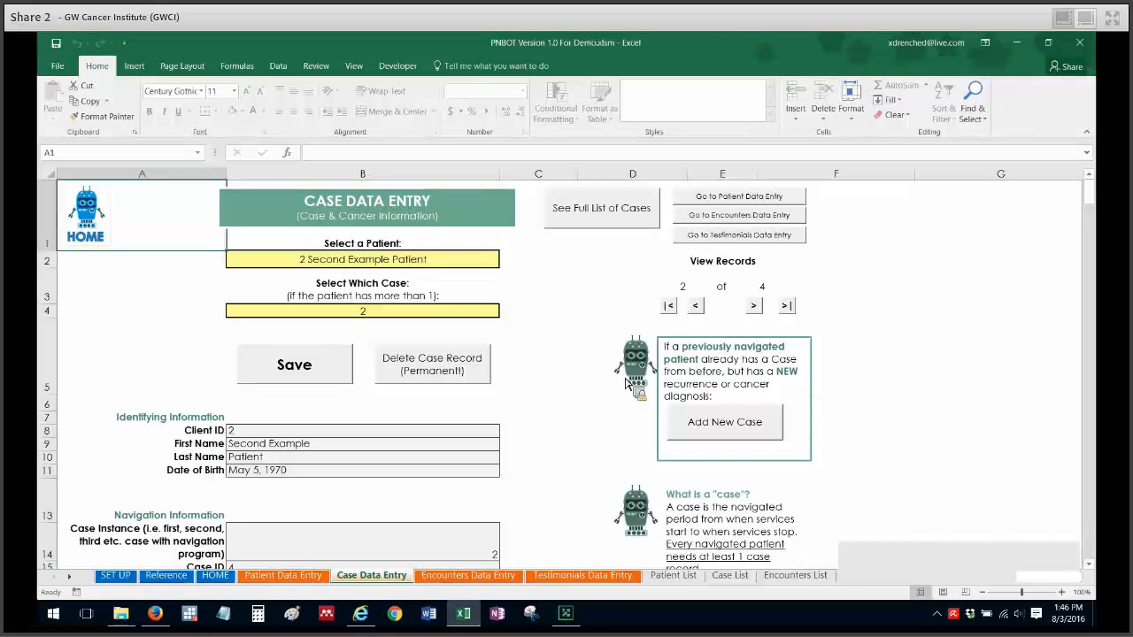
pyautogui.moveTo(1063, 556)
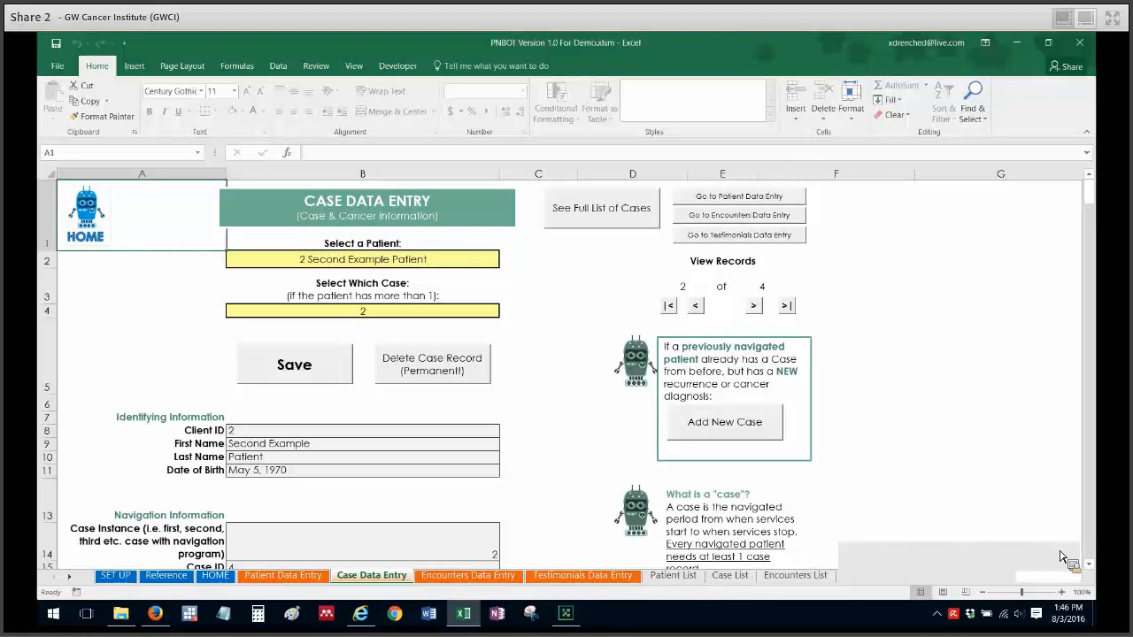
pyautogui.moveTo(434, 274)
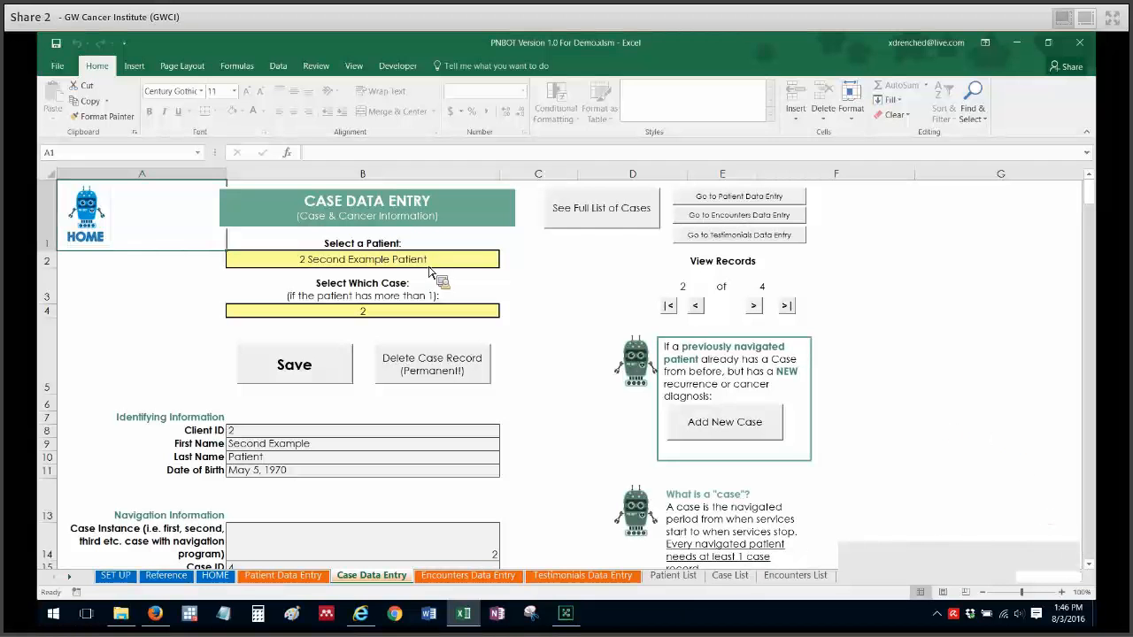
pyautogui.moveTo(641, 230)
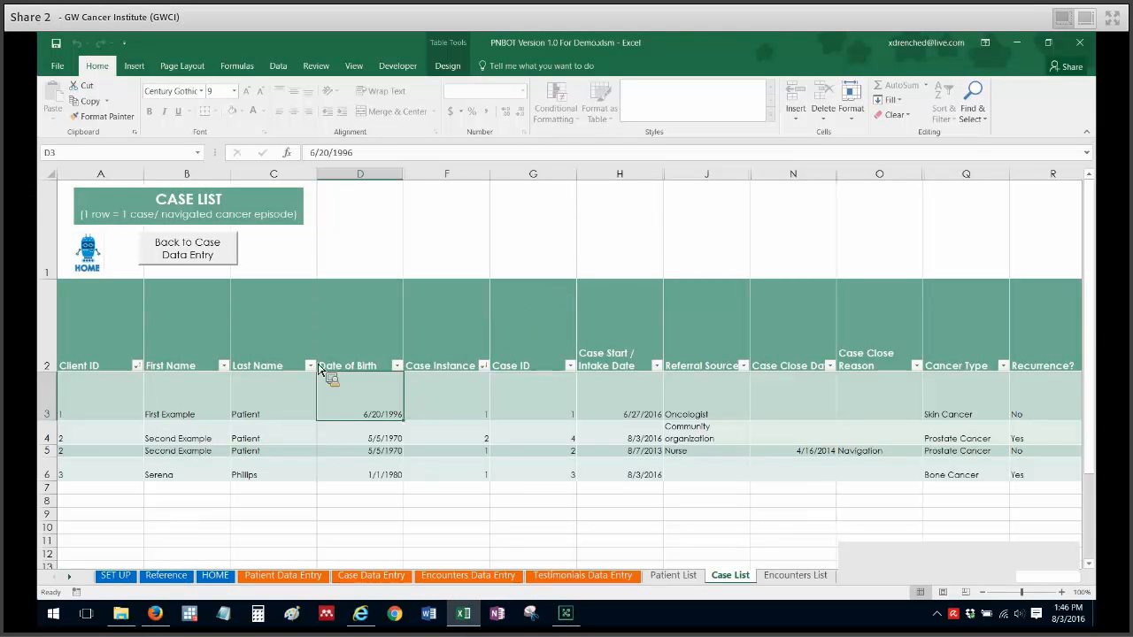
pyautogui.moveTo(133, 446)
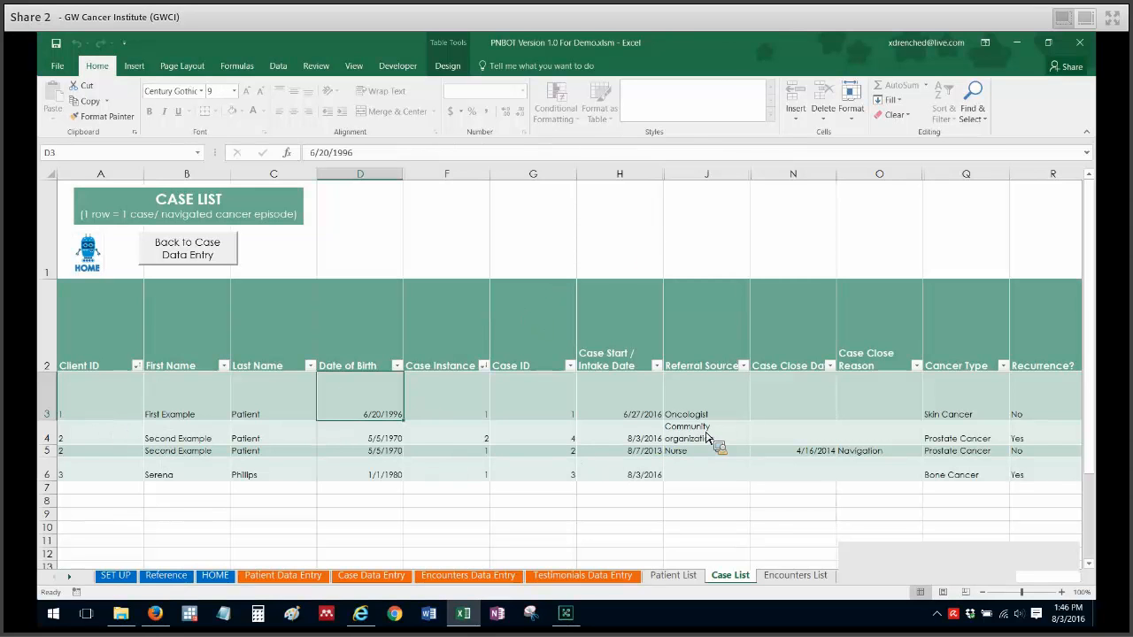
pyautogui.moveTo(464, 463)
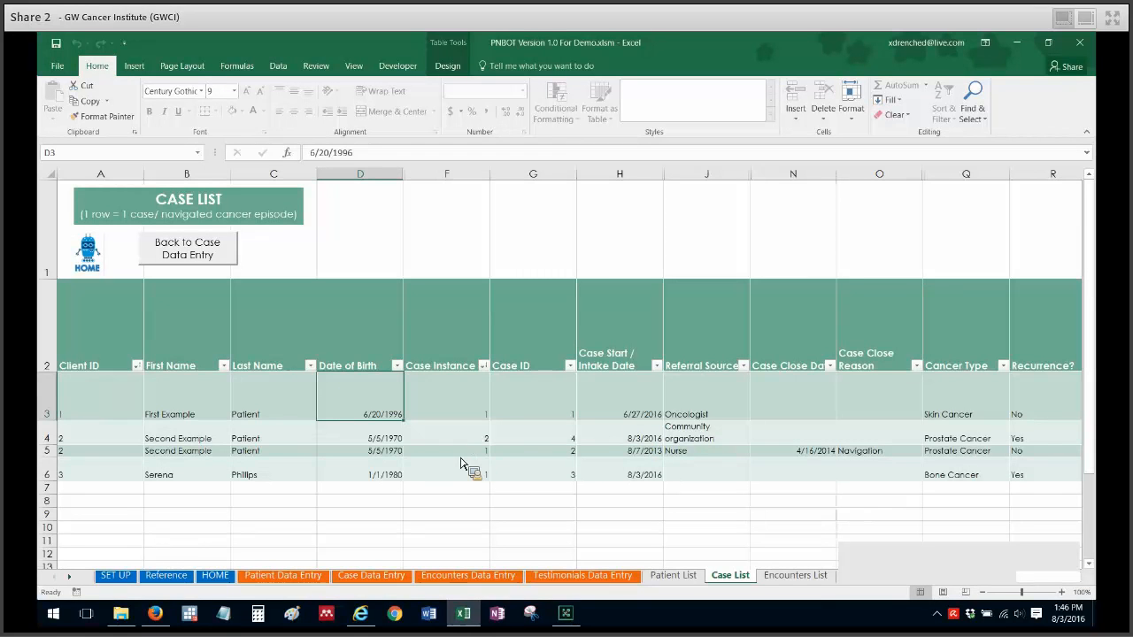
# Check the older case's instance and start date in row 5, scanning the remaining columns.
pyautogui.click(446, 452)
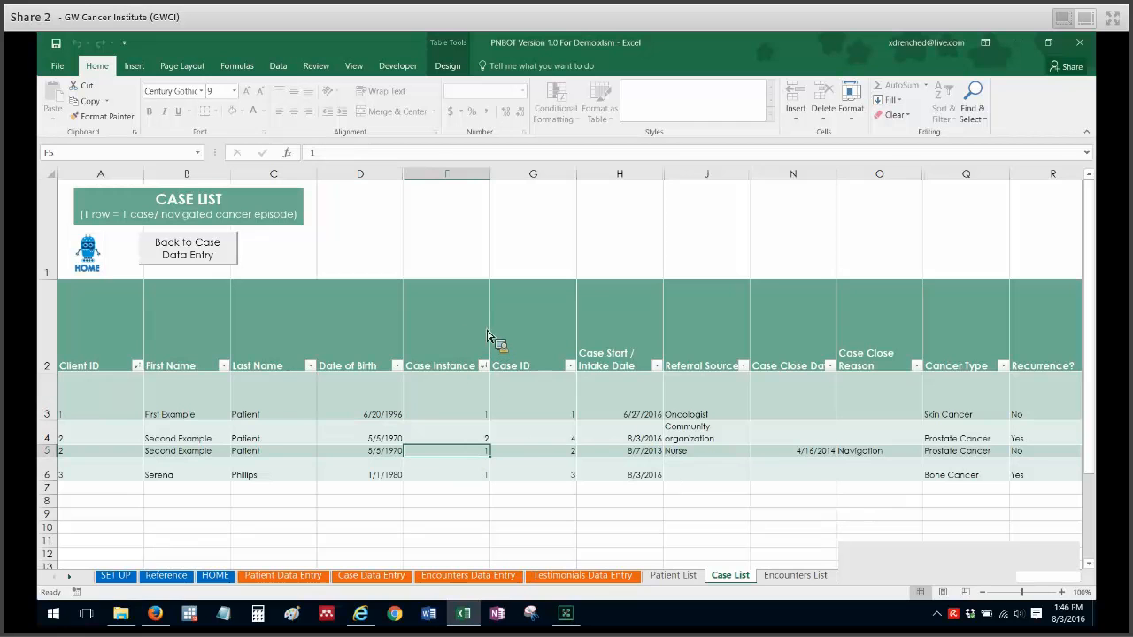
pyautogui.moveTo(134, 434)
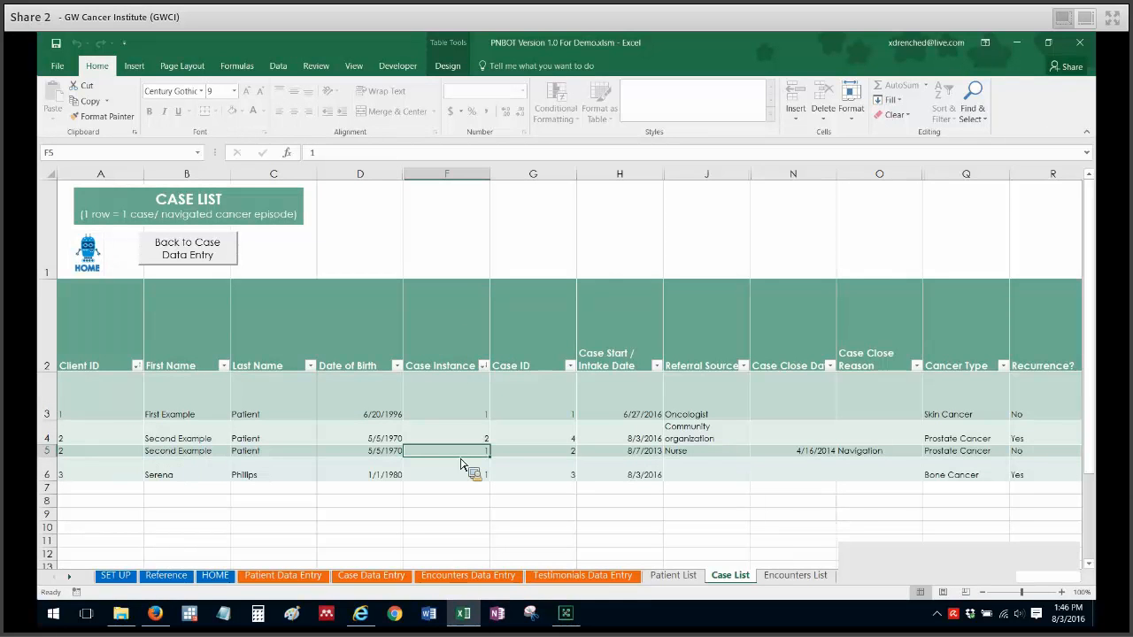
pyautogui.moveTo(245, 461)
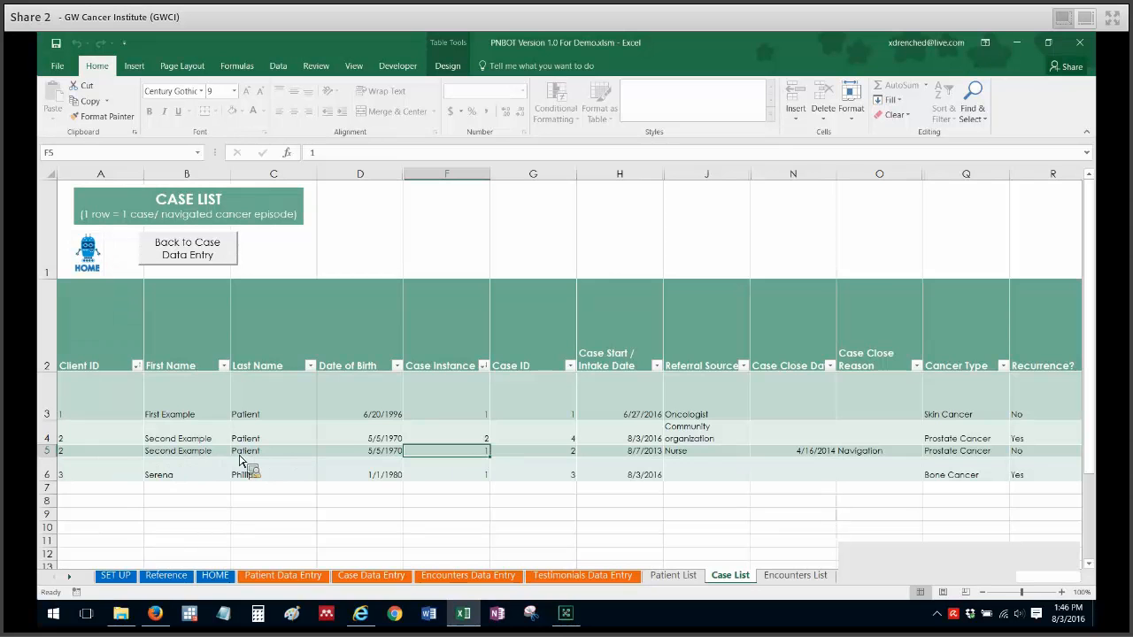
pyautogui.moveTo(658, 464)
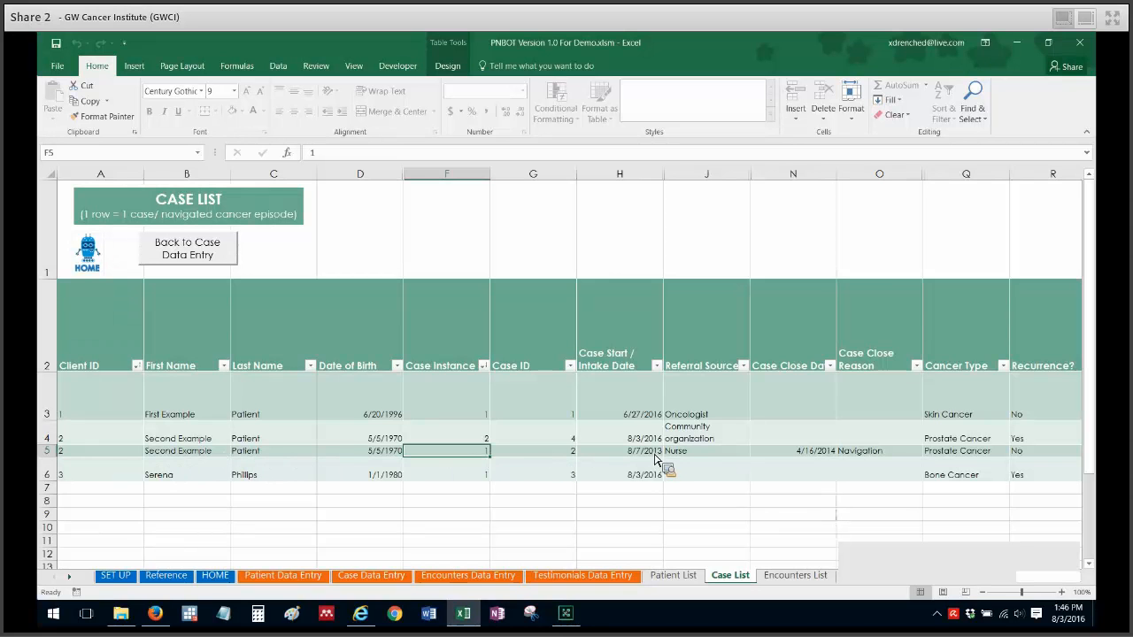
pyautogui.moveTo(644, 464)
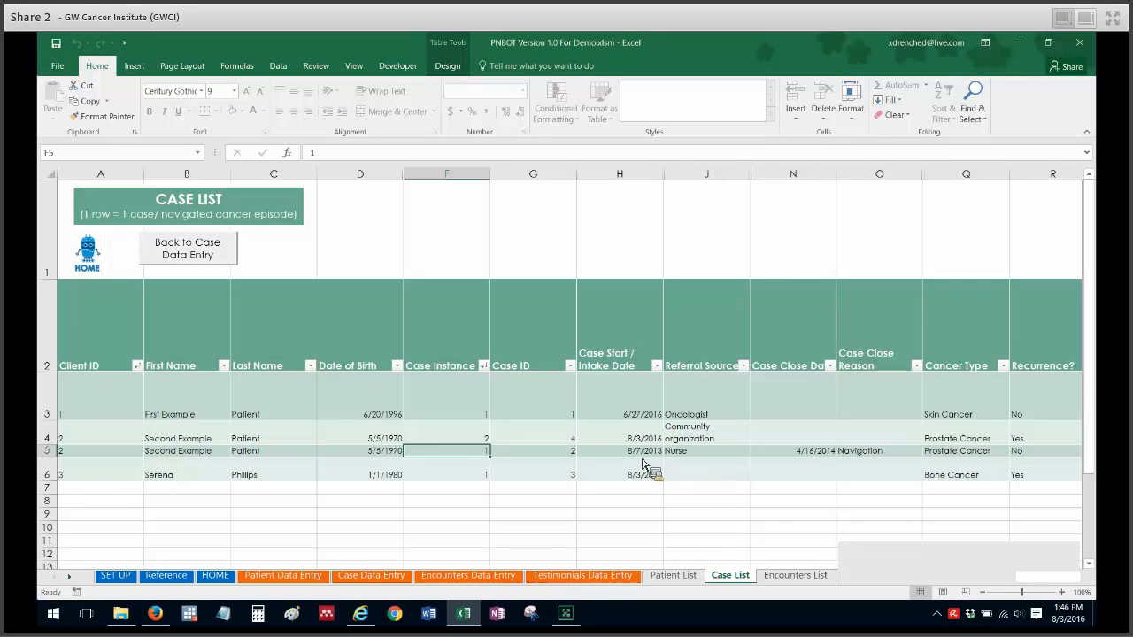
pyautogui.click(620, 451)
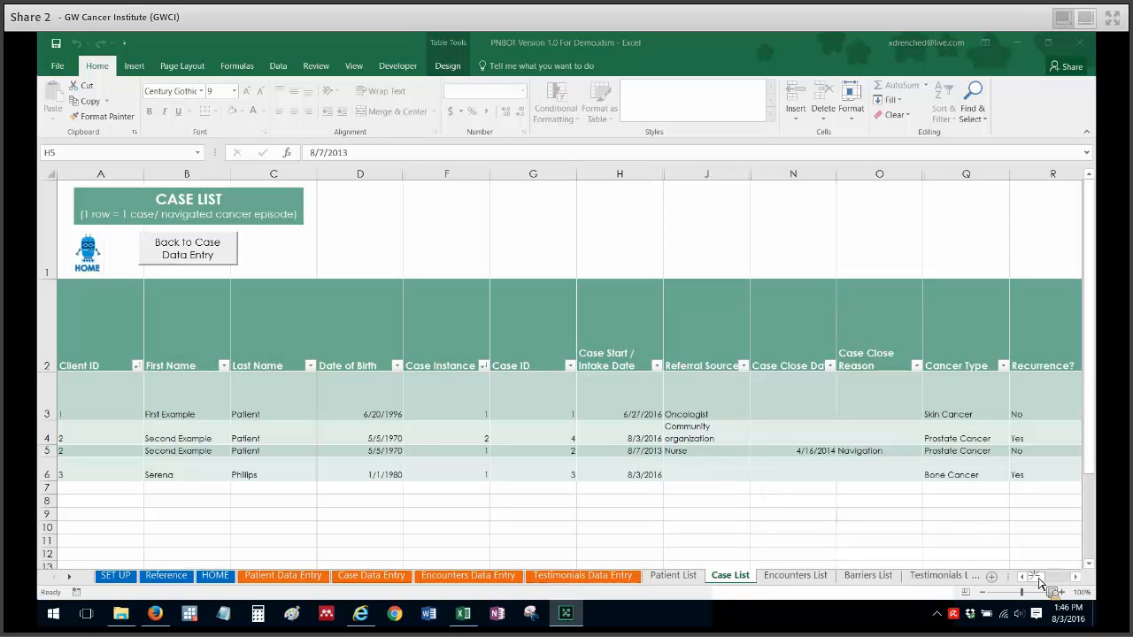
pyautogui.hscroll(3)
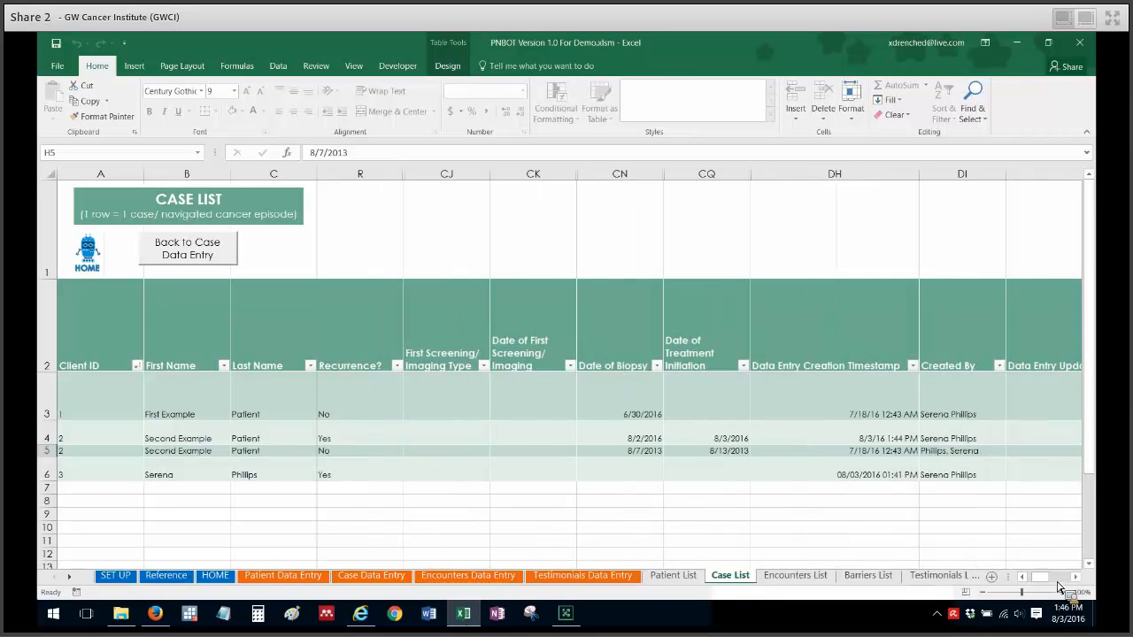
pyautogui.hscroll(-3)
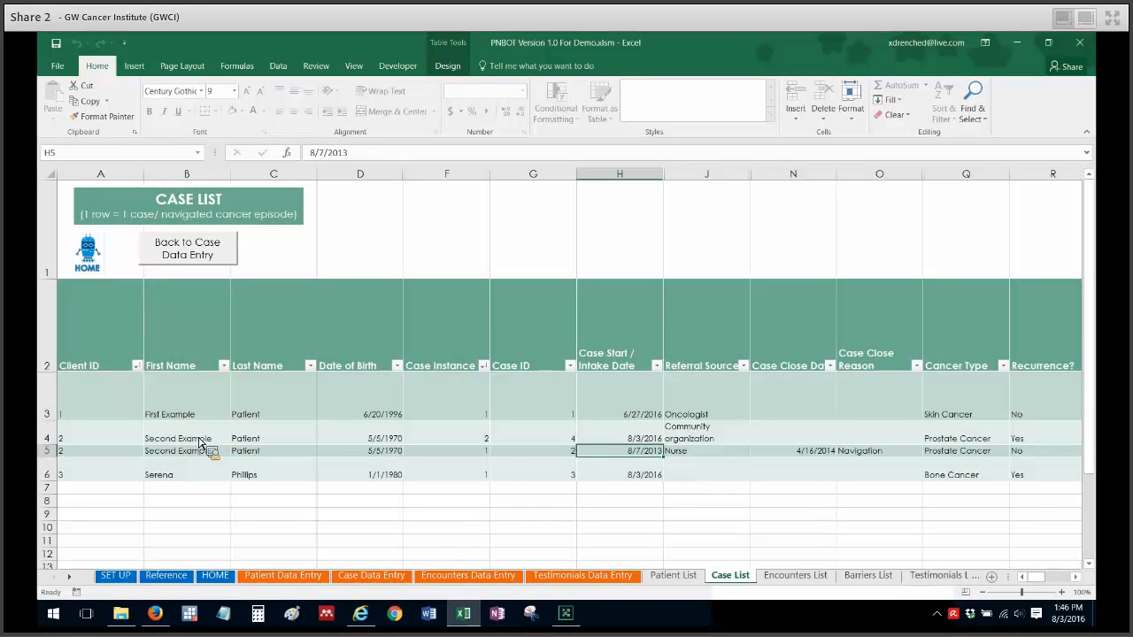
# Check the new case 4 row: Second Example name, case instance and 8/3/2016 start date.
pyautogui.click(186, 437)
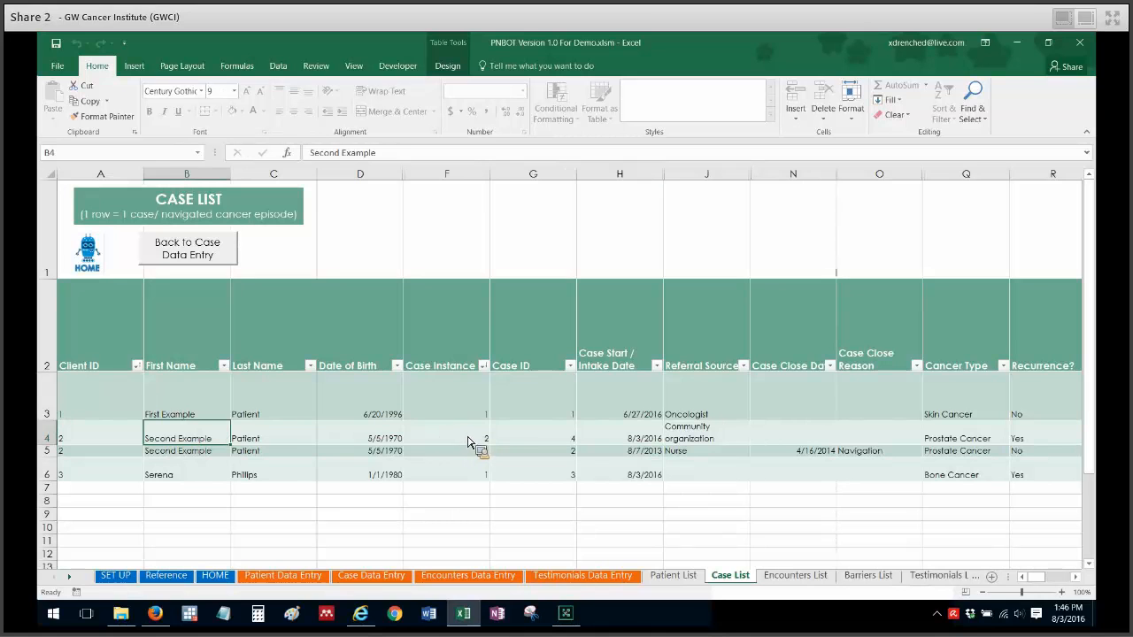
pyautogui.click(446, 439)
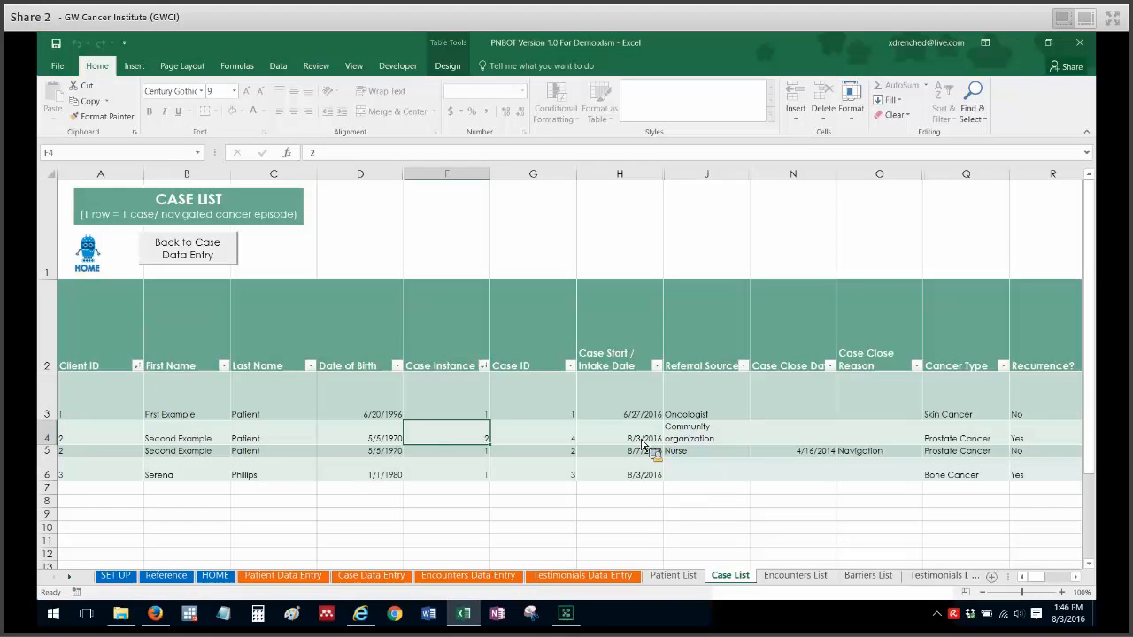
pyautogui.click(619, 439)
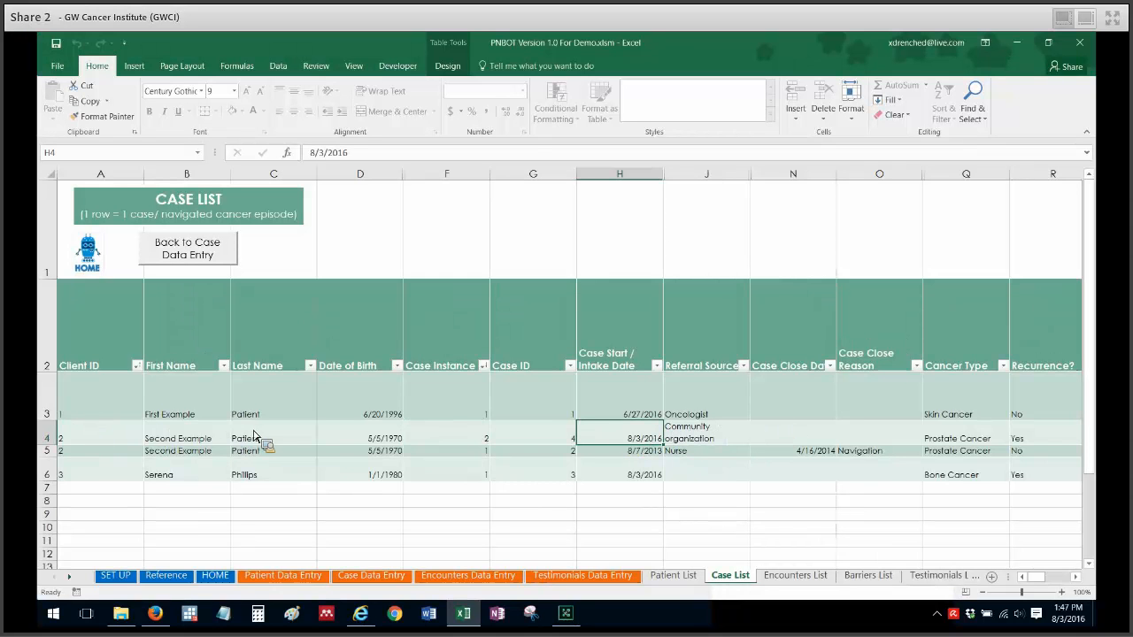
pyautogui.moveTo(163, 492)
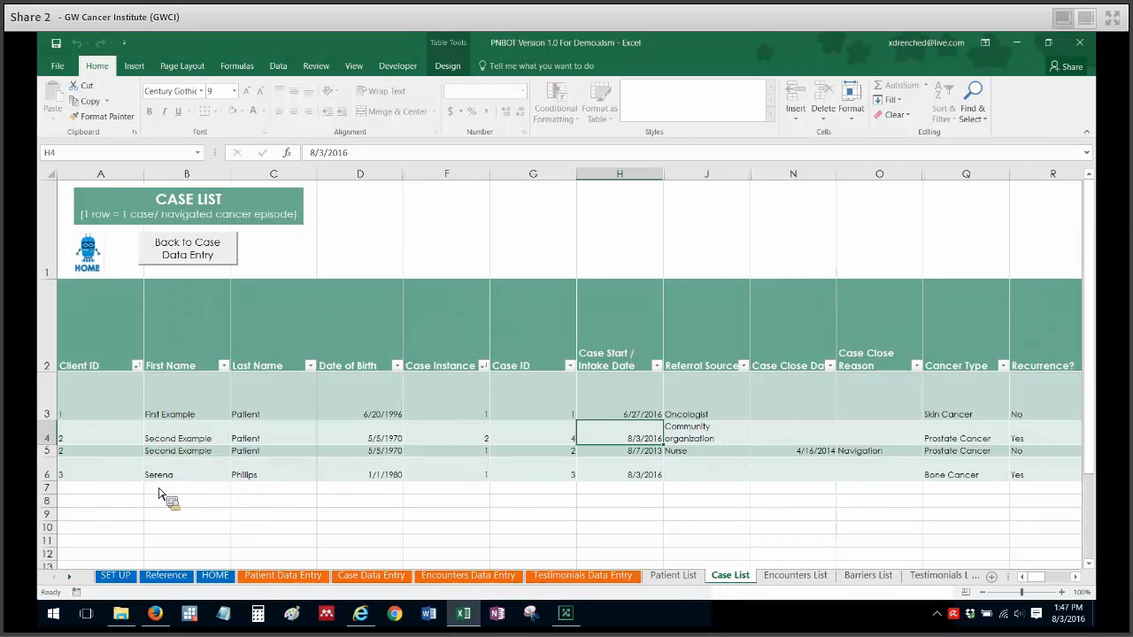
pyautogui.moveTo(103, 531)
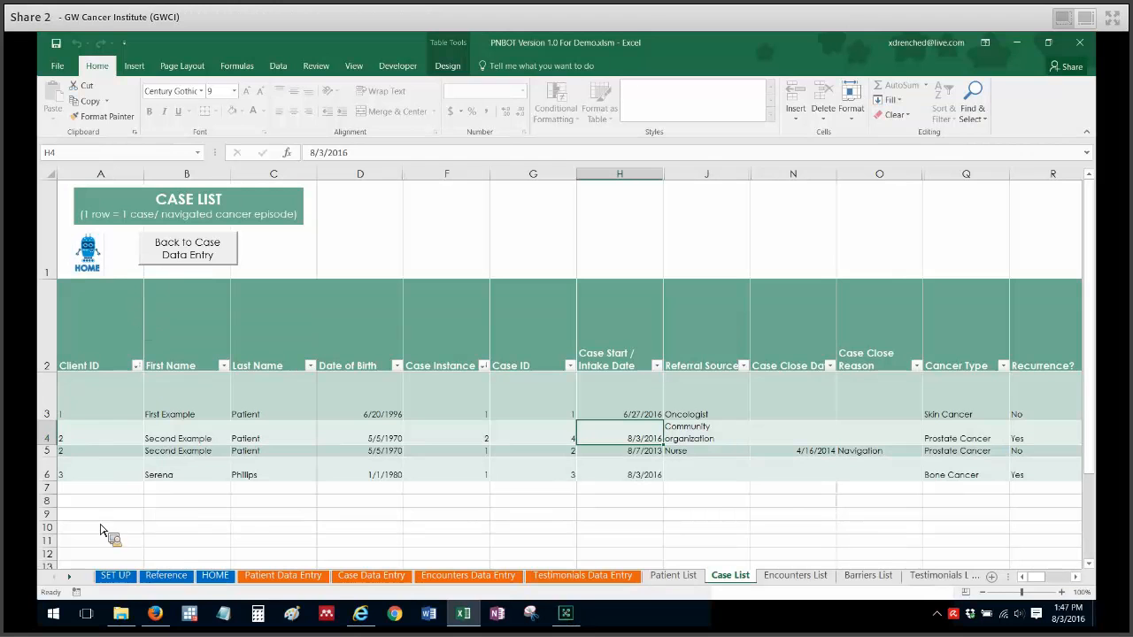
pyautogui.moveTo(274, 469)
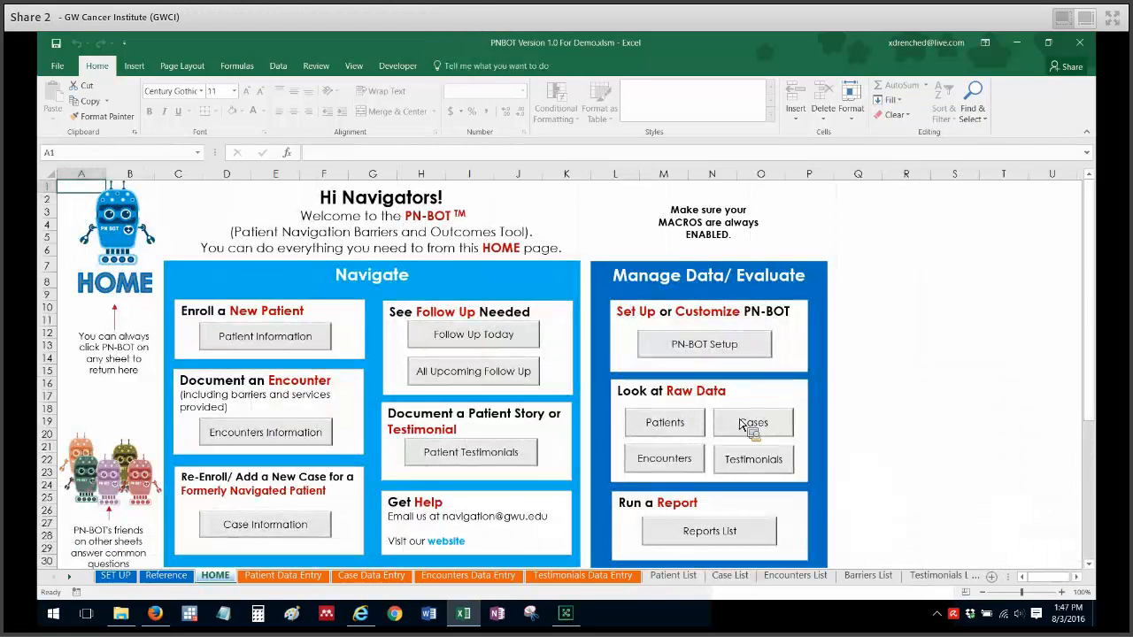
# View the Patient List and confirm Second Example Patient appears as a single row.
pyautogui.click(664, 421)
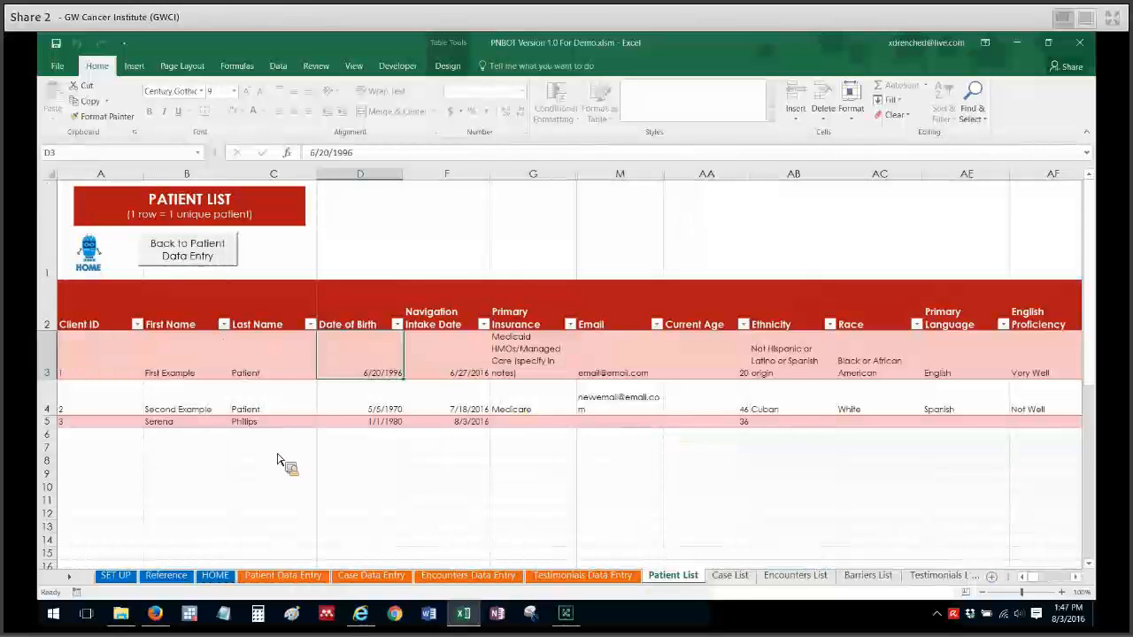
pyautogui.moveTo(131, 403)
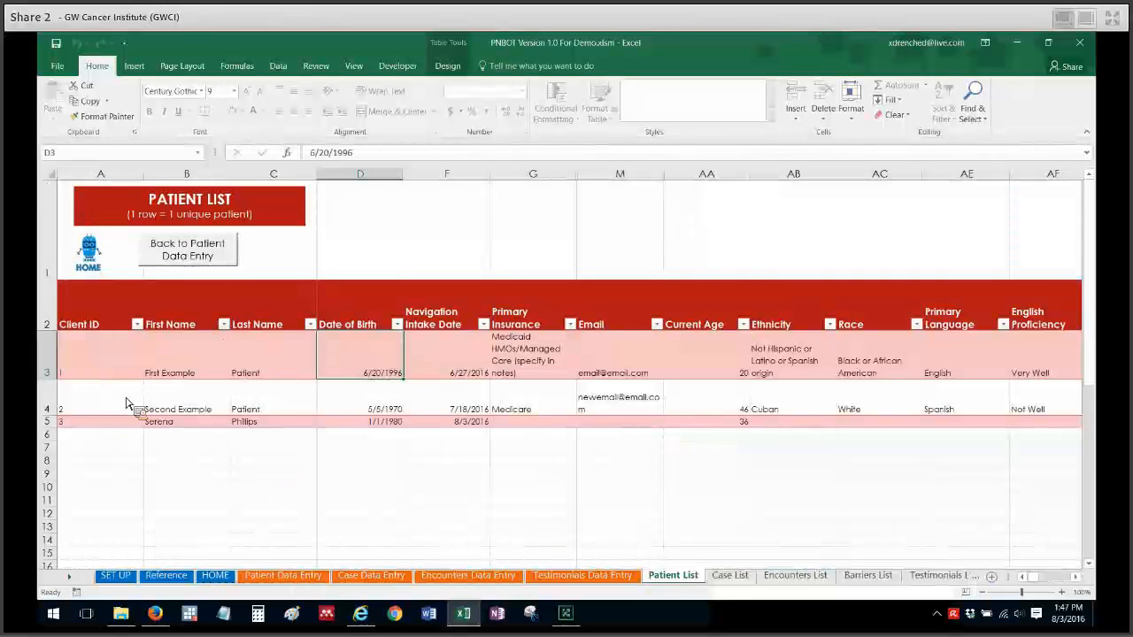
pyautogui.click(186, 408)
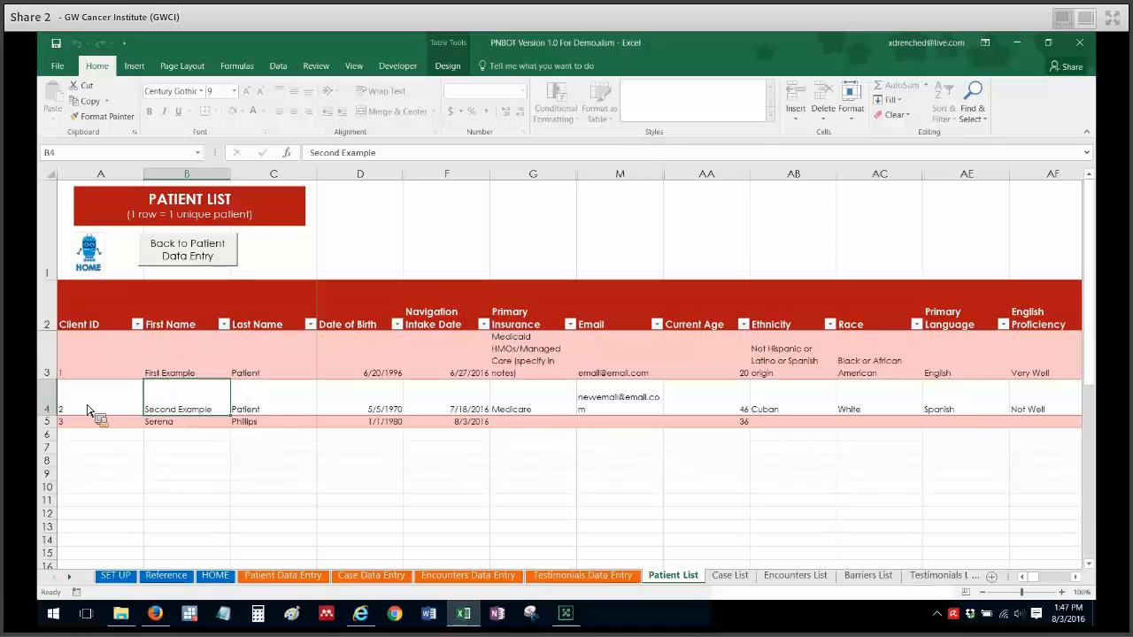
pyautogui.moveTo(181, 407)
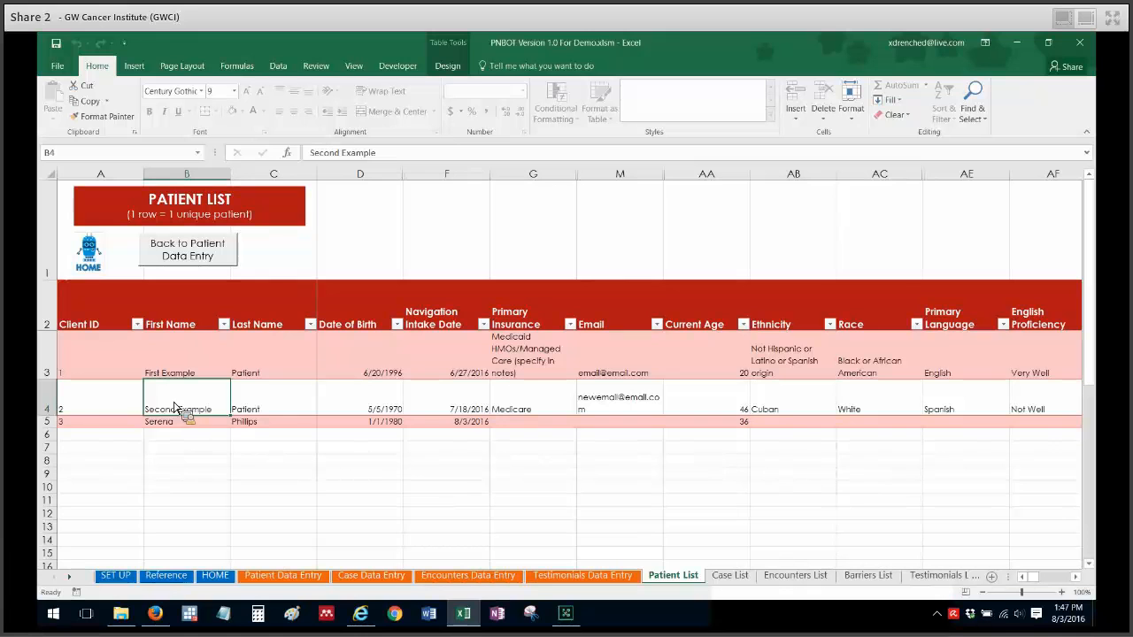
pyautogui.moveTo(127, 415)
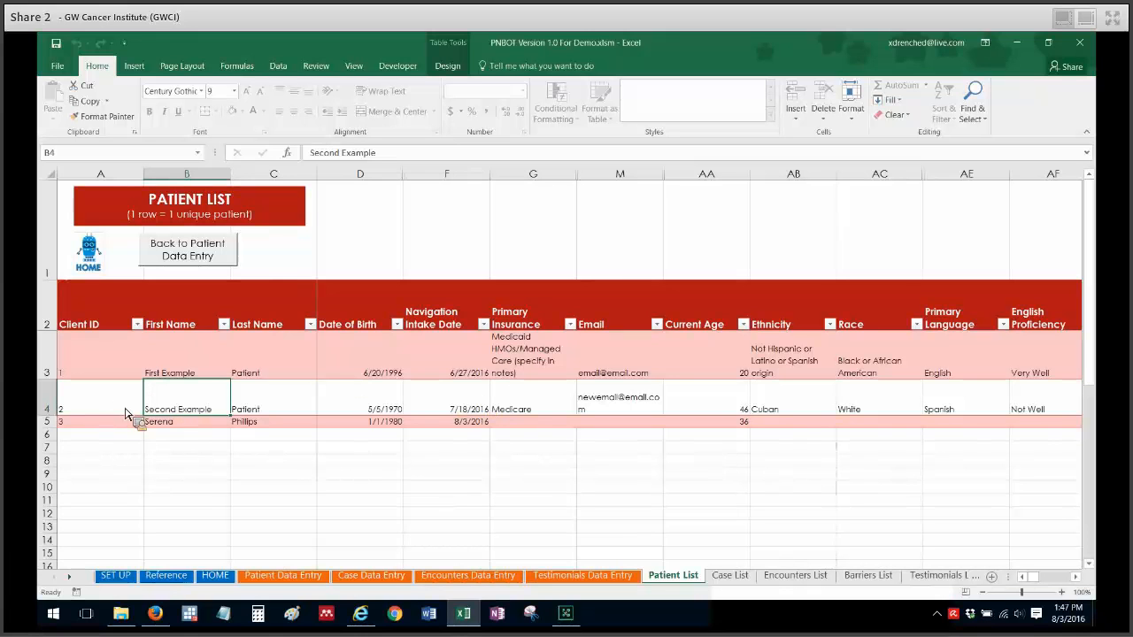
pyautogui.moveTo(711, 354)
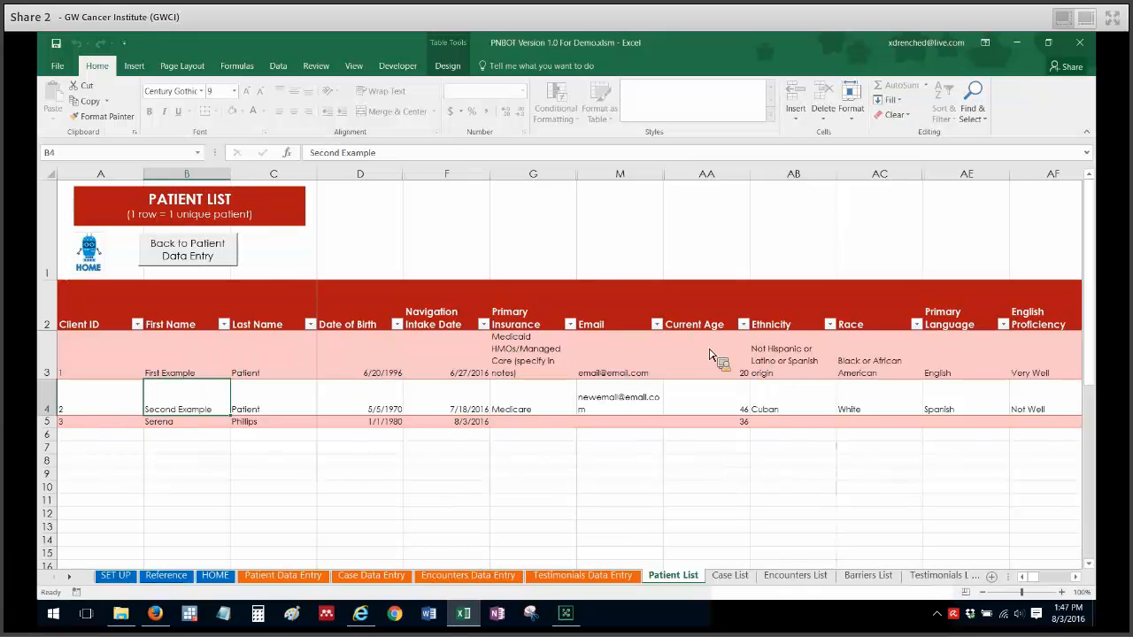
pyautogui.moveTo(177, 468)
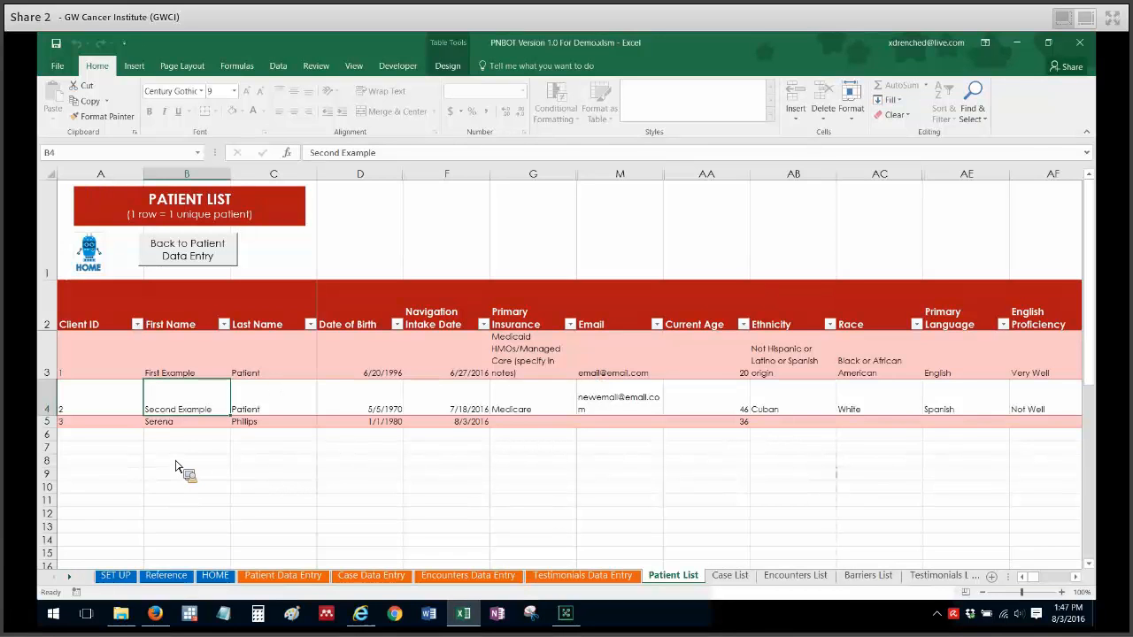
pyautogui.moveTo(237, 523)
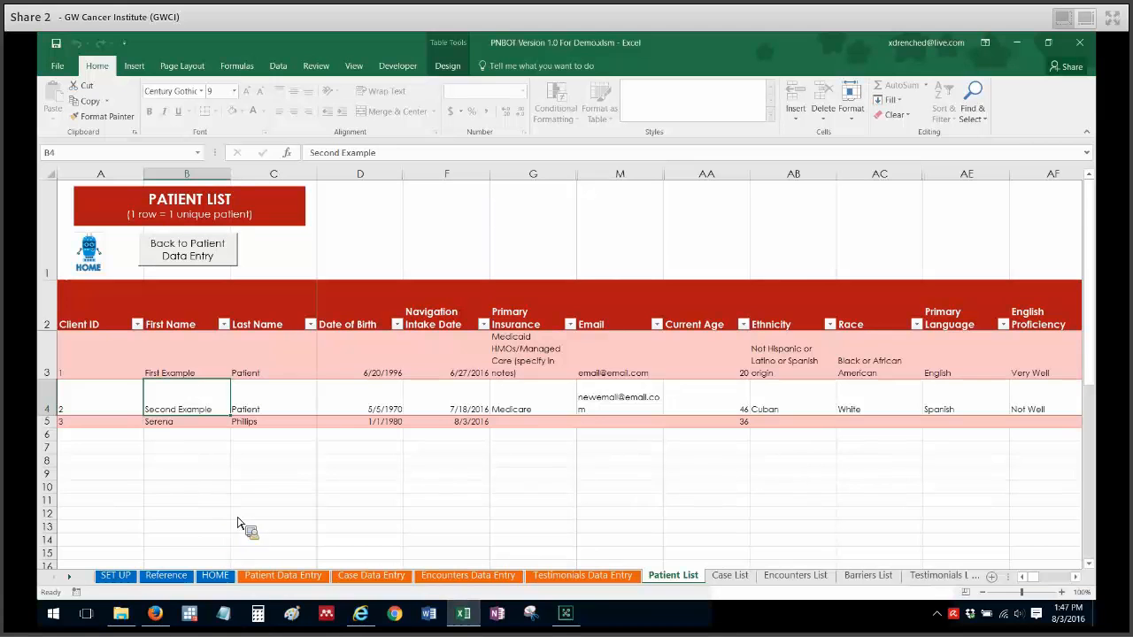
pyautogui.moveTo(145, 370)
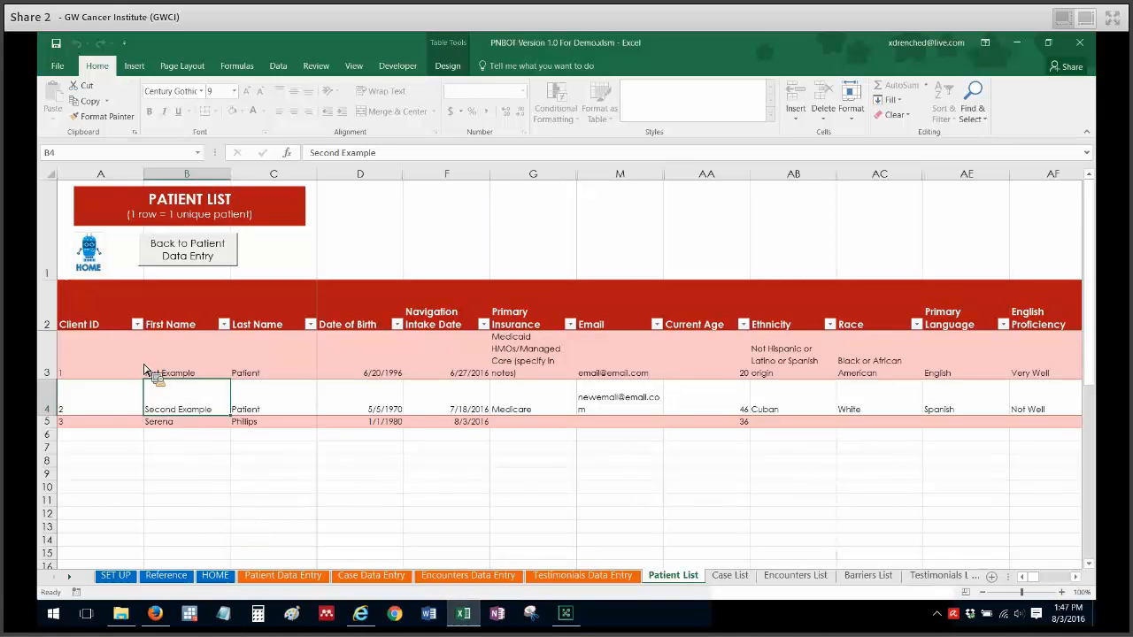
pyautogui.moveTo(106, 424)
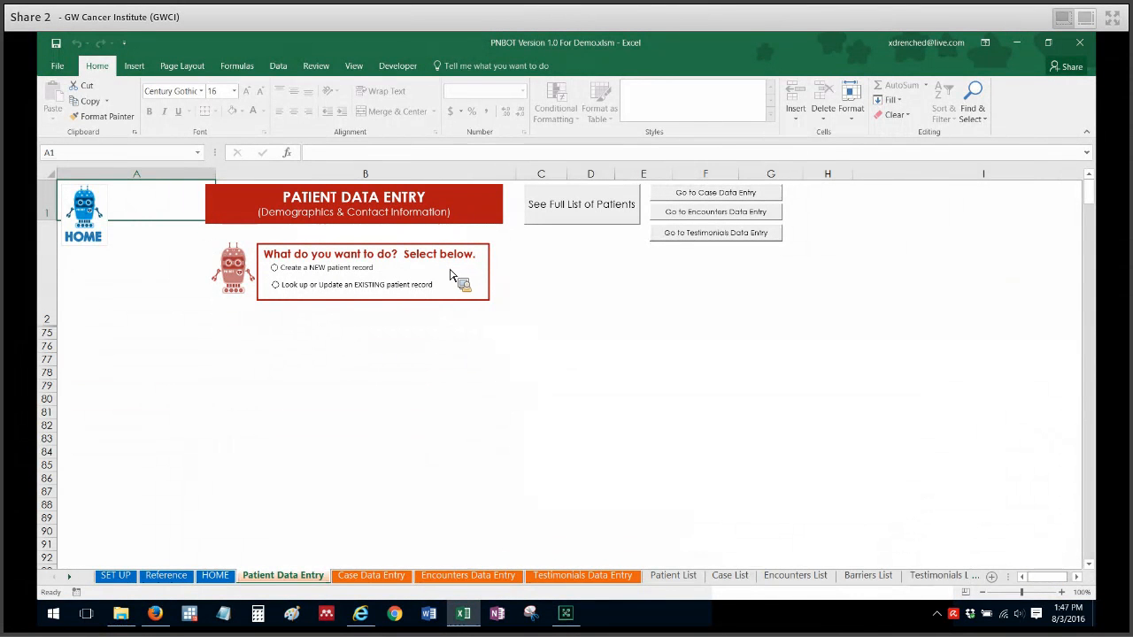
pyautogui.moveTo(429, 280)
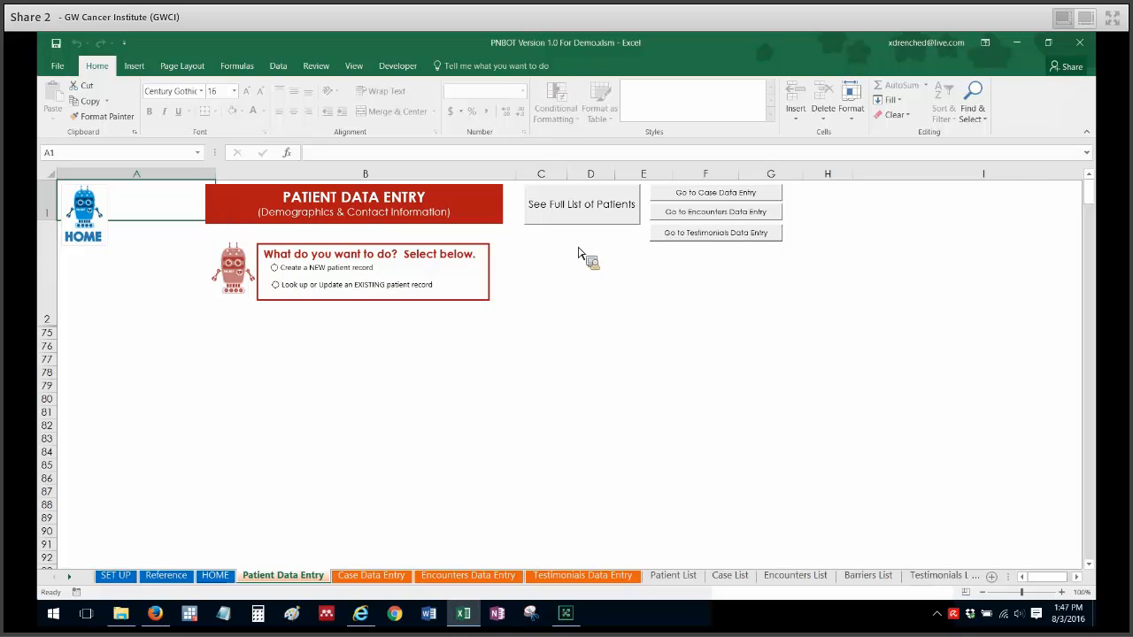
pyautogui.moveTo(197, 434)
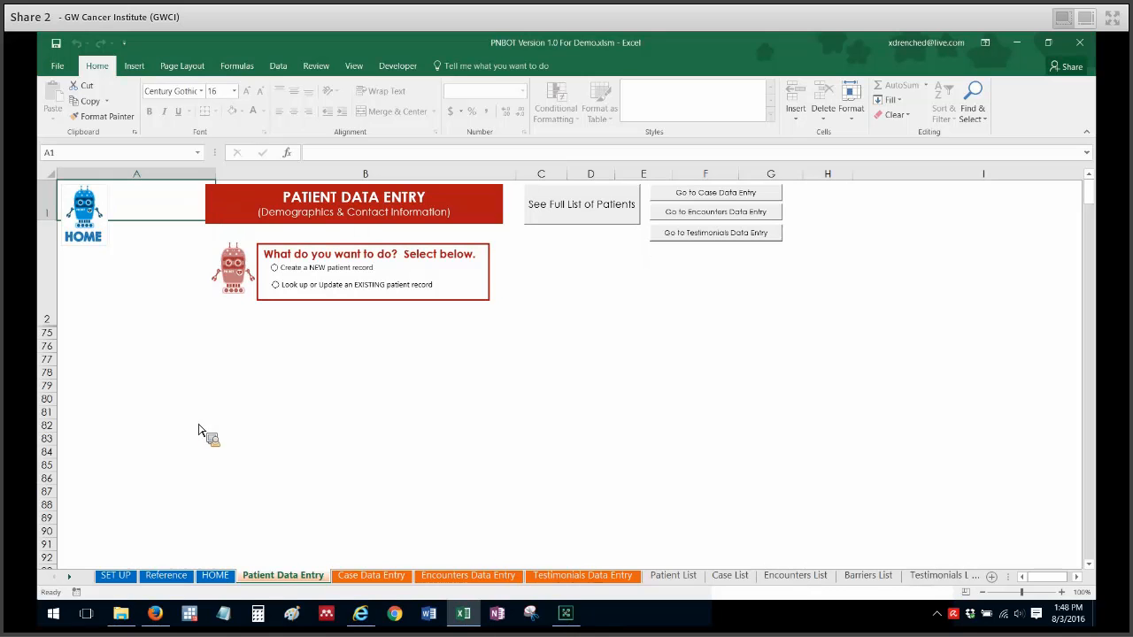
pyautogui.moveTo(301, 294)
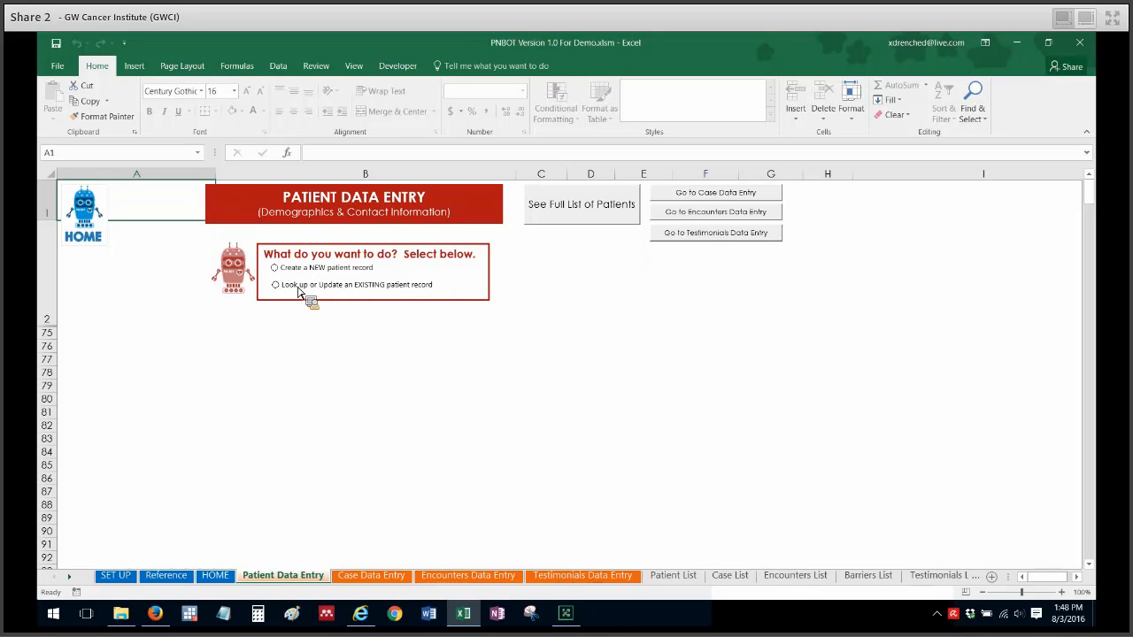
# Choose to look up an existing record and load '2 Second Example Patient' into the form.
pyautogui.click(276, 283)
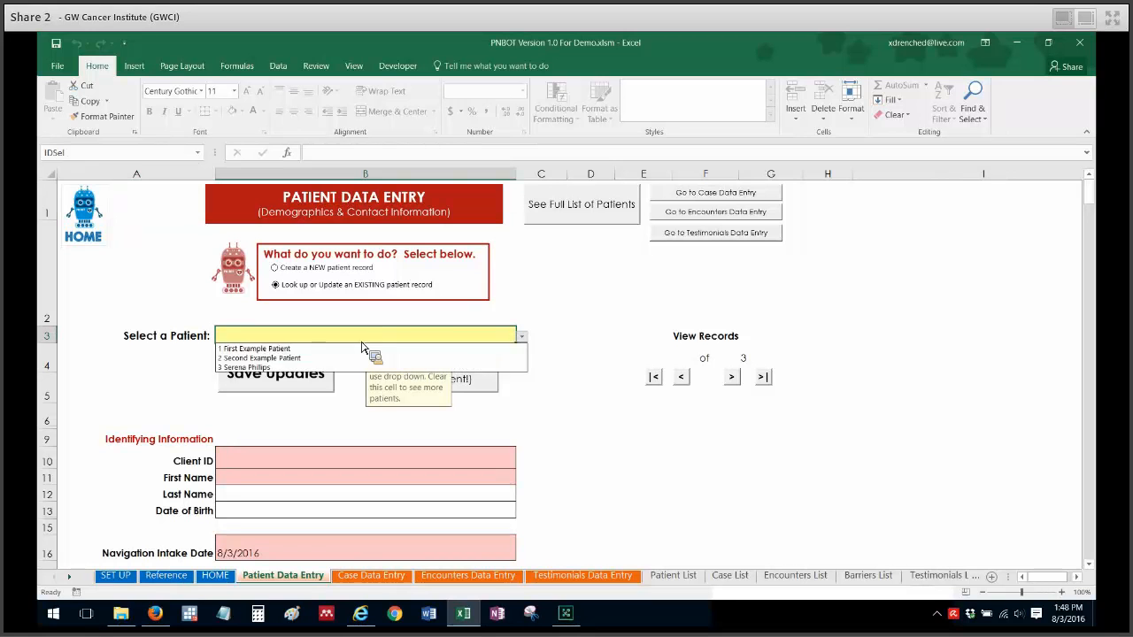
pyautogui.click(258, 357)
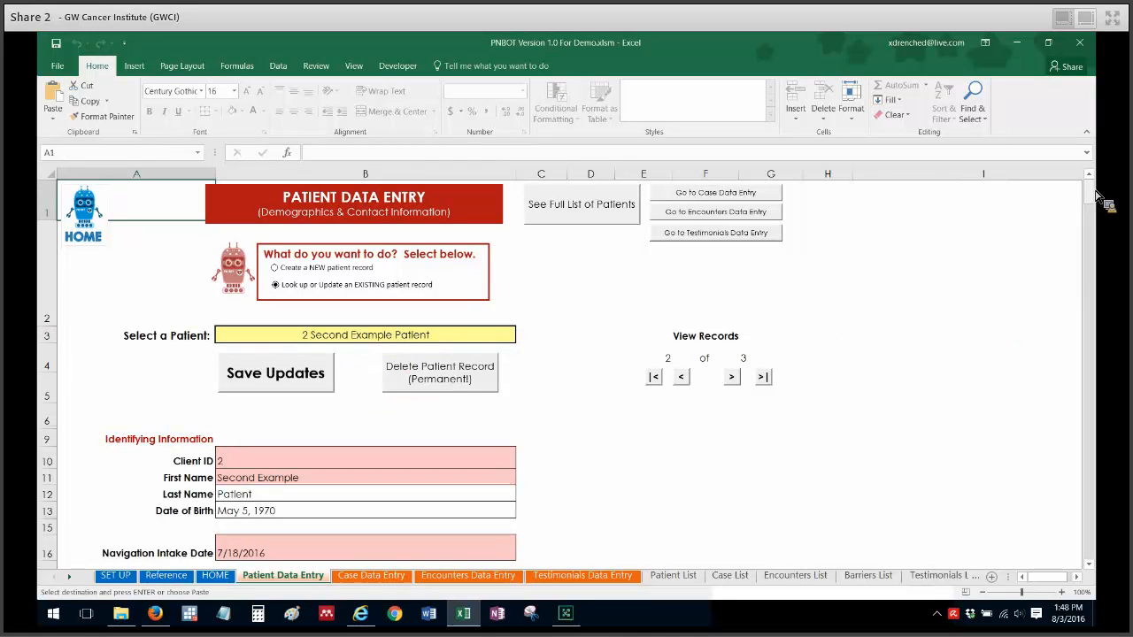
pyautogui.scroll(-3)
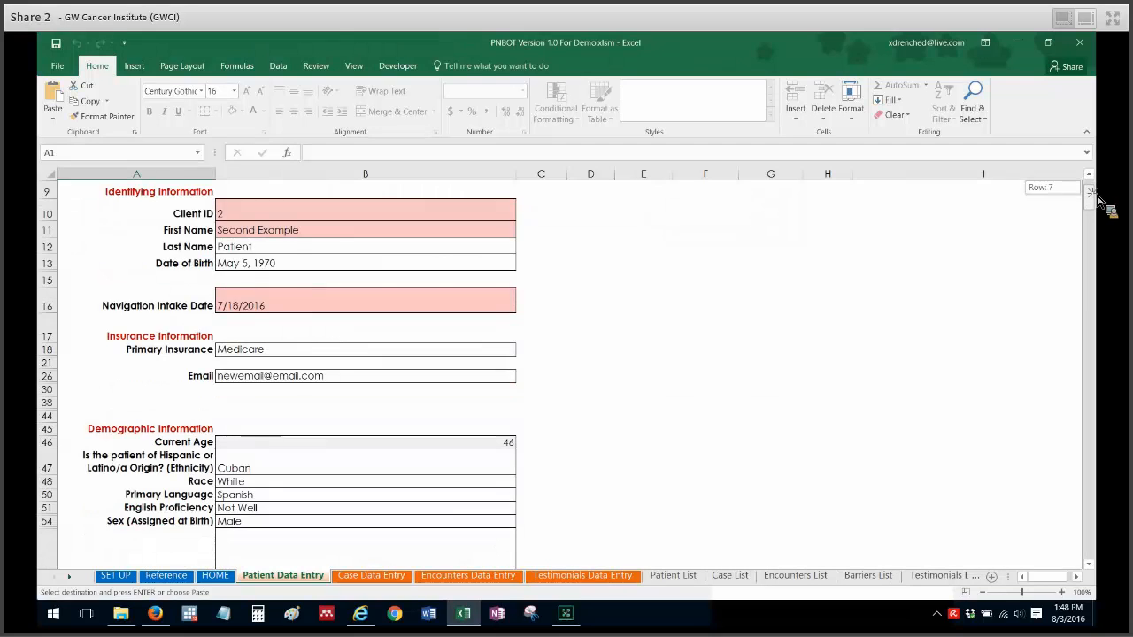
pyautogui.scroll(-3)
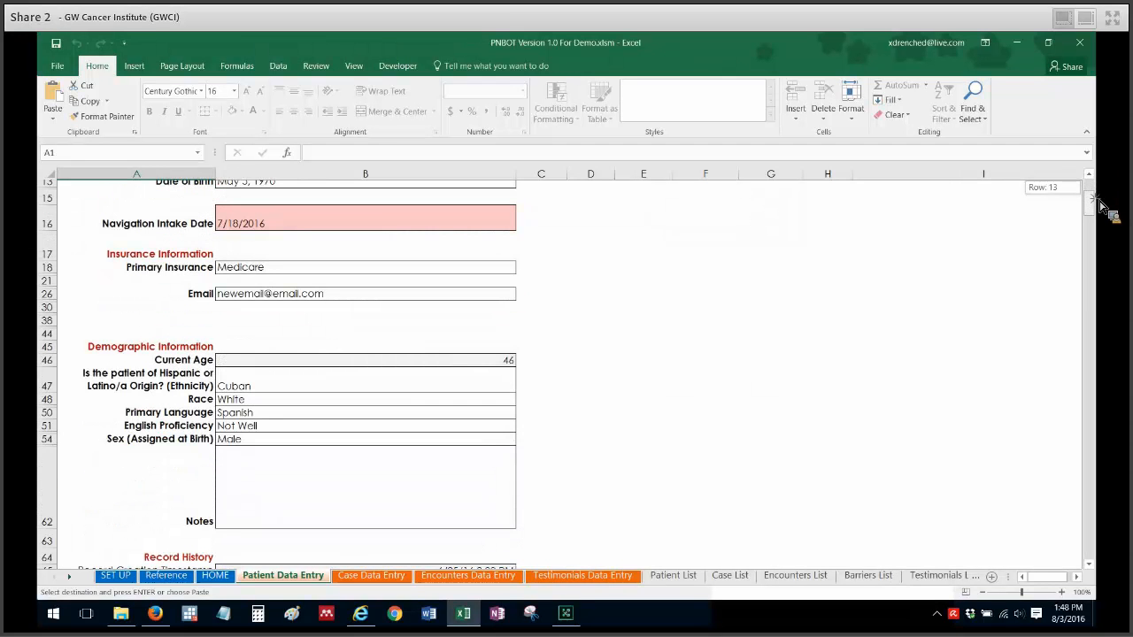
pyautogui.scroll(3)
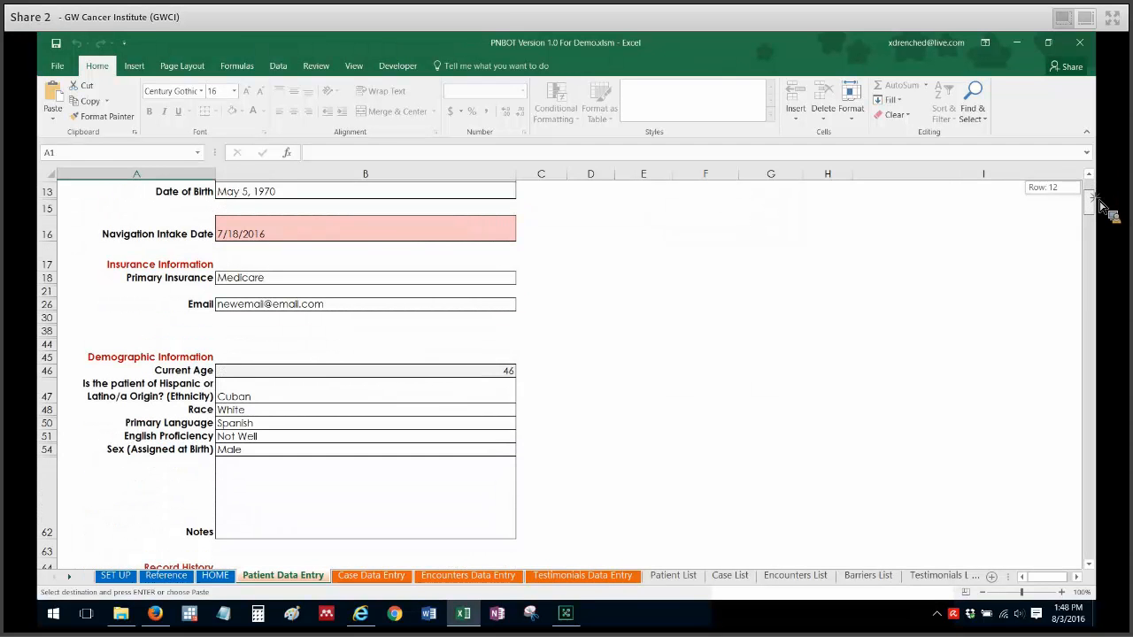
pyautogui.scroll(3)
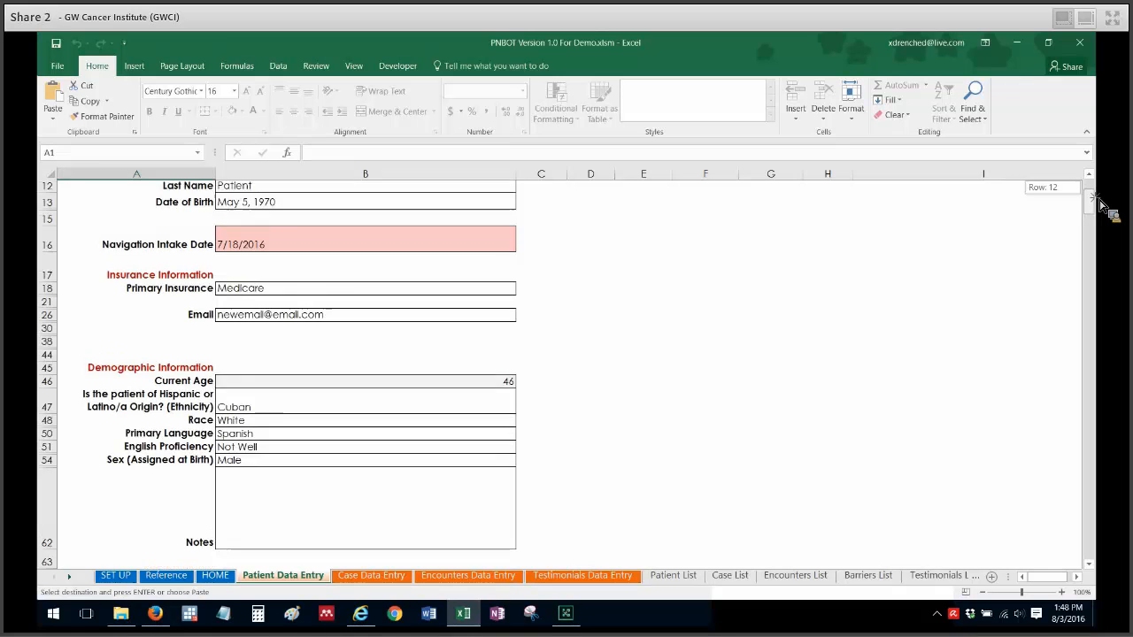
pyautogui.scroll(3)
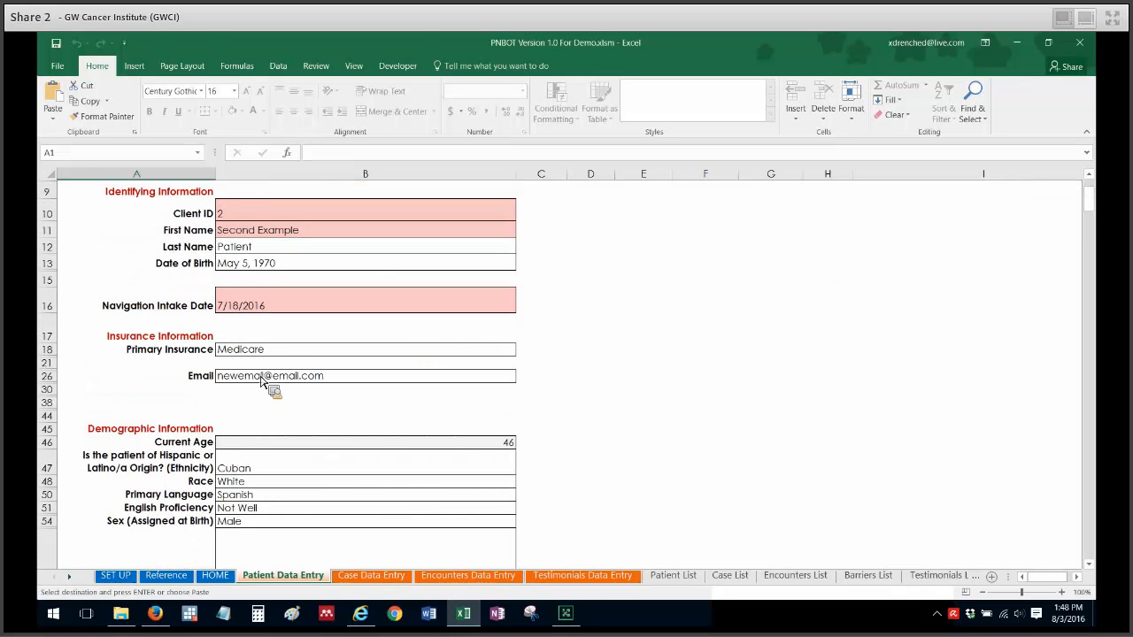
pyautogui.moveTo(252, 366)
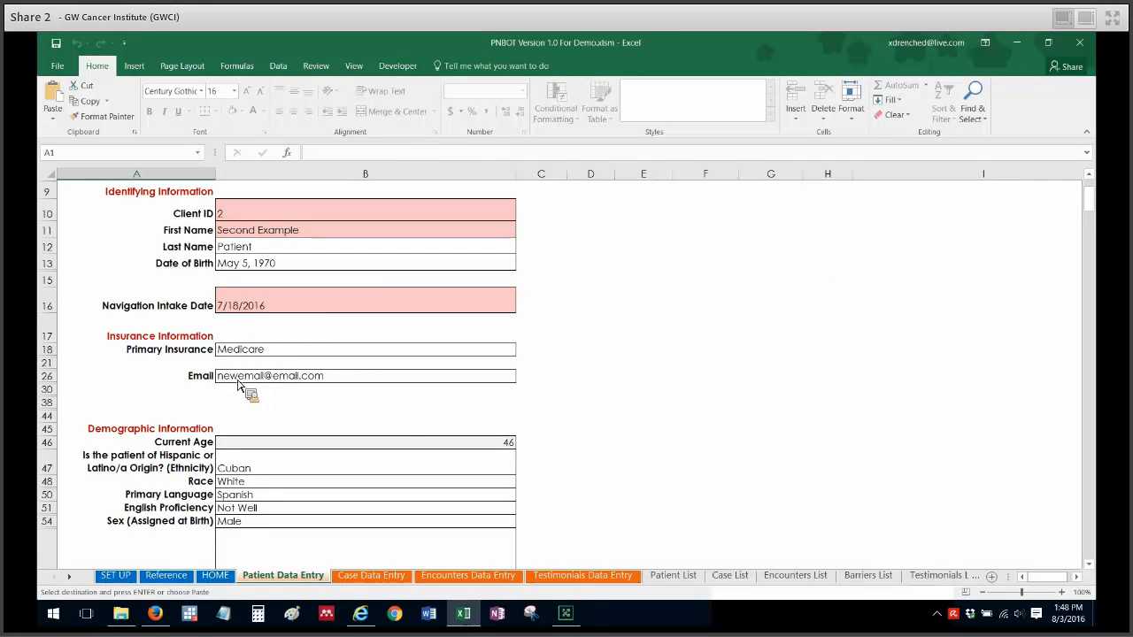
pyautogui.click(361, 375)
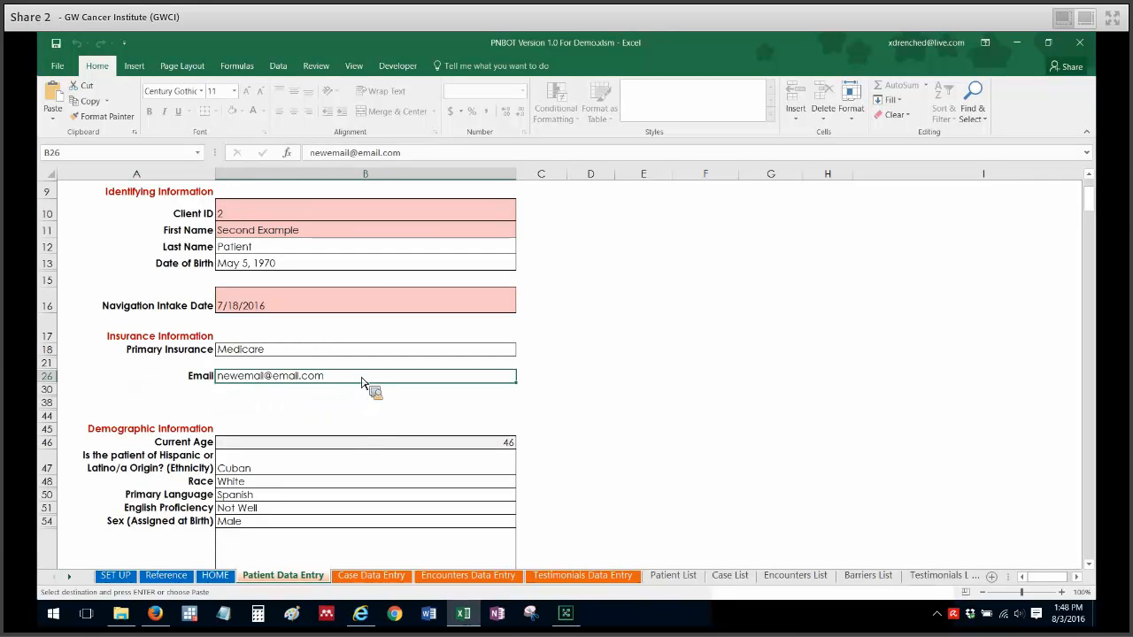
pyautogui.moveTo(368, 418)
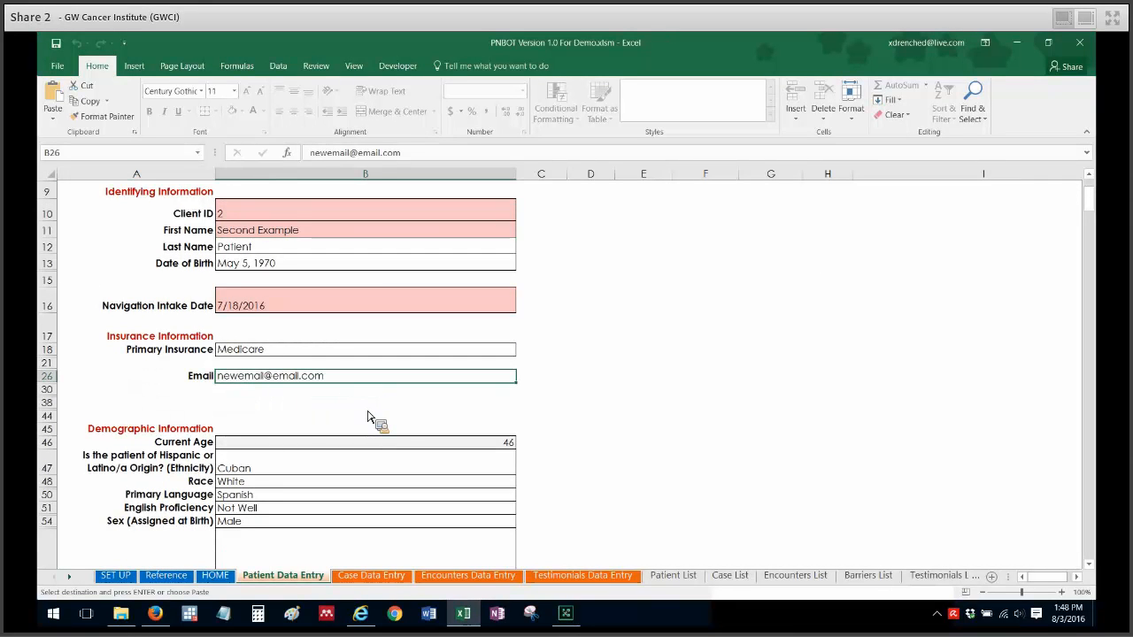
pyautogui.write('12345678')
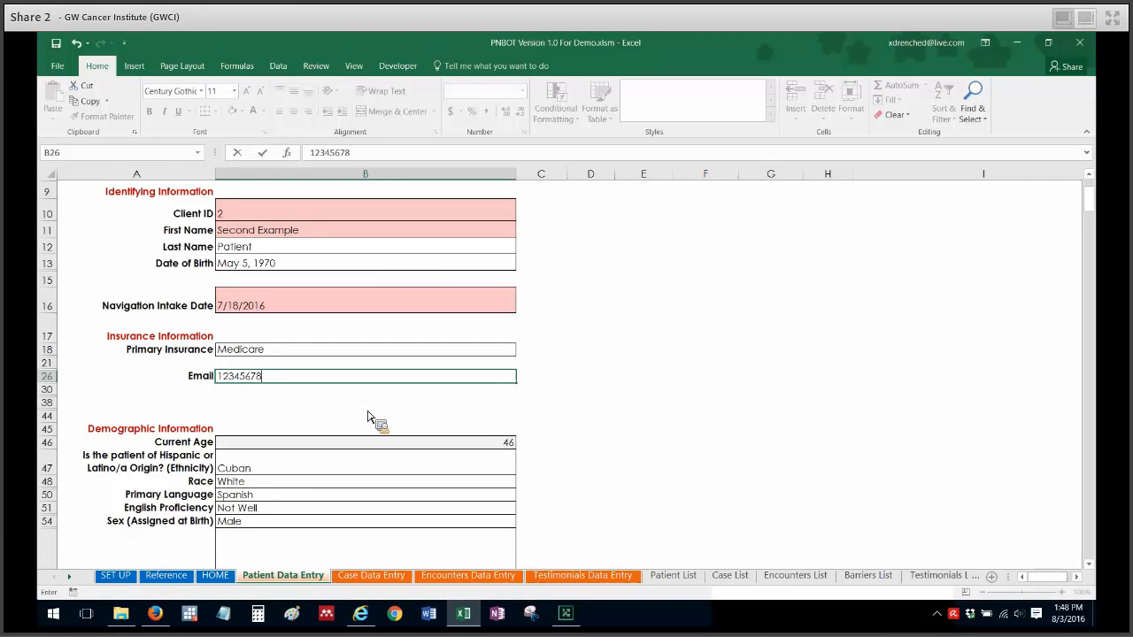
pyautogui.write('@email.com')
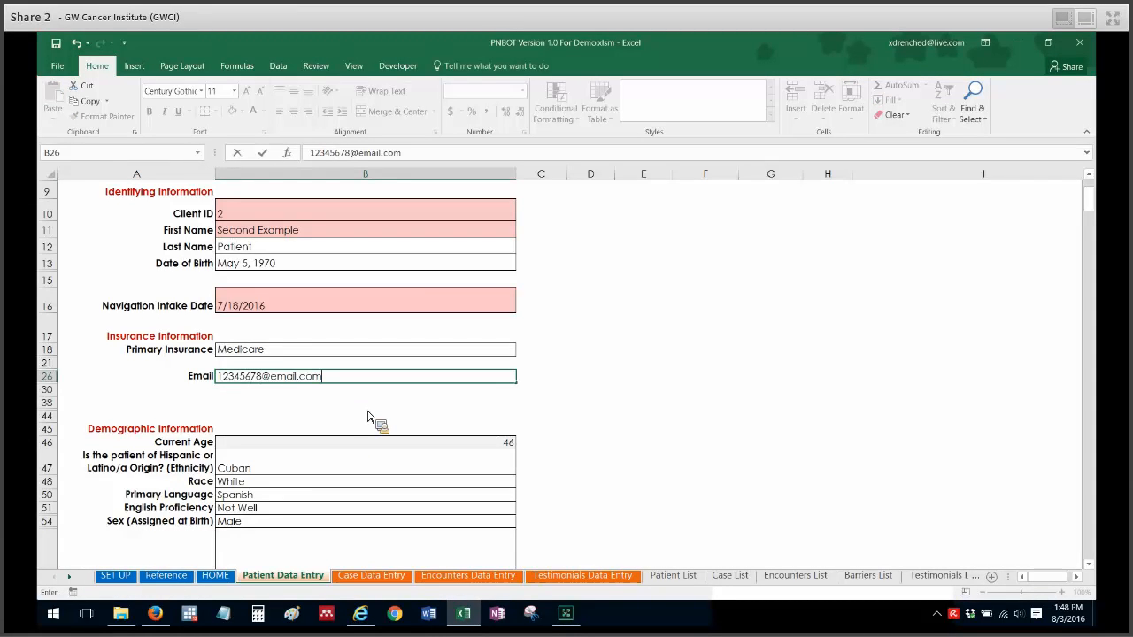
# Set primary insurance to Private insurance, save the updates and acknowledge the confirmation.
pyautogui.click(521, 349)
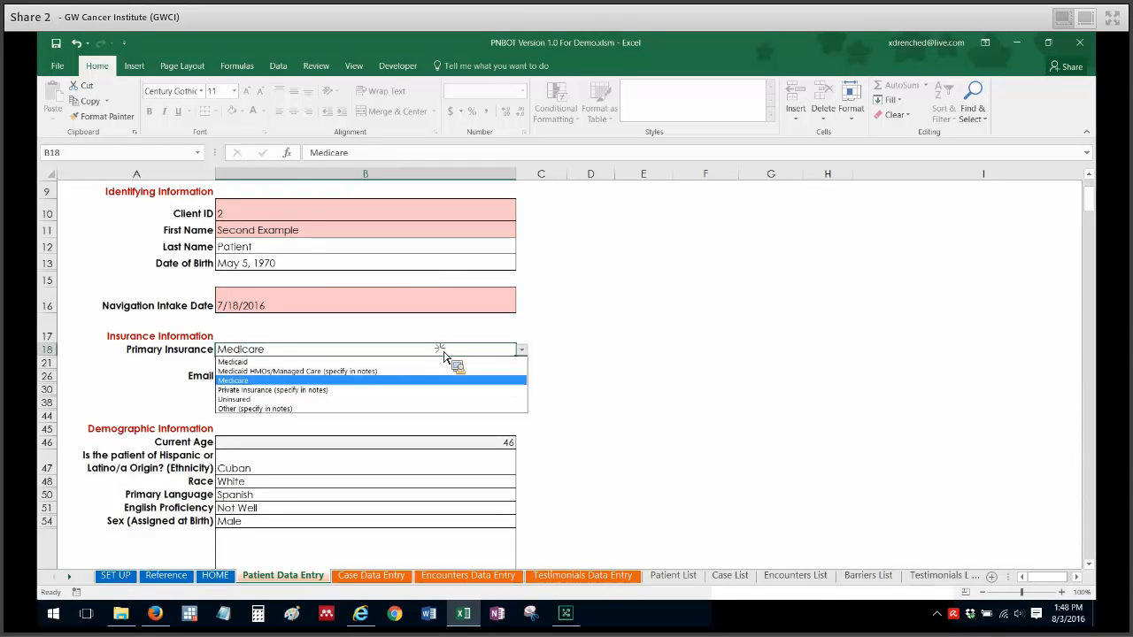
pyautogui.click(273, 391)
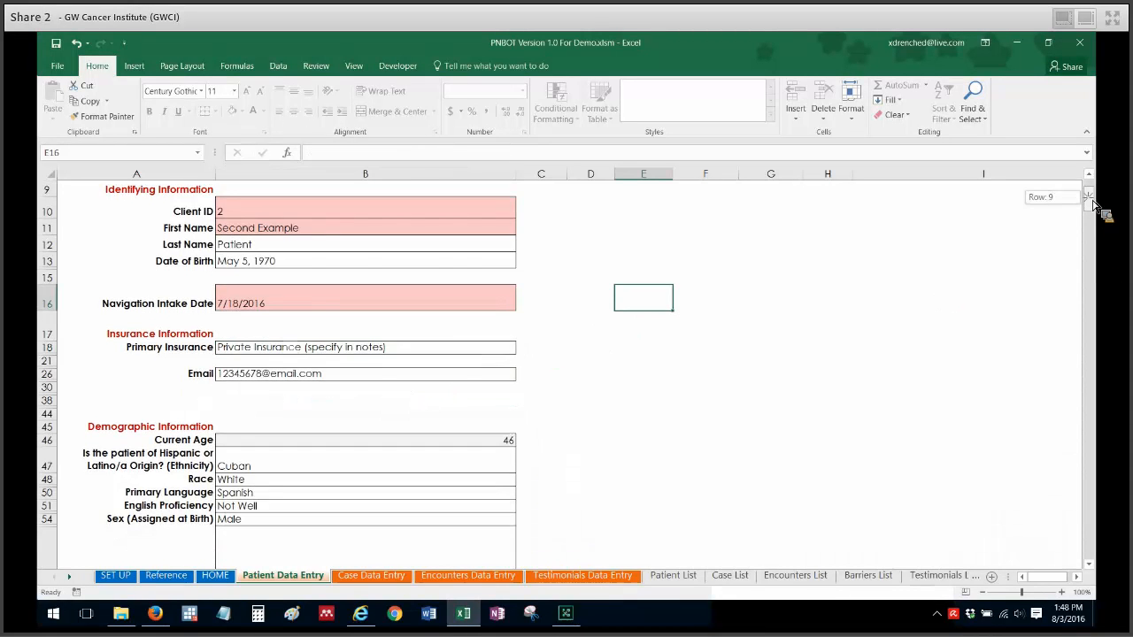
pyautogui.scroll(3)
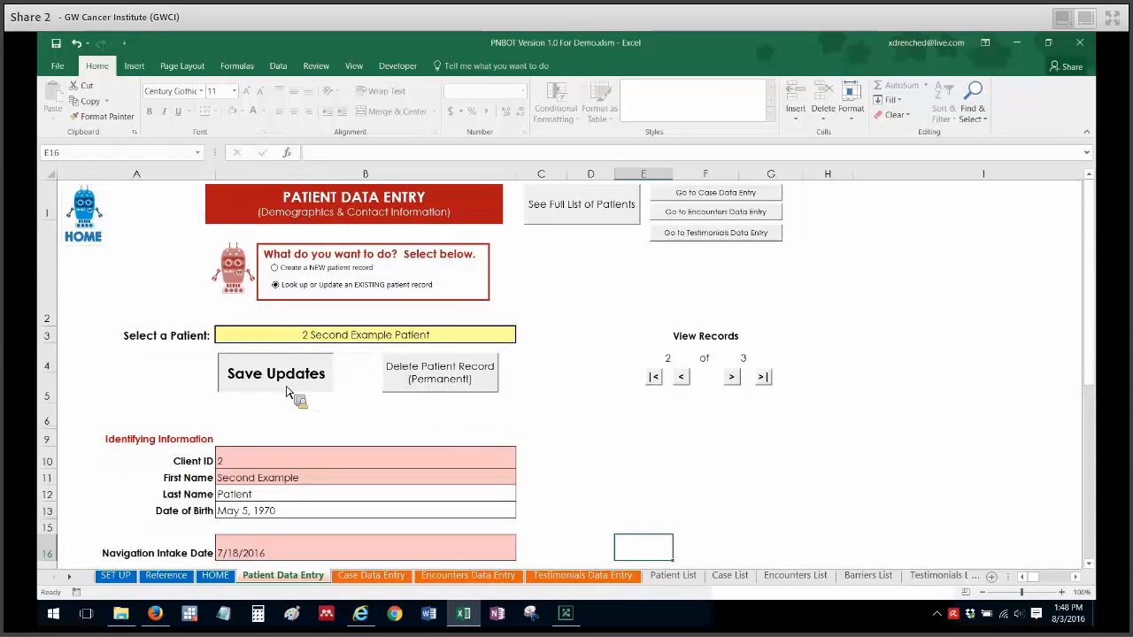
pyautogui.click(276, 372)
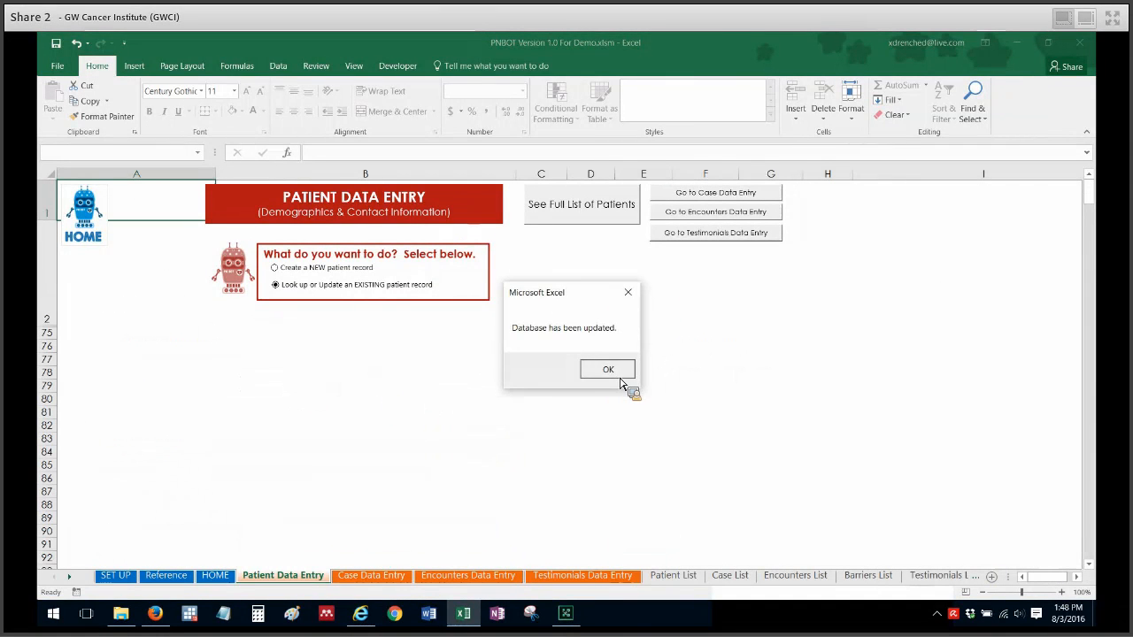
pyautogui.click(609, 370)
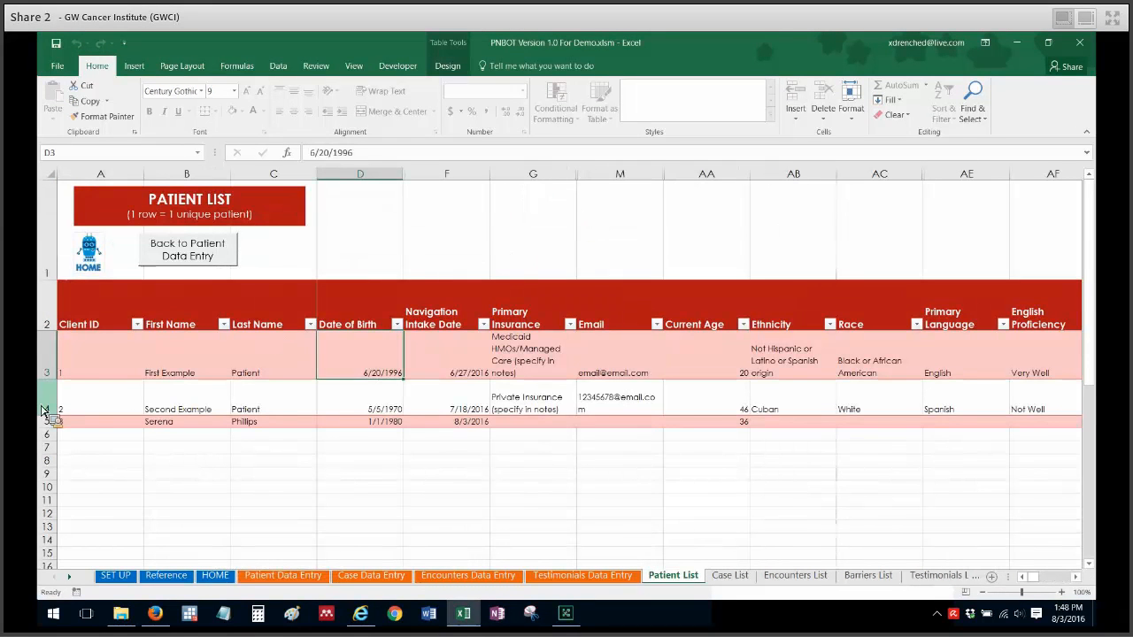
pyautogui.click(46, 409)
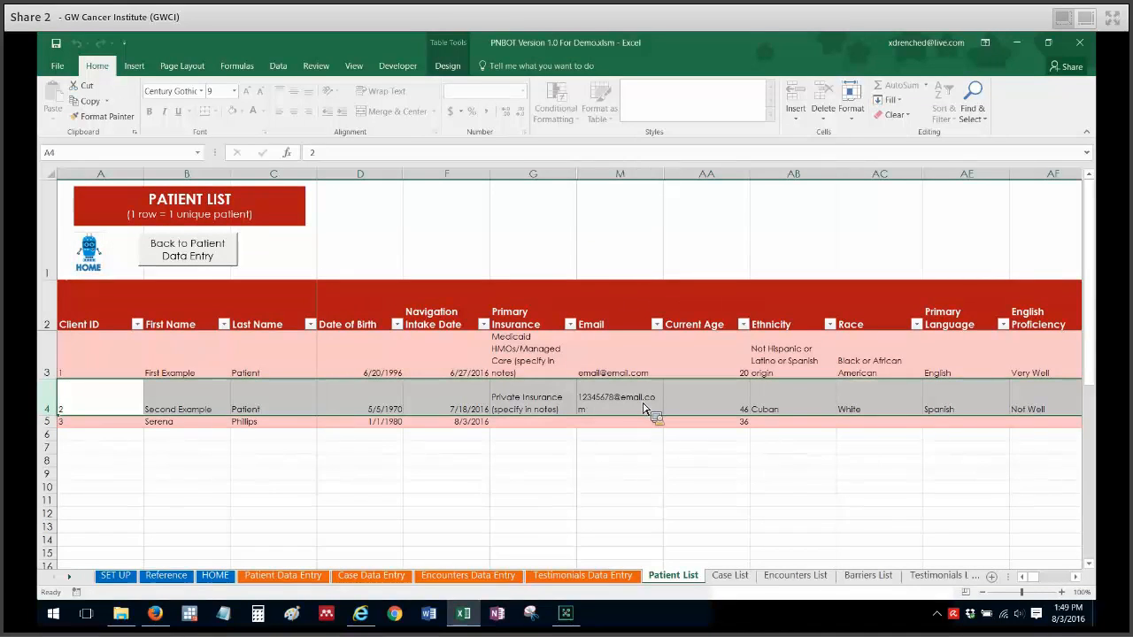
pyautogui.click(620, 403)
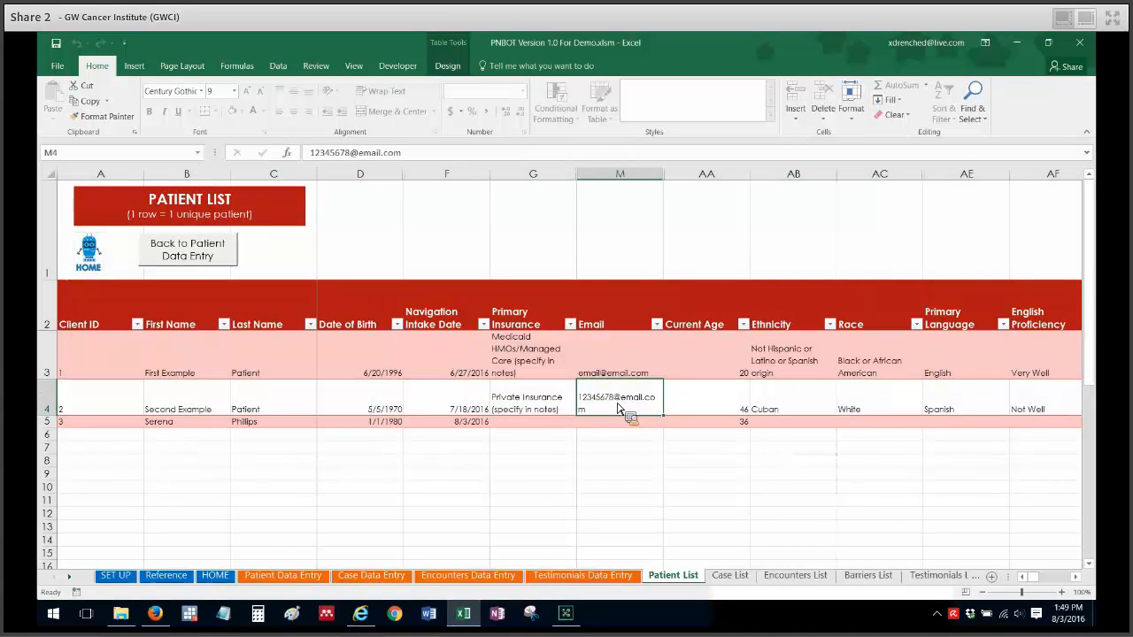
pyautogui.moveTo(409, 527)
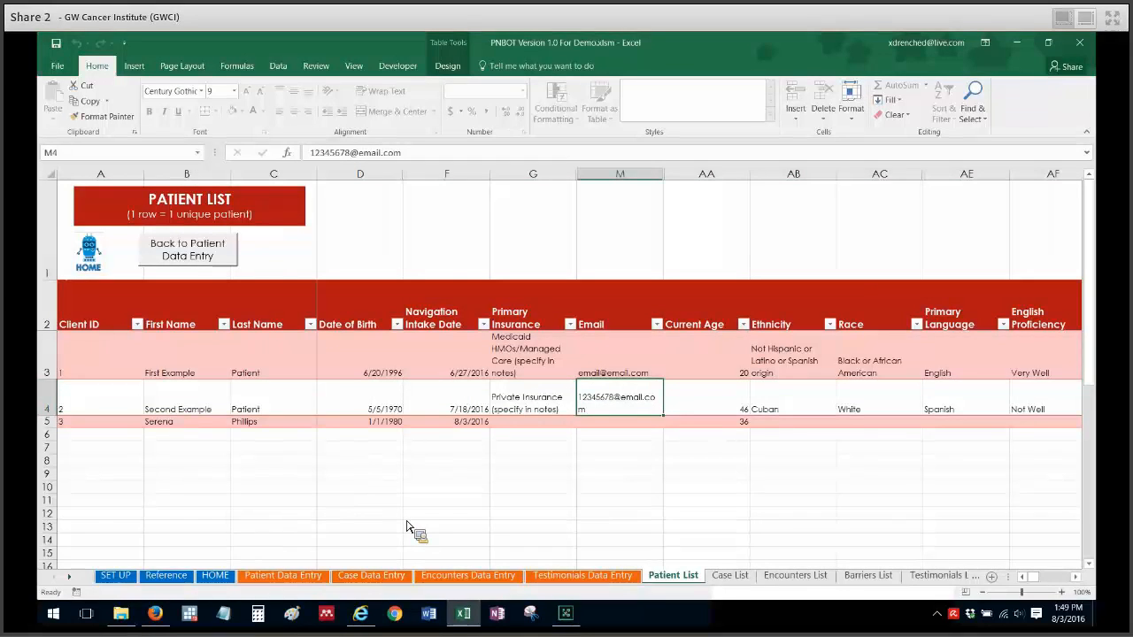
pyautogui.moveTo(829, 588)
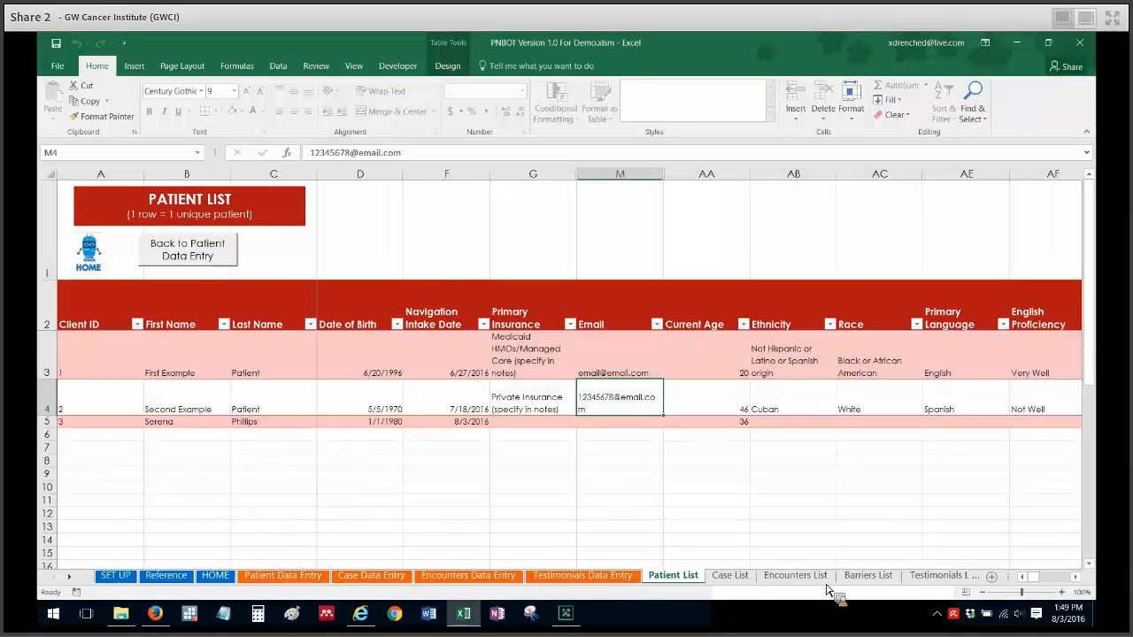